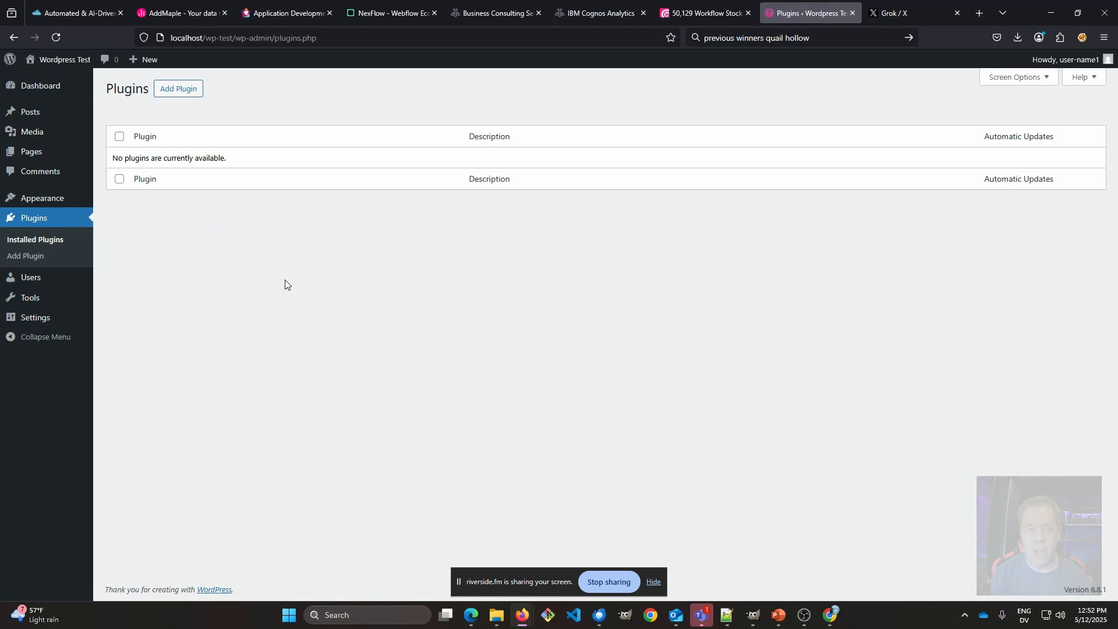
mouse_move(360, 155)
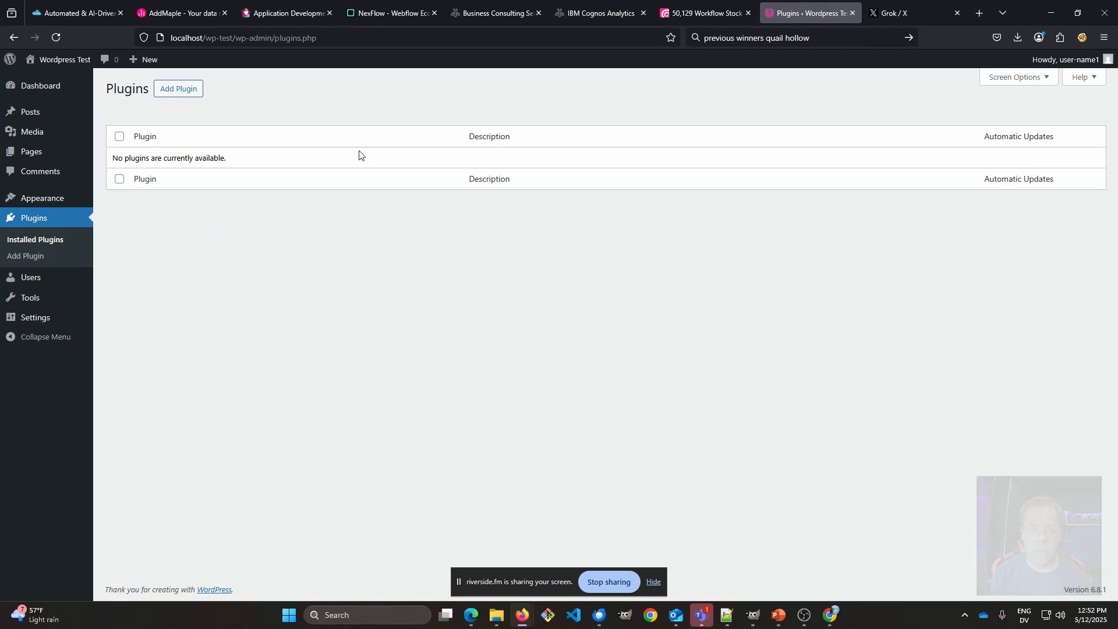
mouse_move(380, 116)
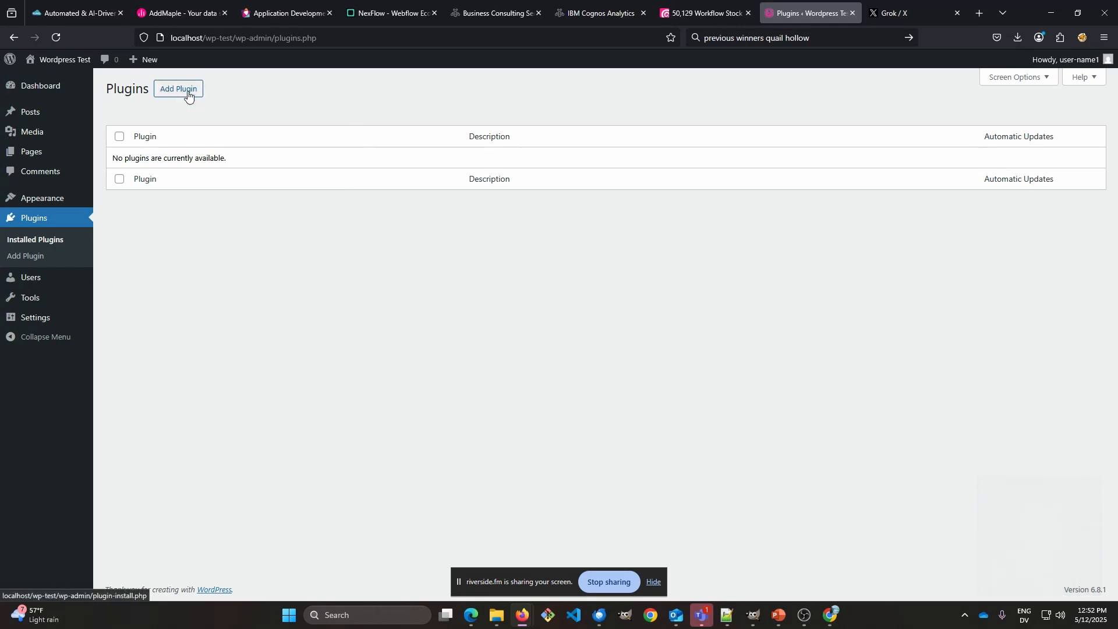
Step: Find and install the All-in-One WP Migration plugin from the Add Plugin search
click(178, 89)
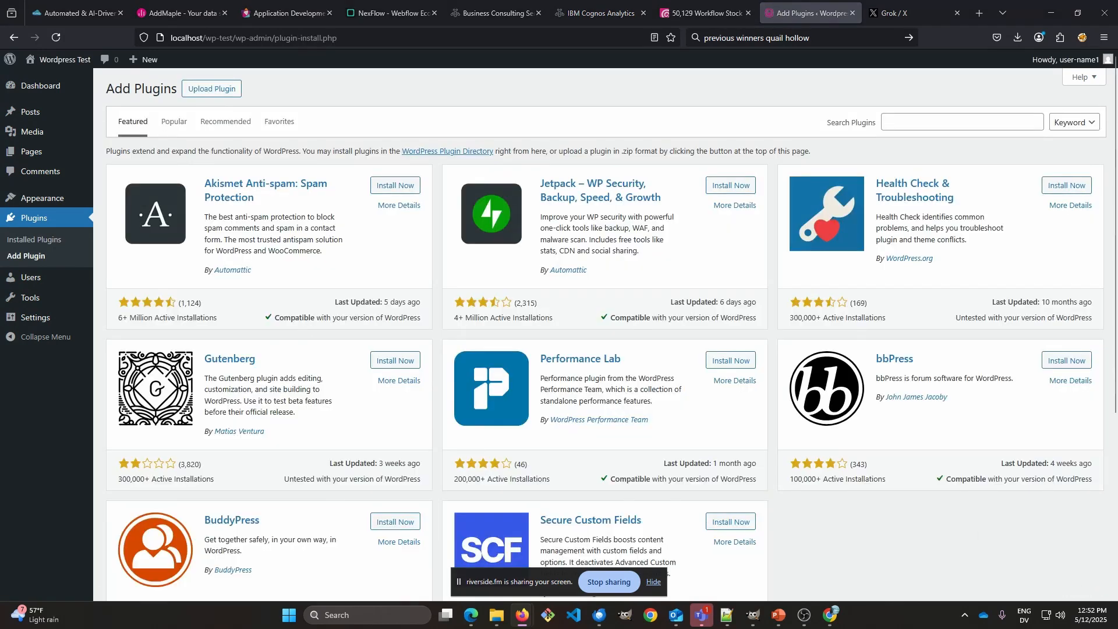
text(admin and site)
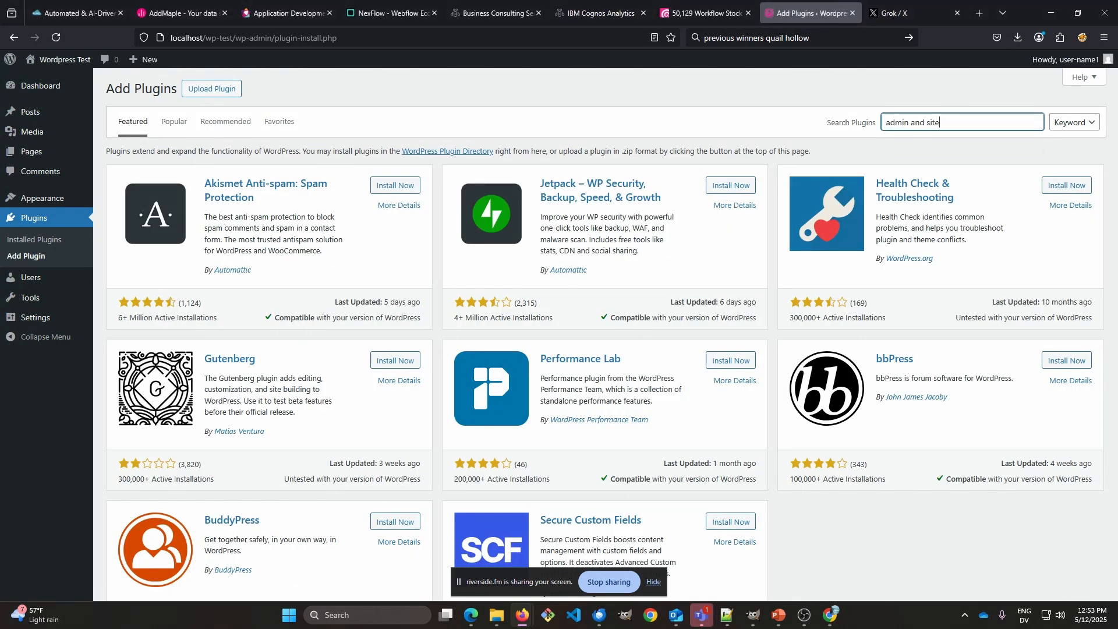
key(Return)
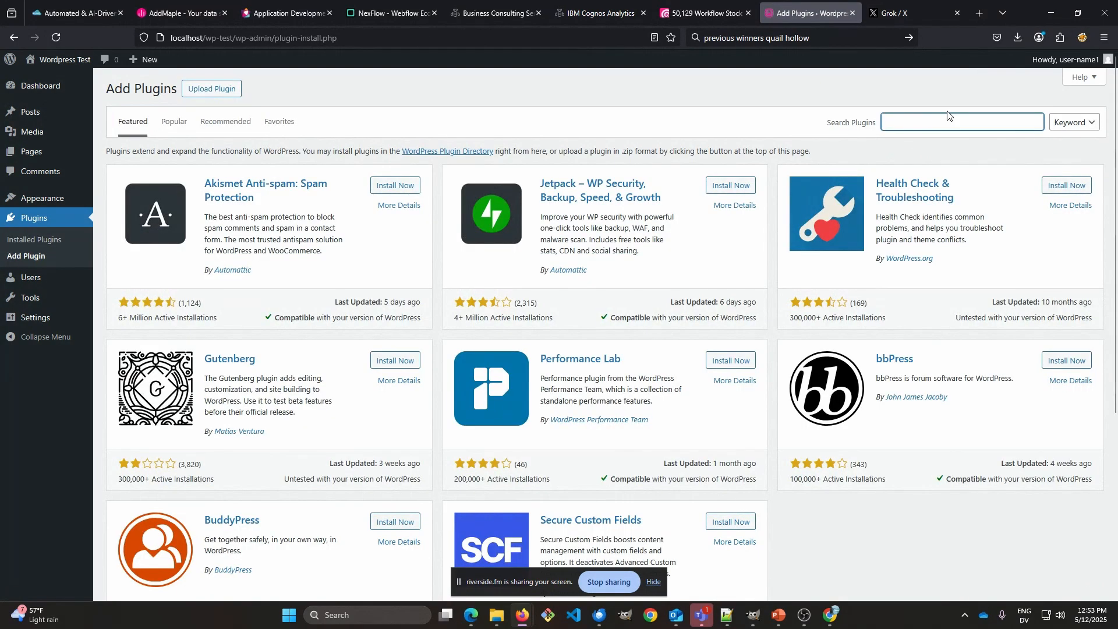
text(all in one)
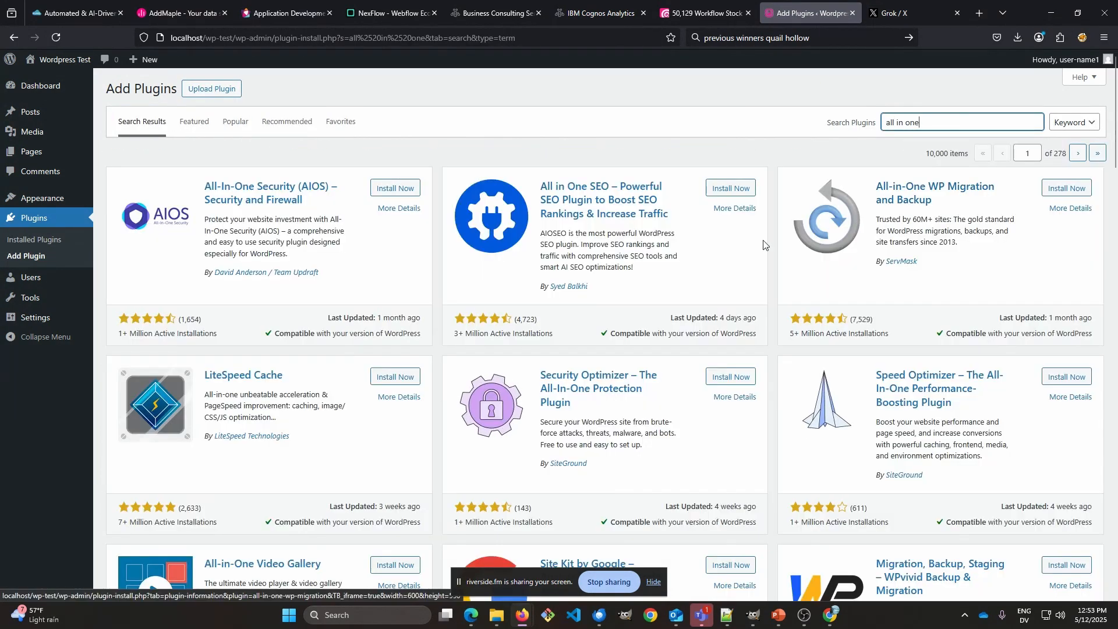
click(1067, 188)
text(content control)
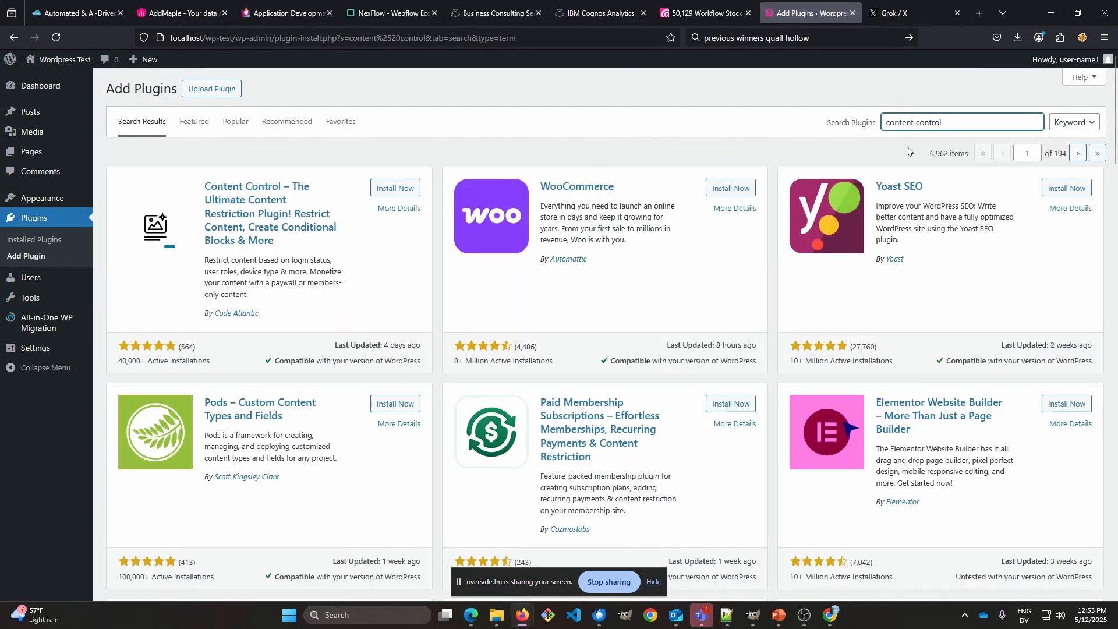
mouse_move(252, 214)
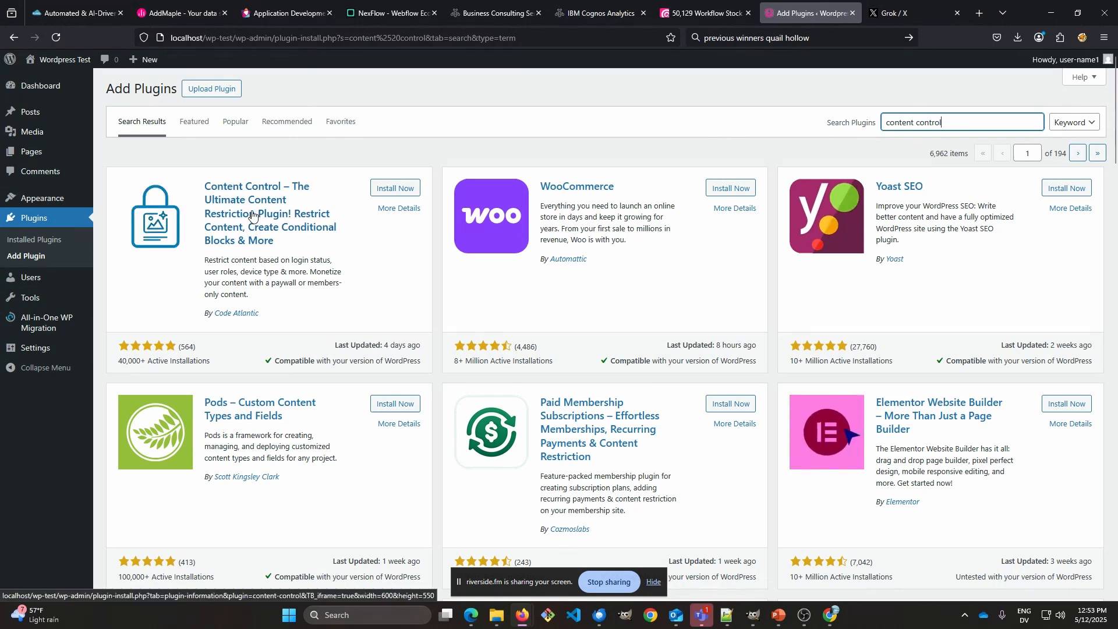
Step: Install Content Control, then install and activate Create Block Theme
click(398, 207)
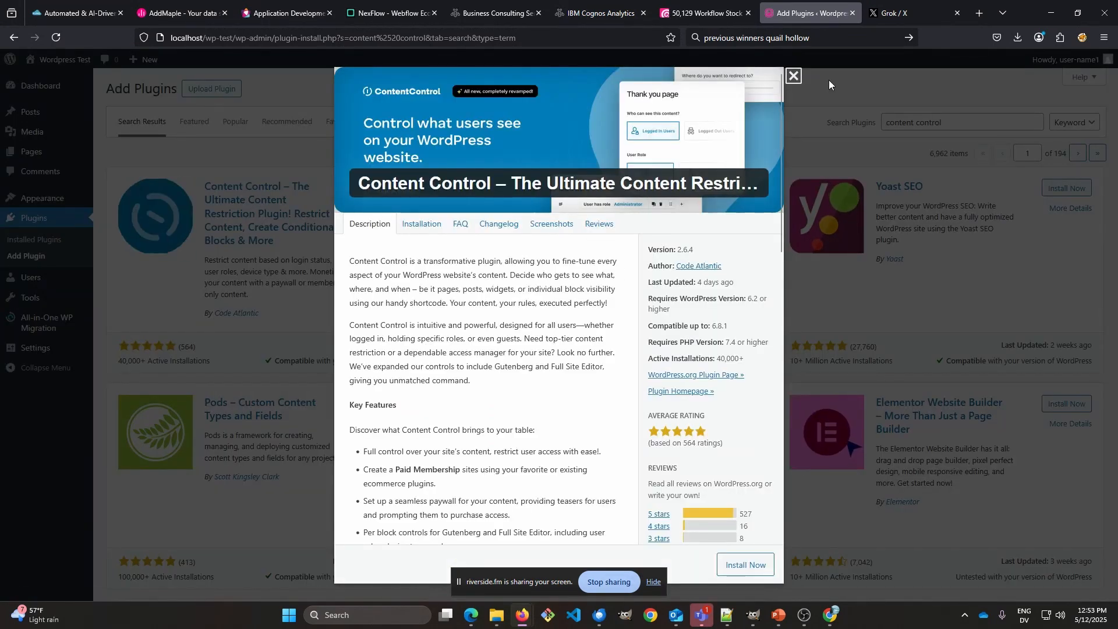
click(792, 76)
text(creat block theme)
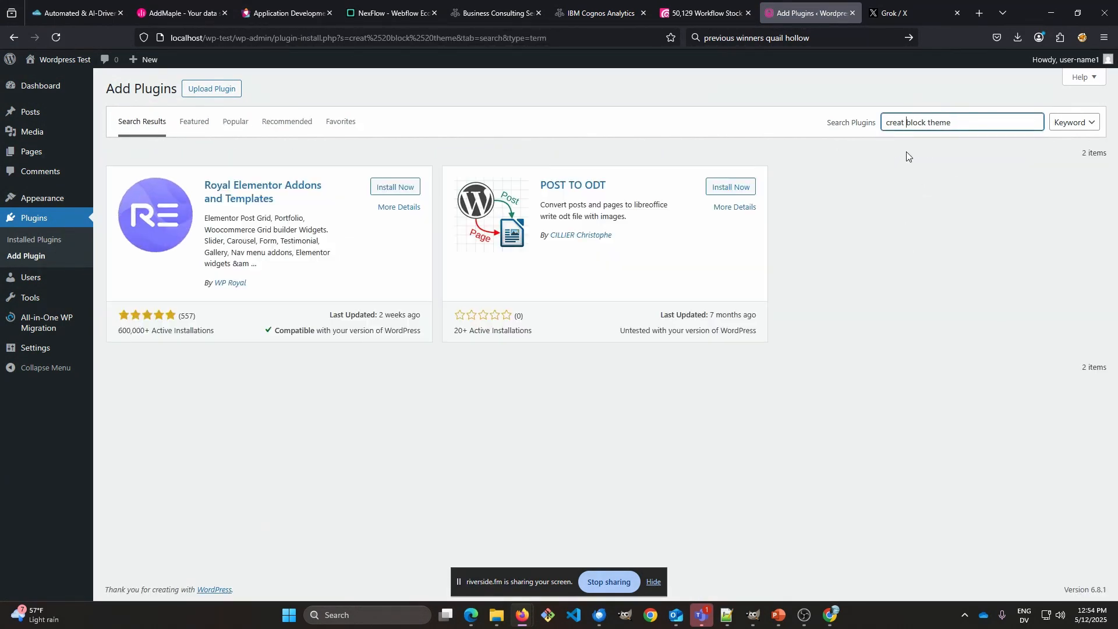
key(Return)
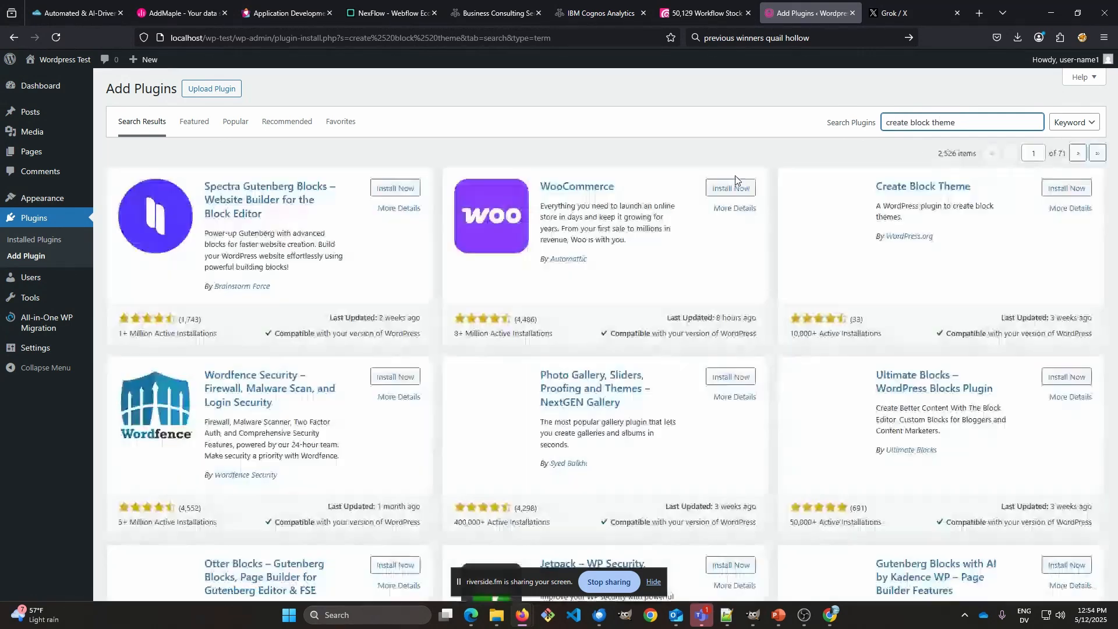
click(1066, 188)
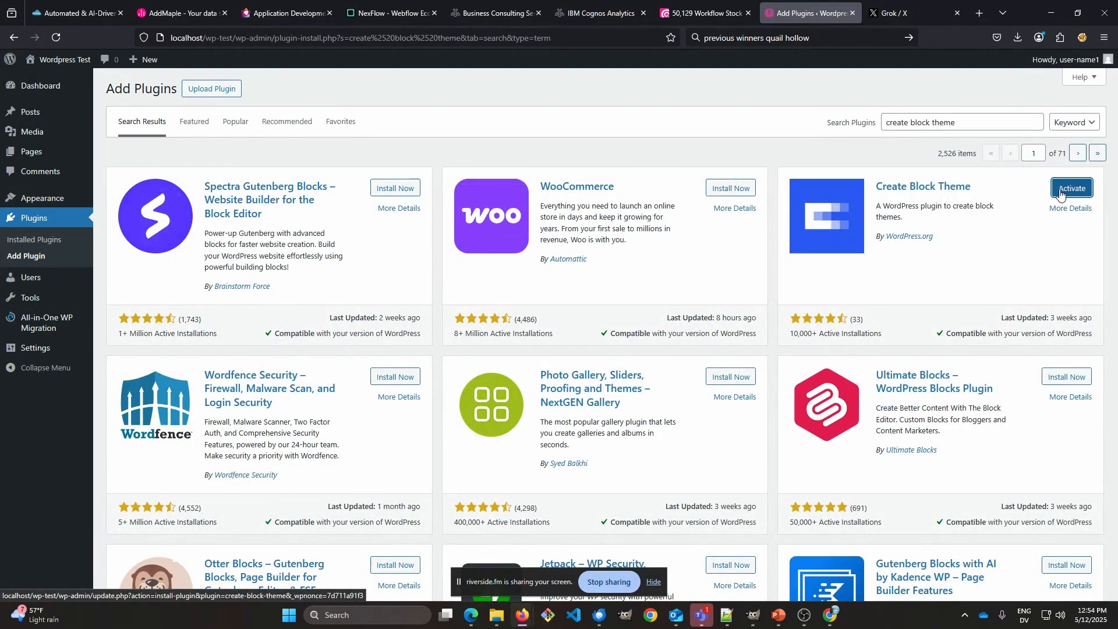
click(1072, 187)
text(simple custome css)
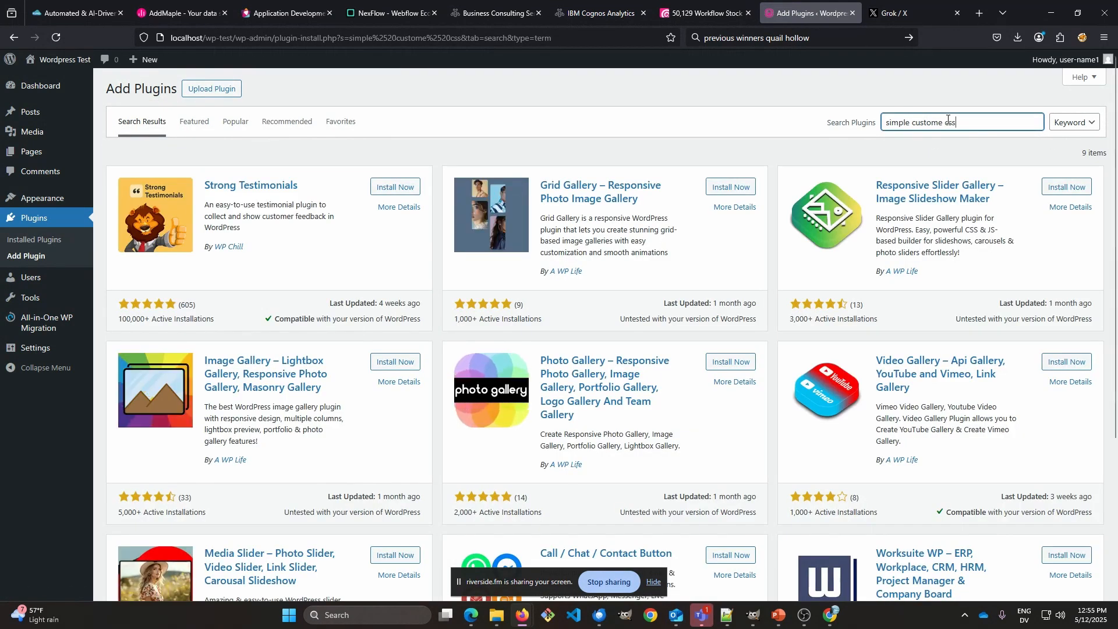
Step: Install and activate Simple Custom CSS and JS and the Depicter slider plugin
key(Return)
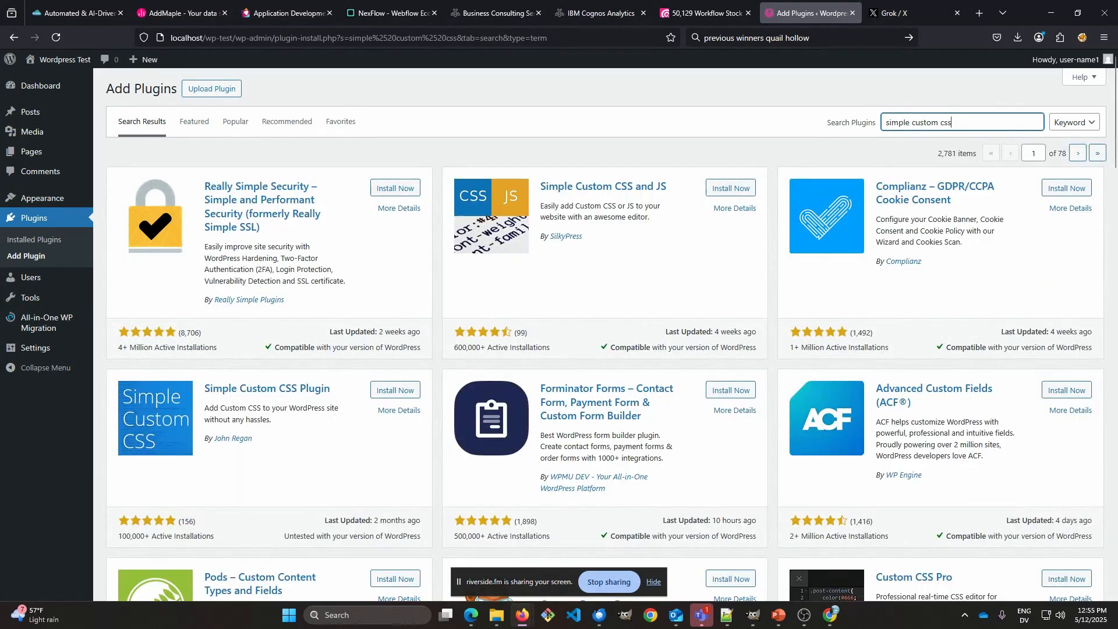
click(729, 188)
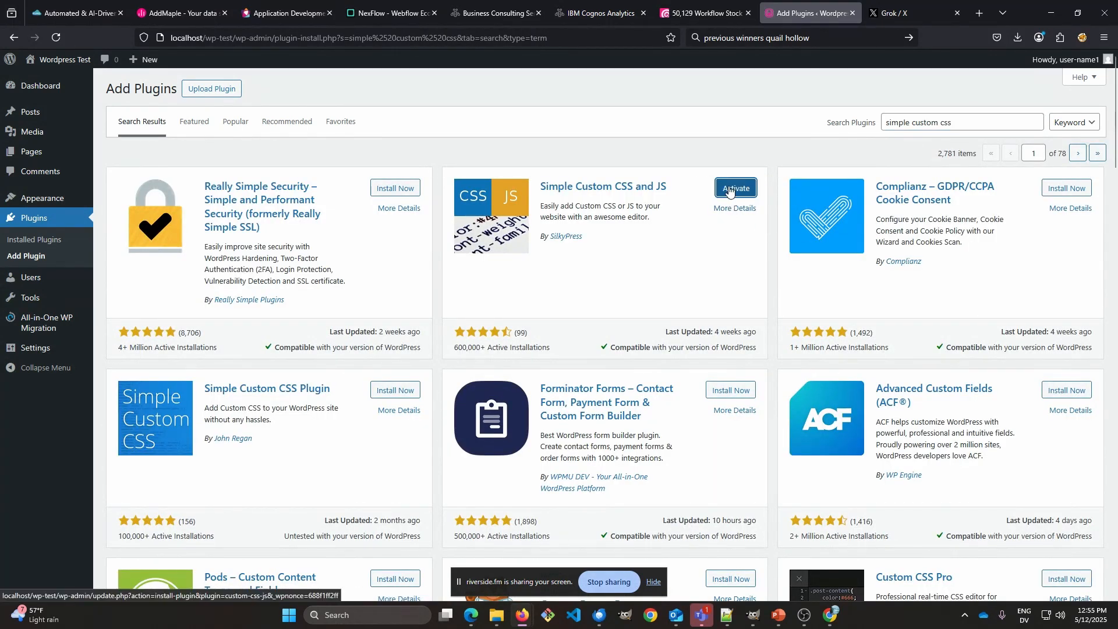
click(735, 188)
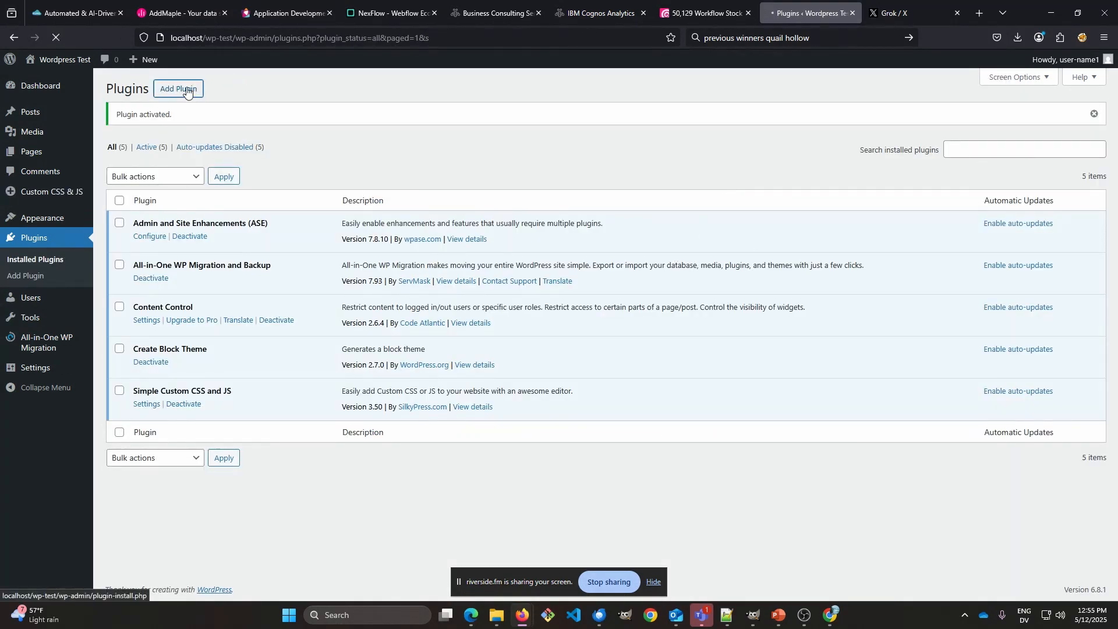
click(178, 89)
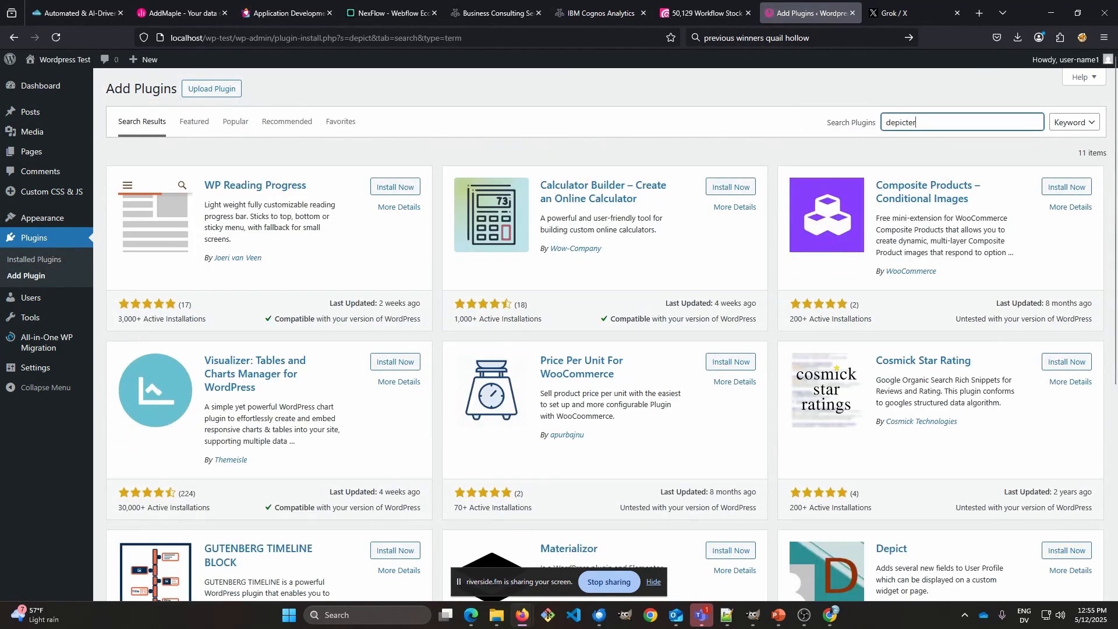
click(395, 186)
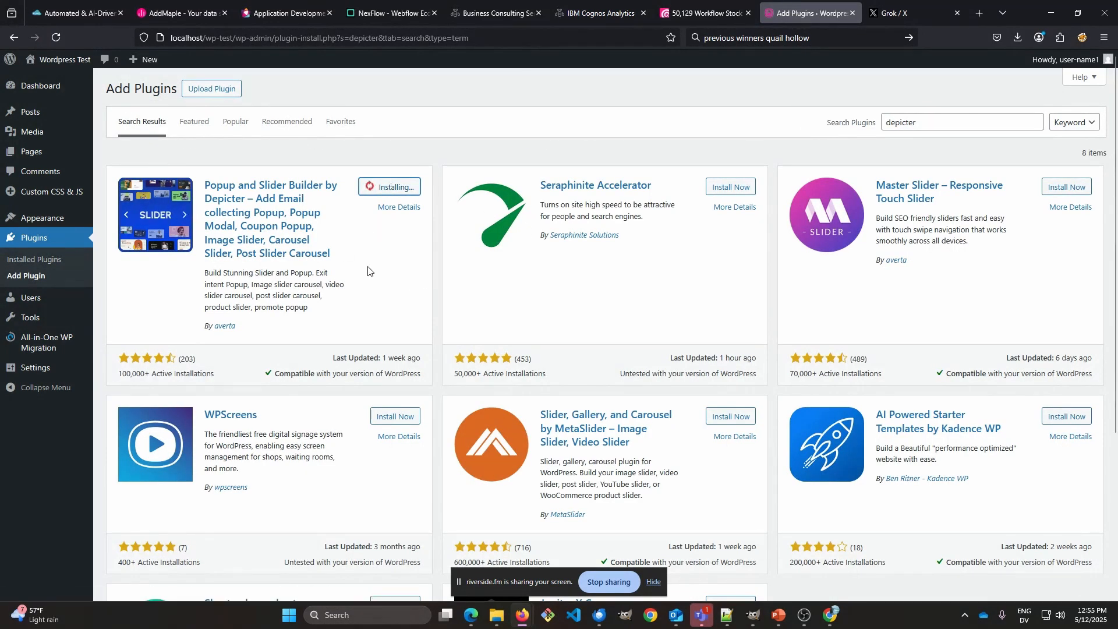
click(389, 187)
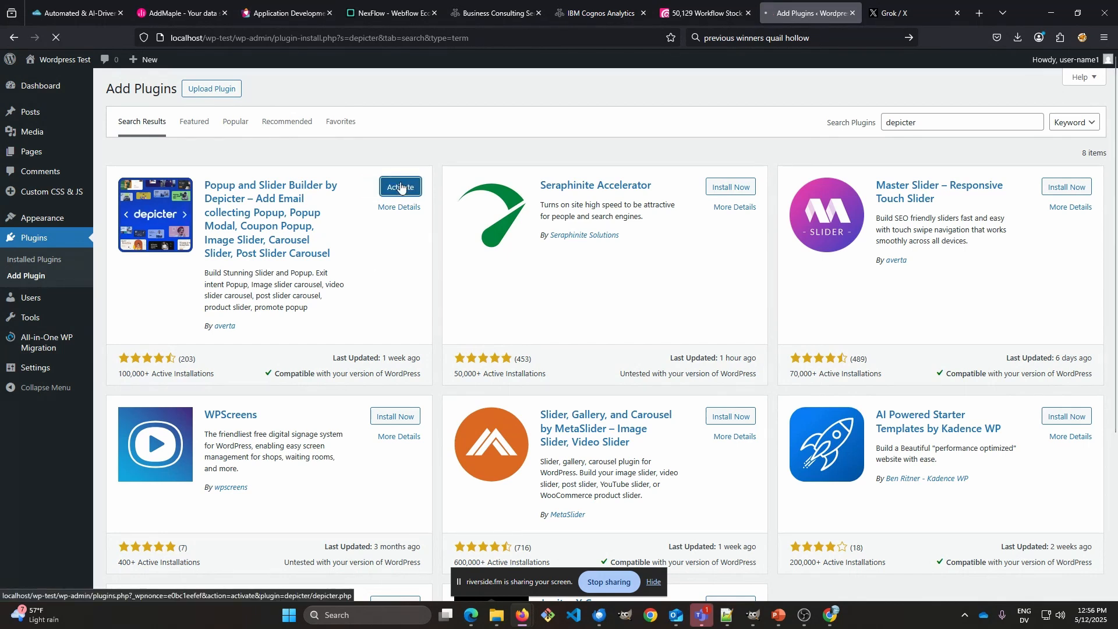
click(399, 187)
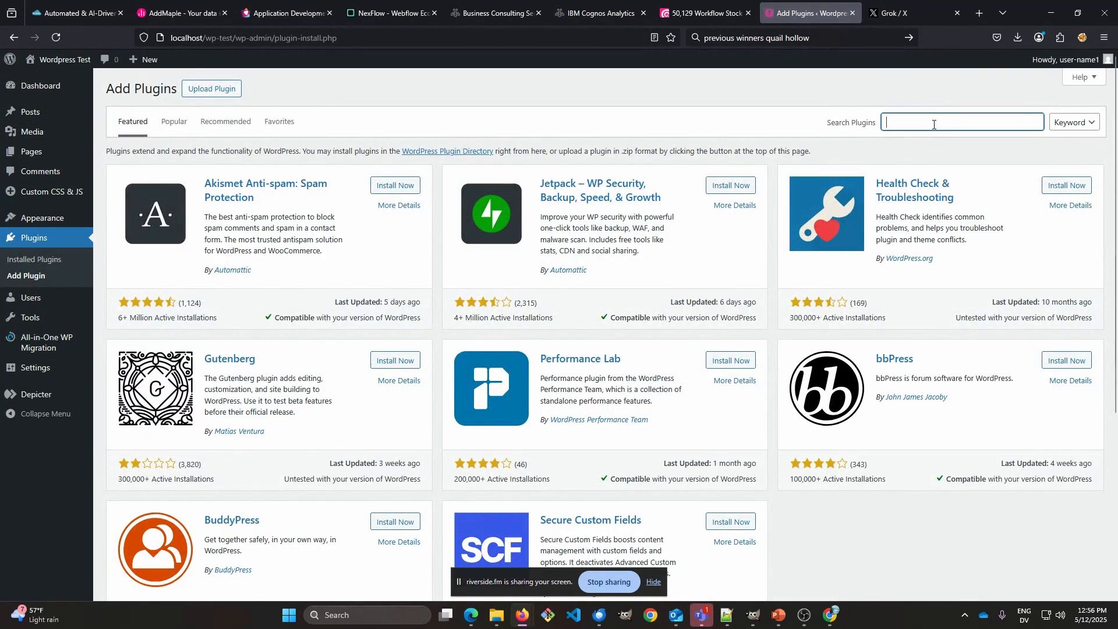
Step: Install Splide Carousel Block, then install and activate Formidable Forms
text(splide)
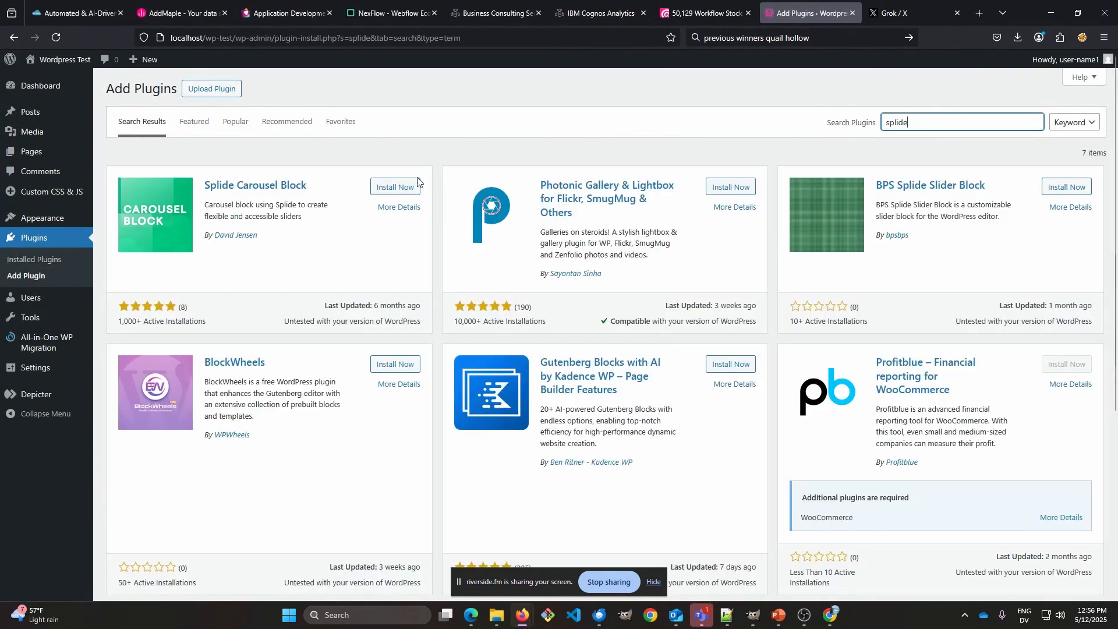
click(395, 186)
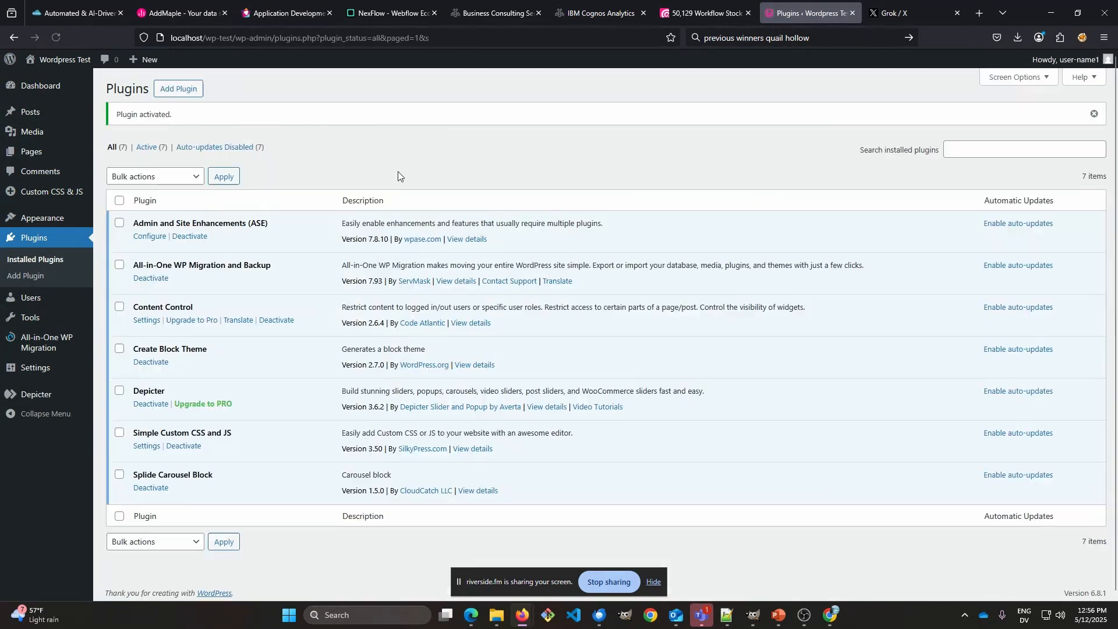
click(25, 276)
text(formidable)
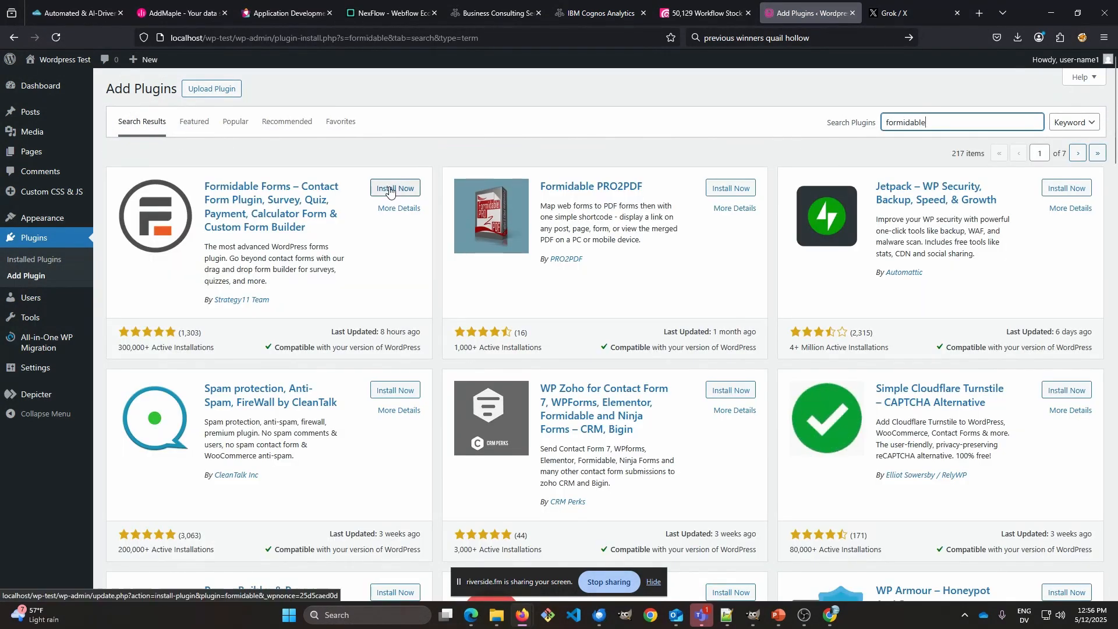
click(395, 189)
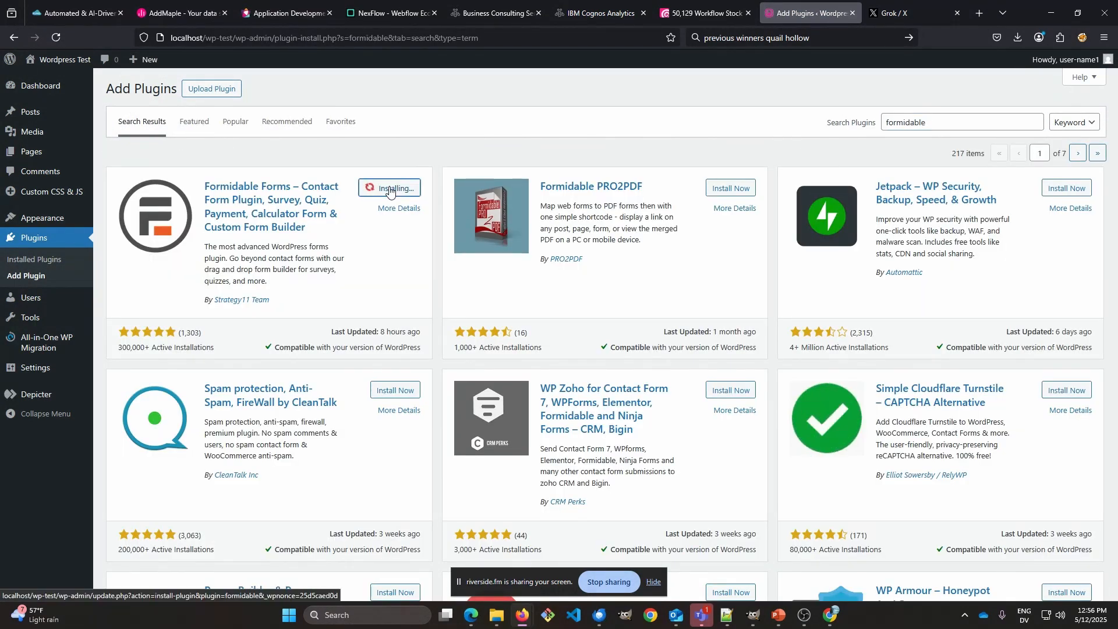
click(389, 188)
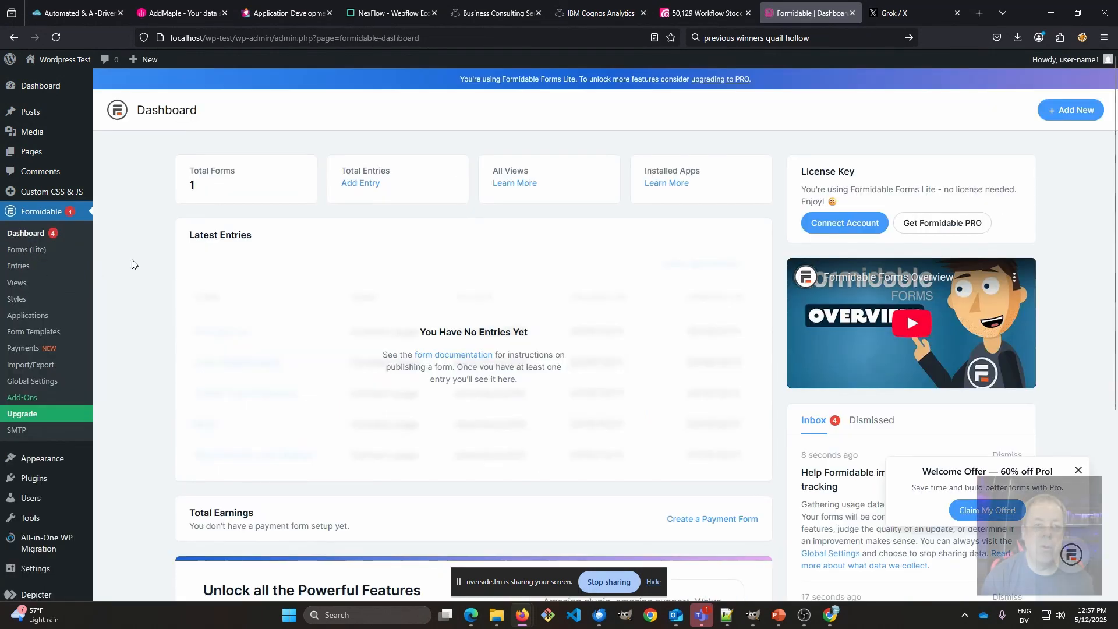
Step: Return to the Installed Plugins list showing eight plugins including Formidable Forms
click(42, 458)
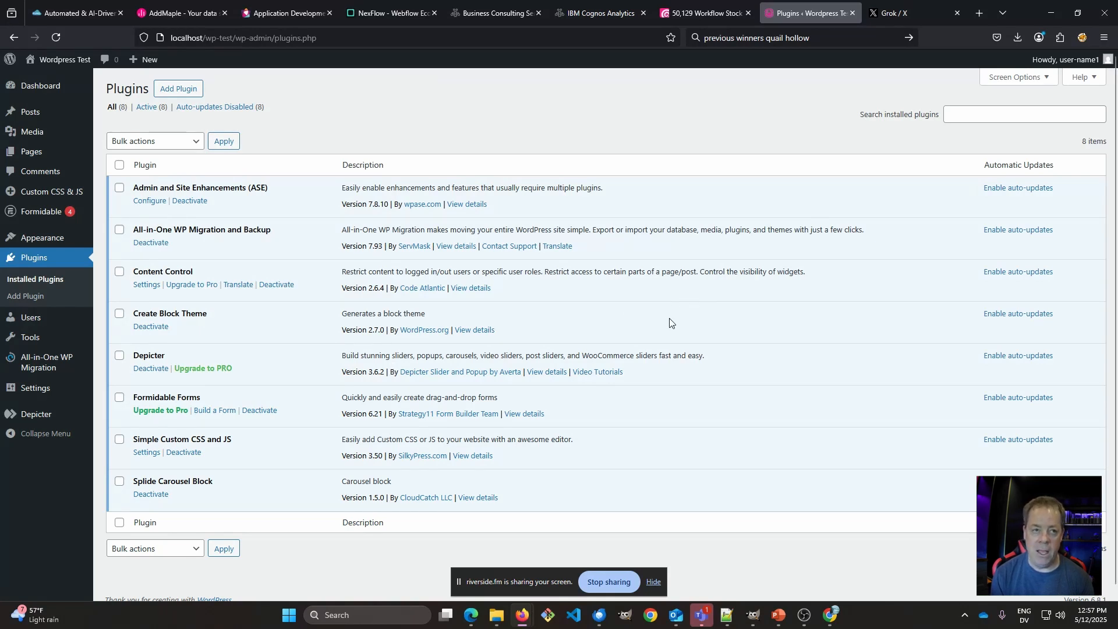
mouse_move(825, 324)
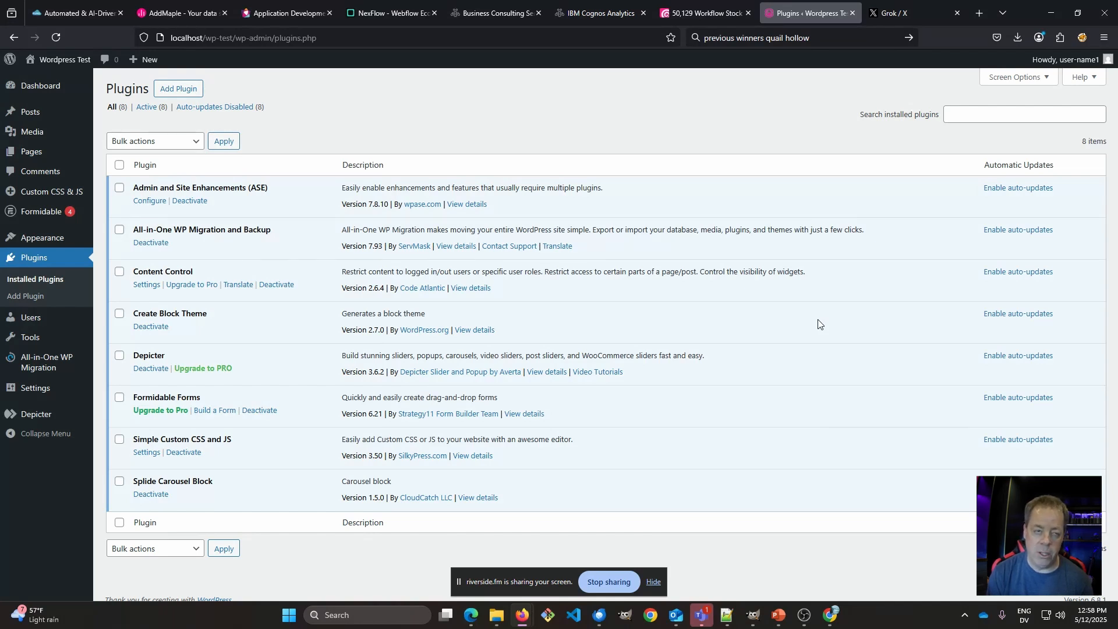
mouse_move(395, 183)
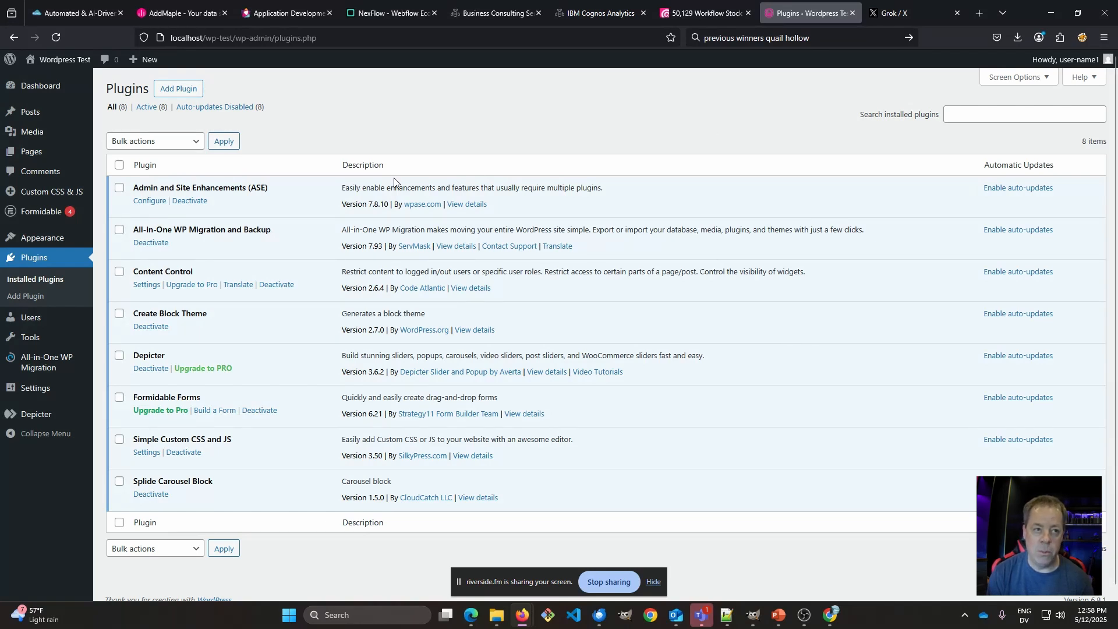
mouse_move(580, 129)
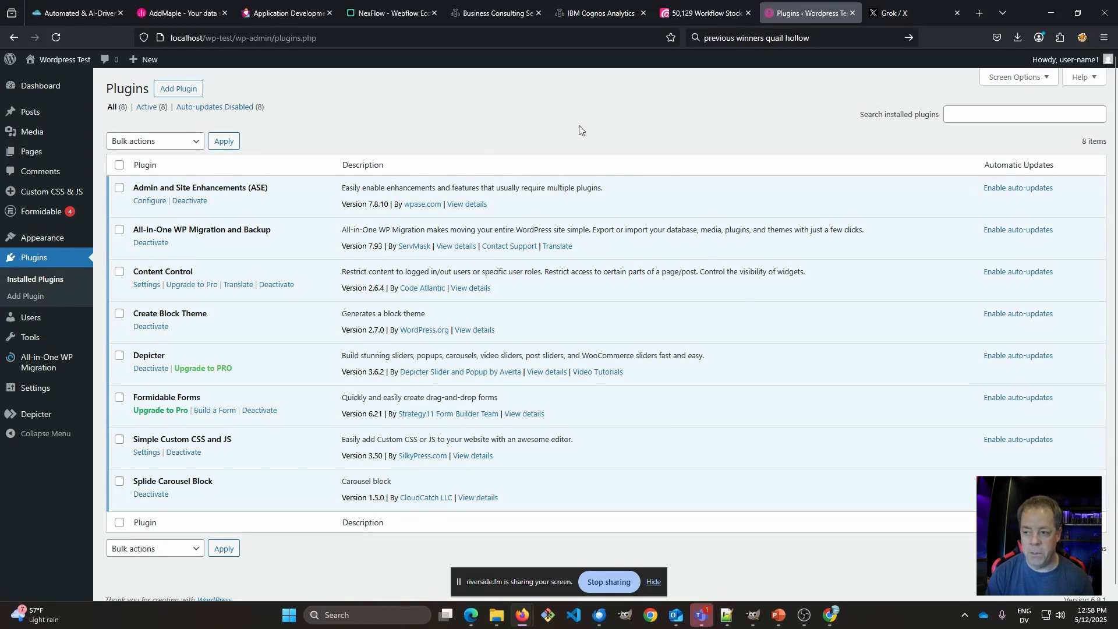
mouse_move(150, 200)
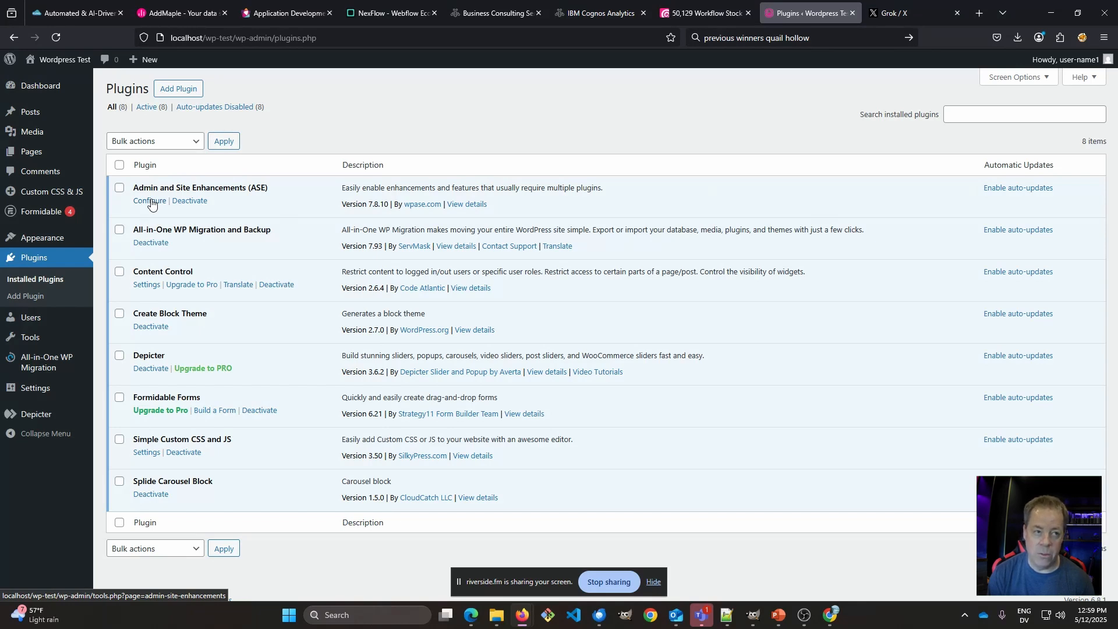
Step: Enable SVG Upload for administrators and Content Duplication in ASE Content Management
click(150, 203)
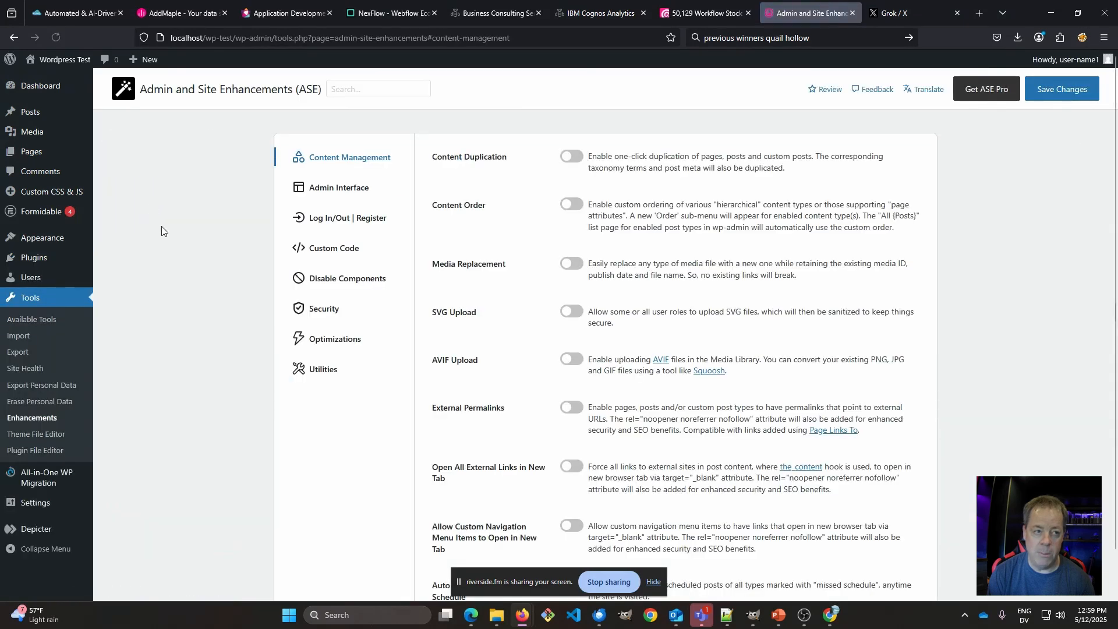
mouse_move(19, 335)
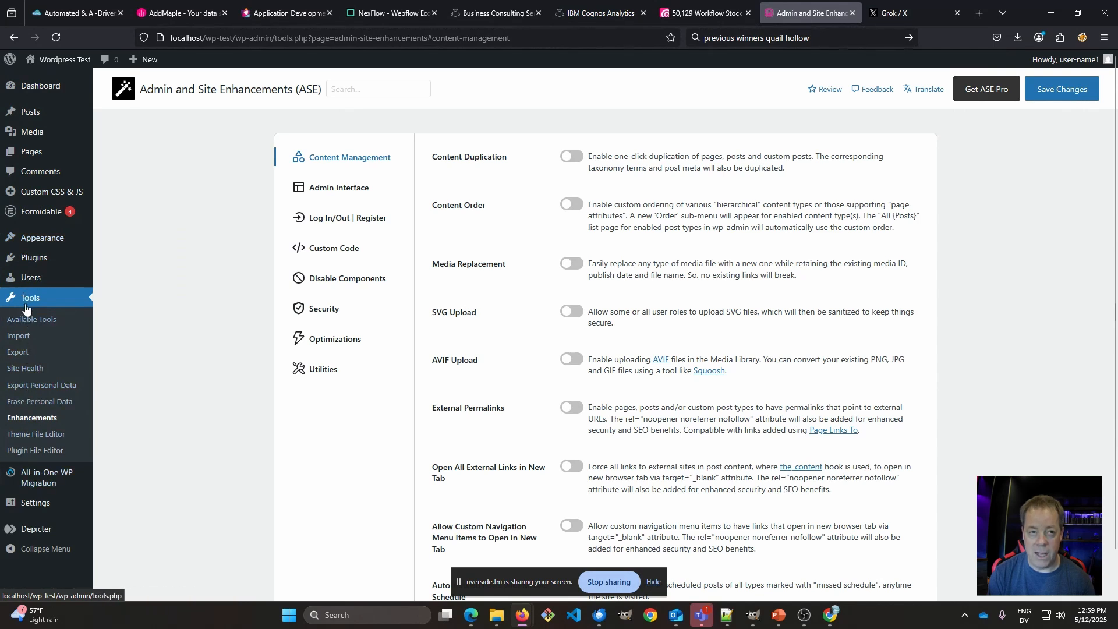
mouse_move(366, 161)
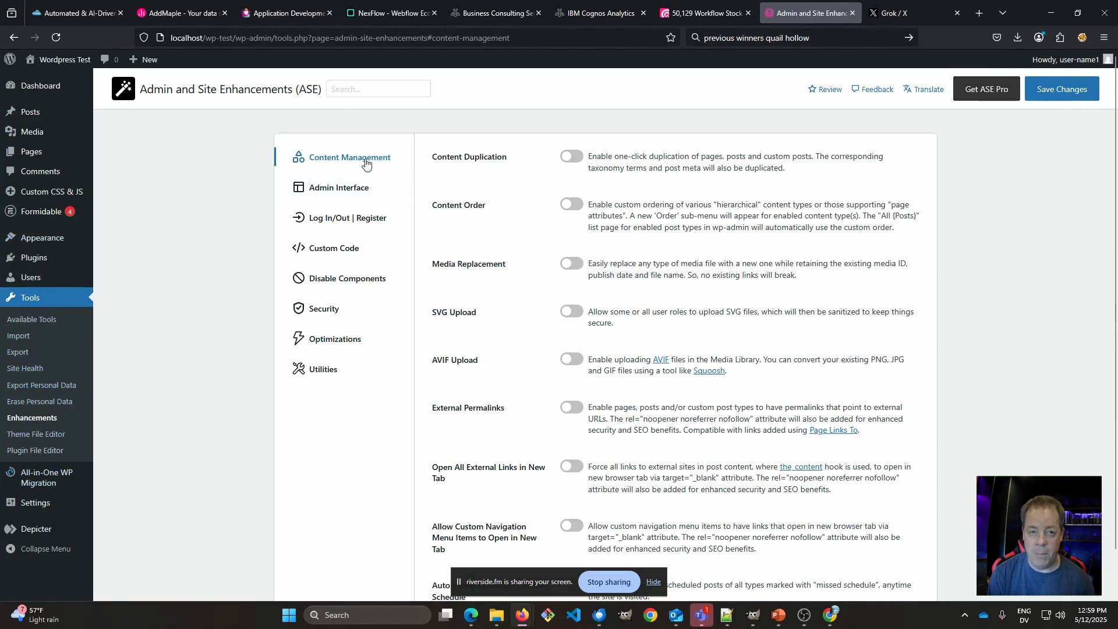
mouse_move(526, 165)
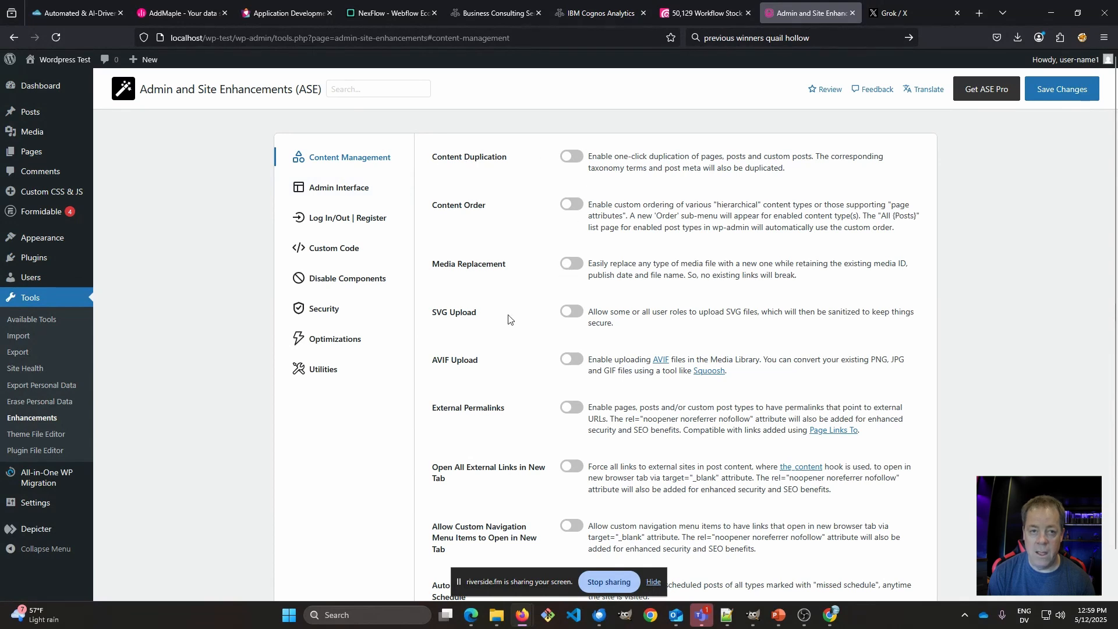
click(571, 311)
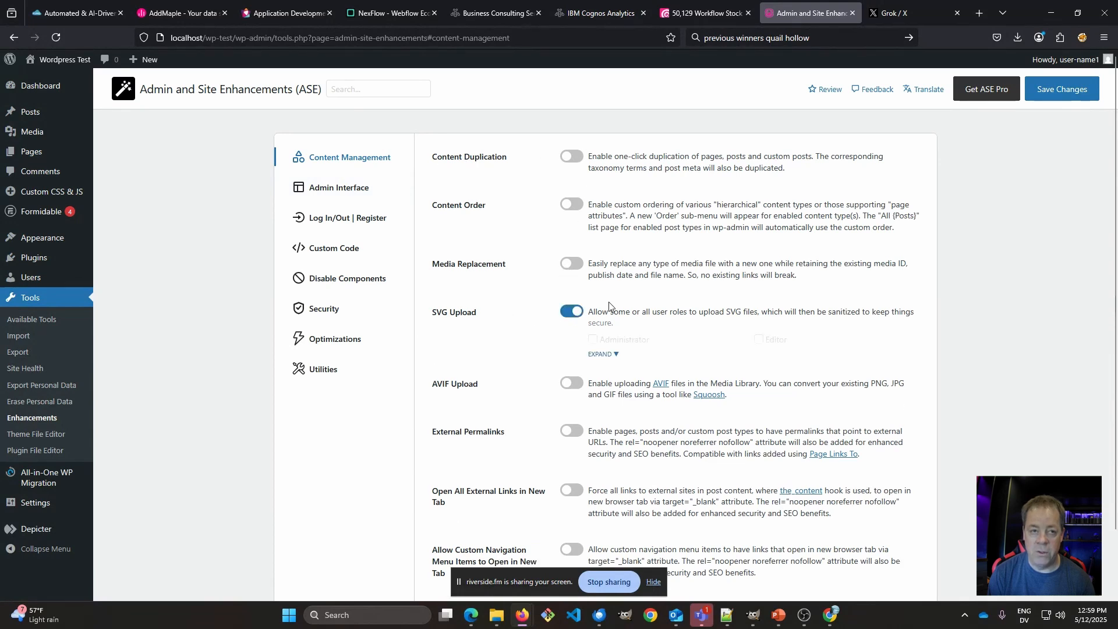
mouse_move(601, 357)
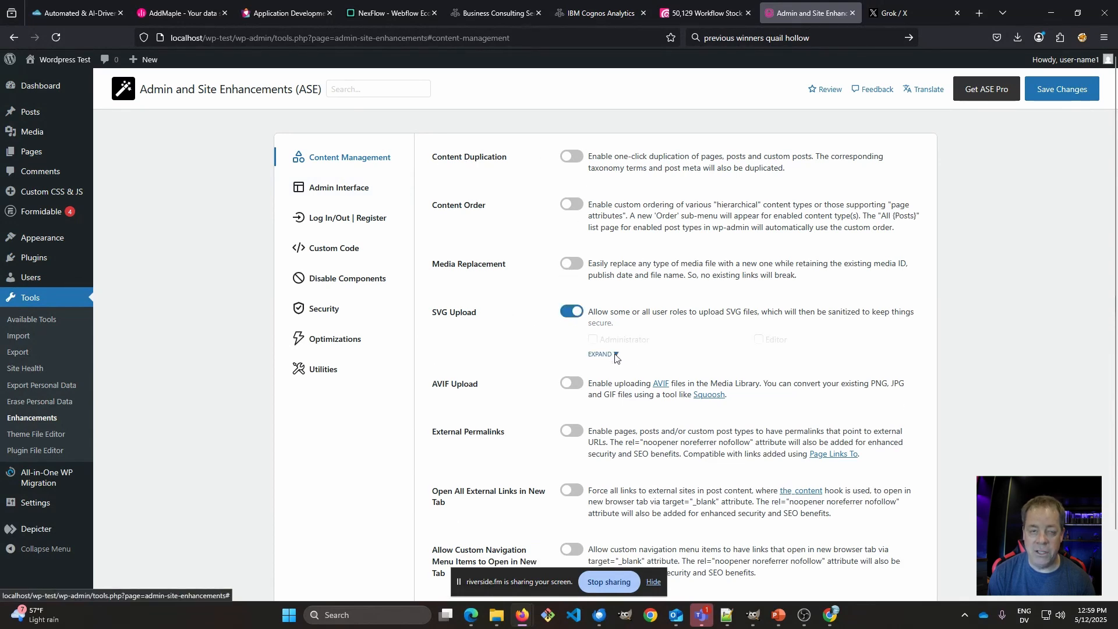
click(601, 354)
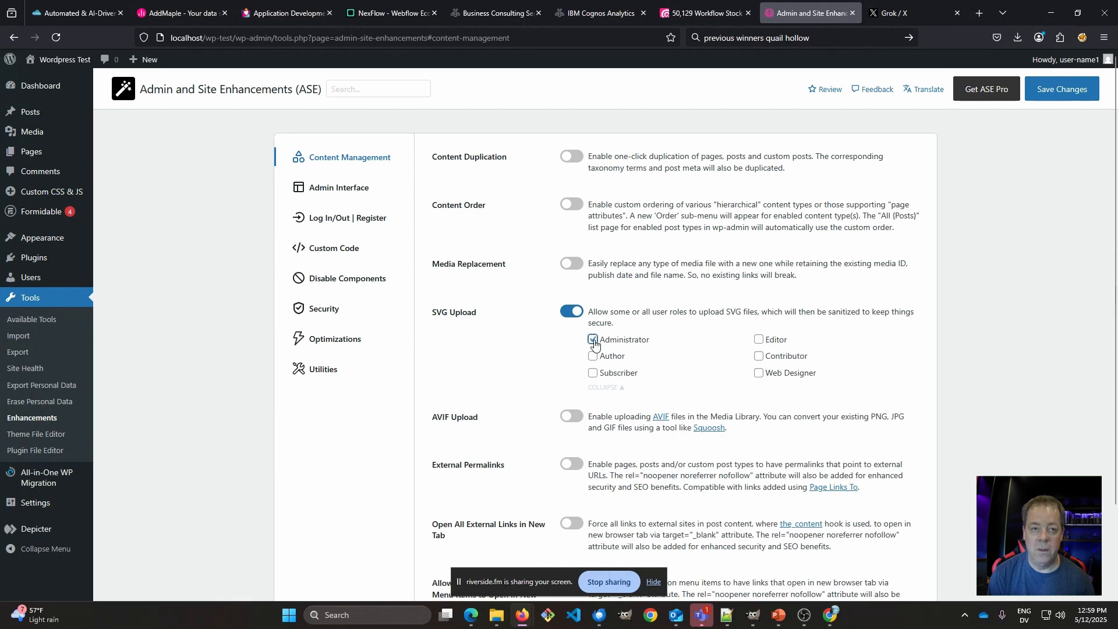
mouse_move(563, 167)
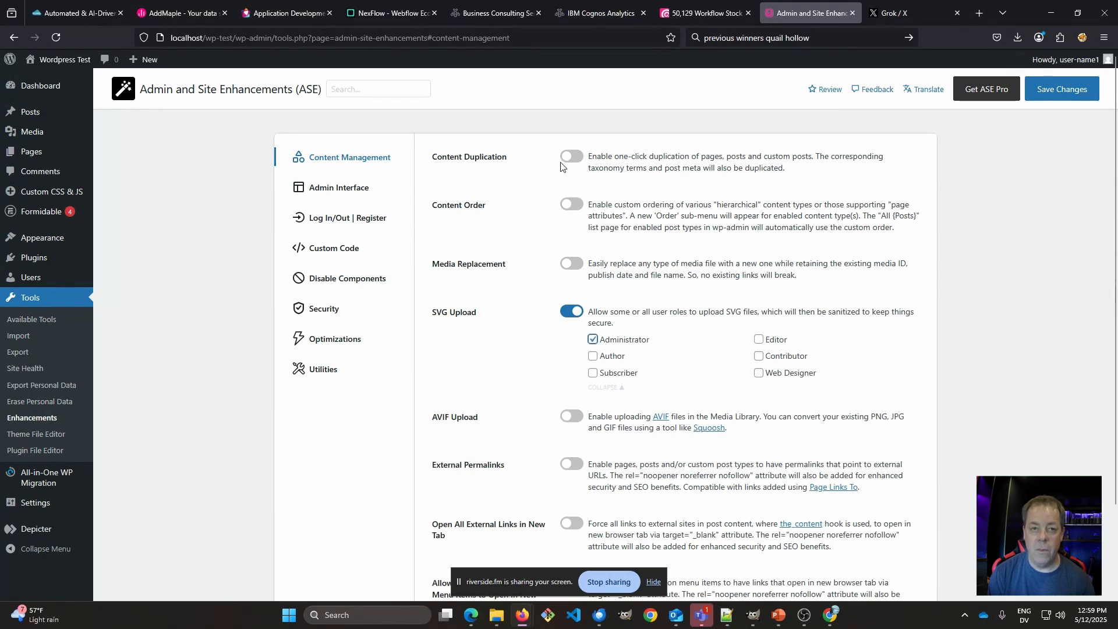
click(571, 156)
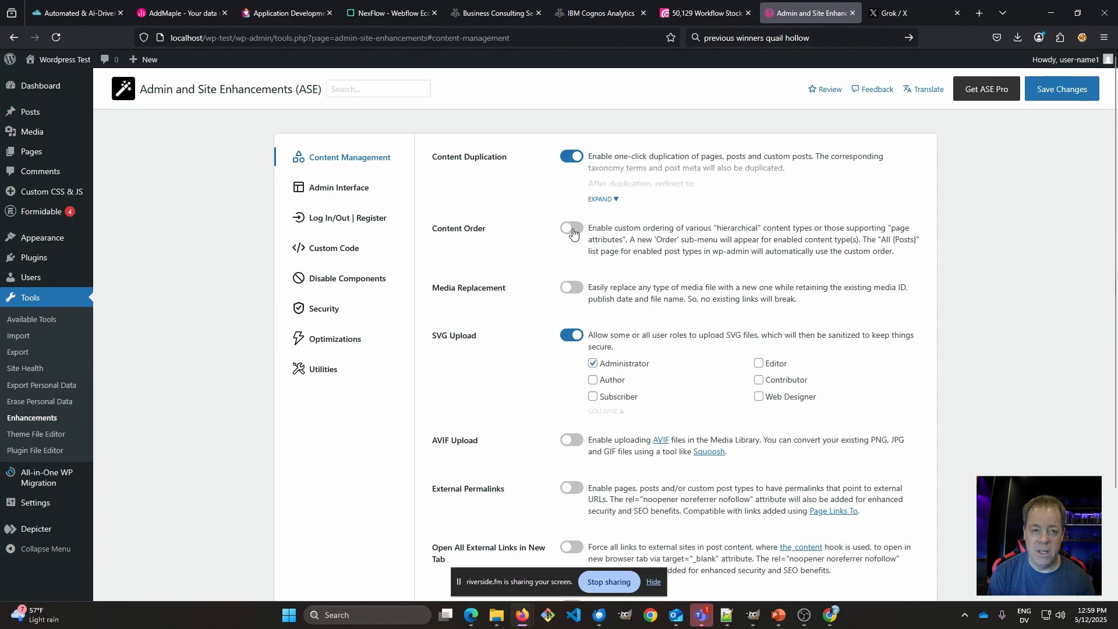
Step: Review the remaining Content Management options and move to the Admin Interface settings
scroll(down, 3)
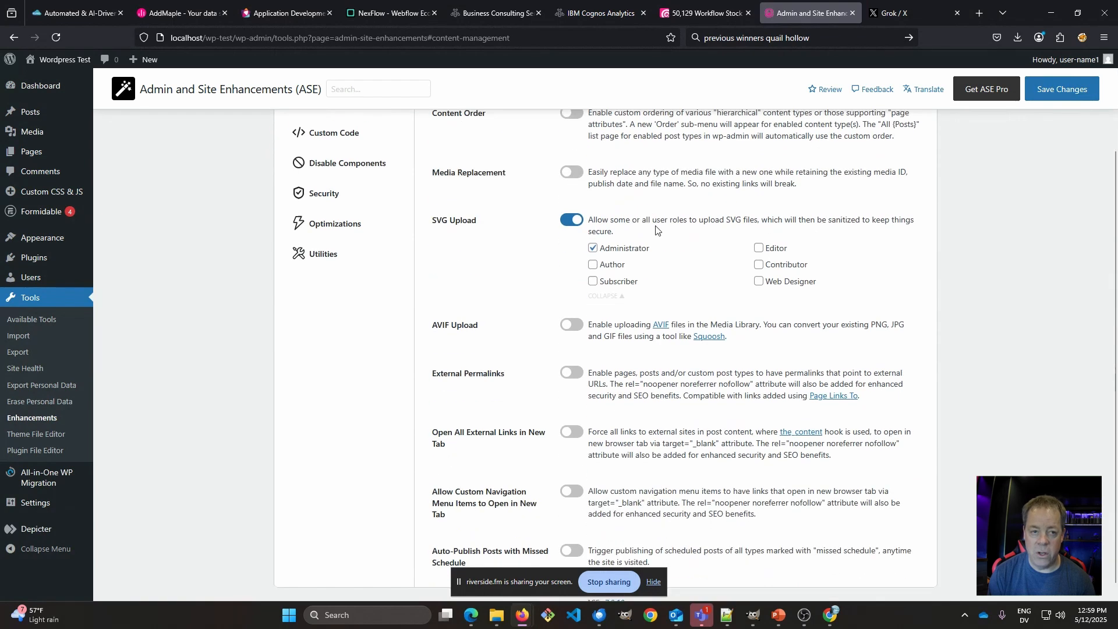
scroll(up, 3)
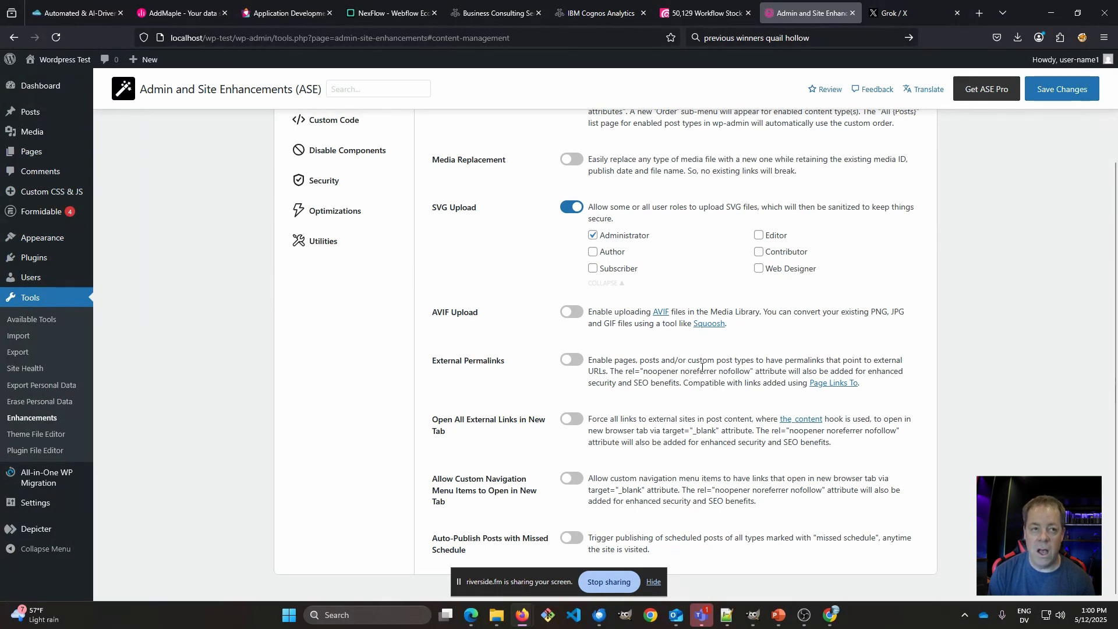
mouse_move(719, 408)
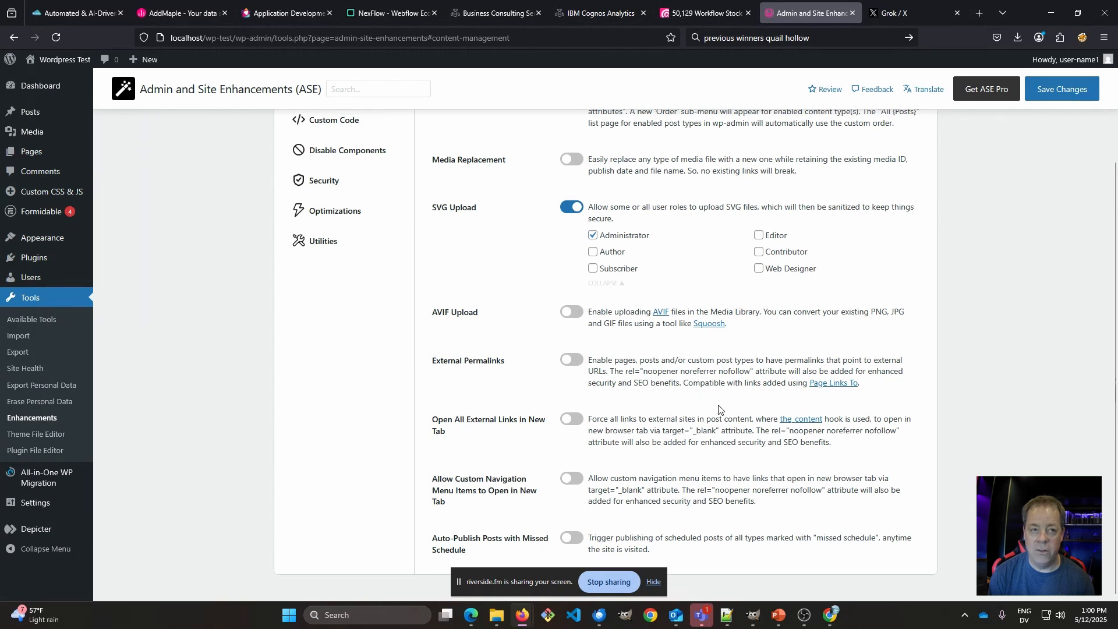
scroll(up, 3)
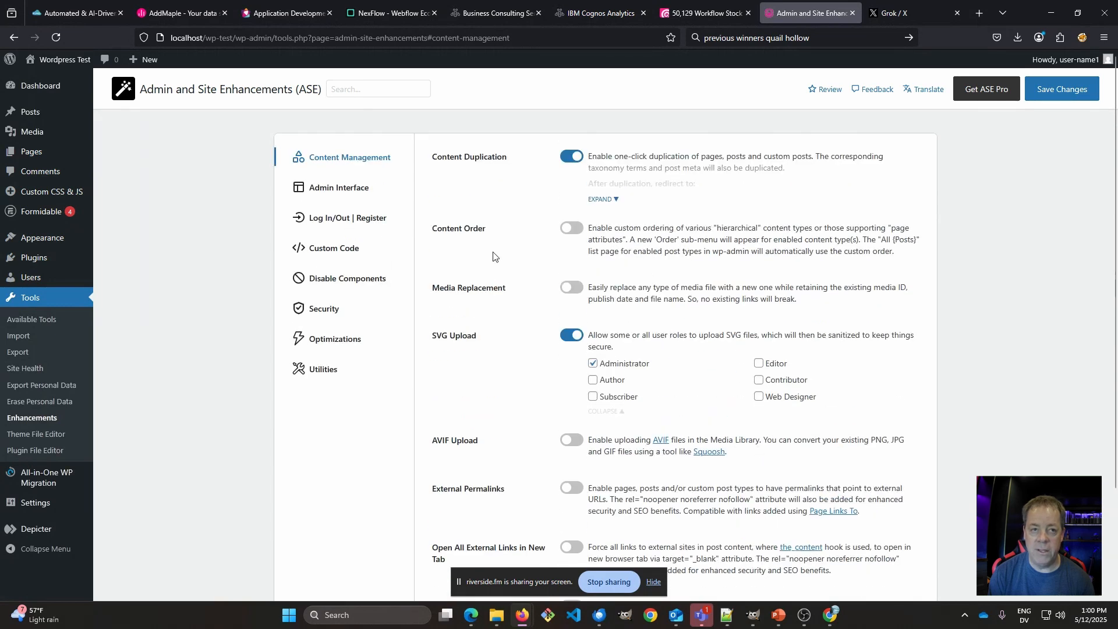
click(339, 187)
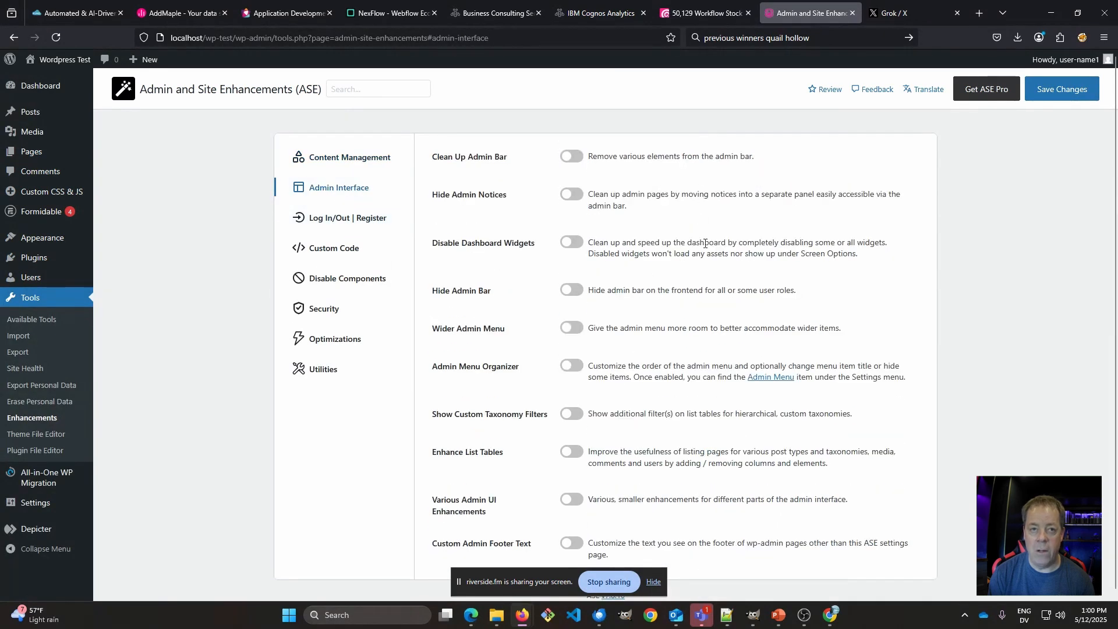
Step: Enable Change Login URL in the Log In/Out | Register settings and begin entering a new URL
click(348, 222)
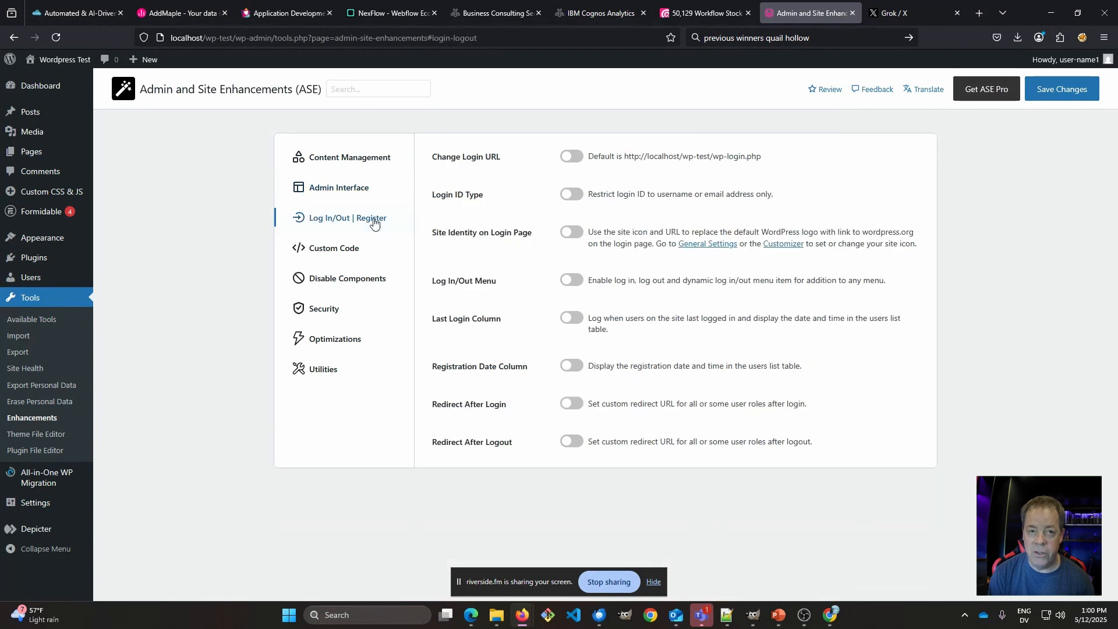
mouse_move(573, 161)
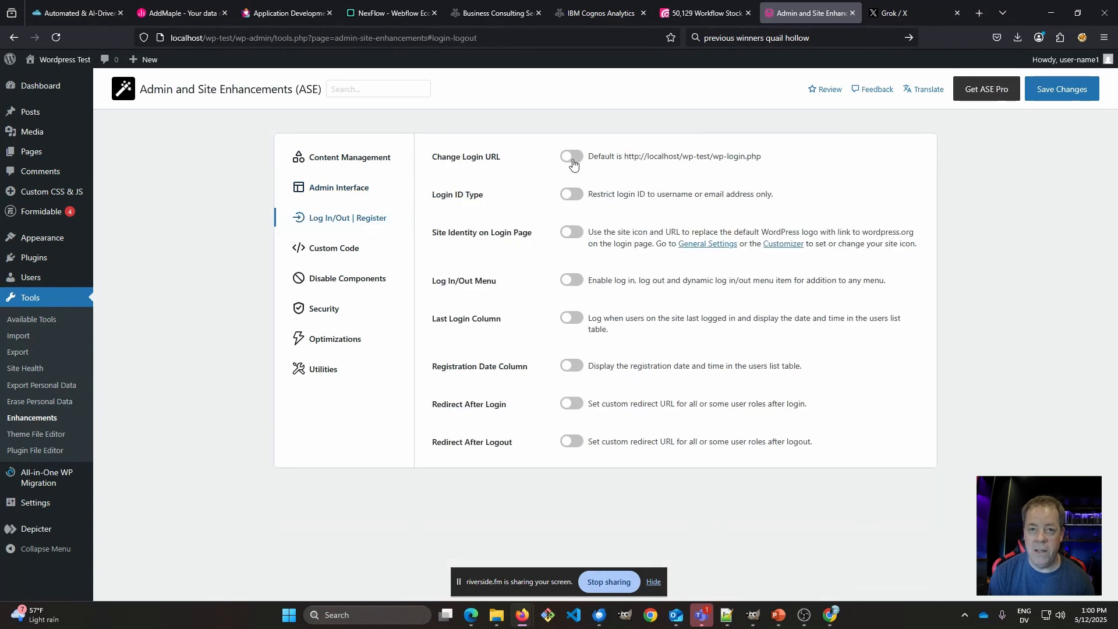
click(571, 156)
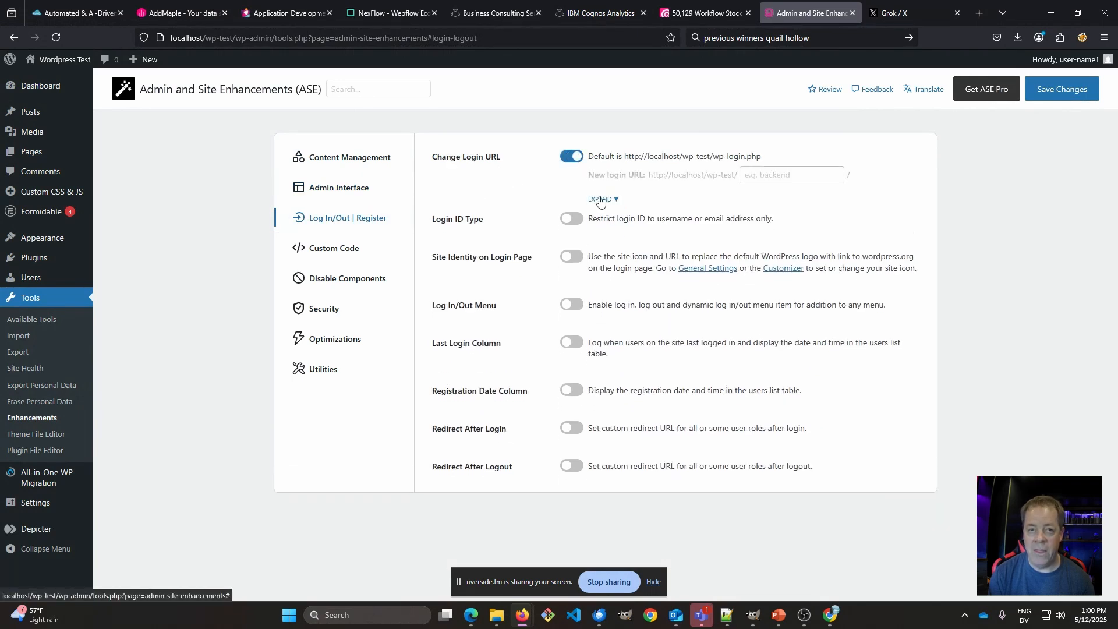
click(601, 200)
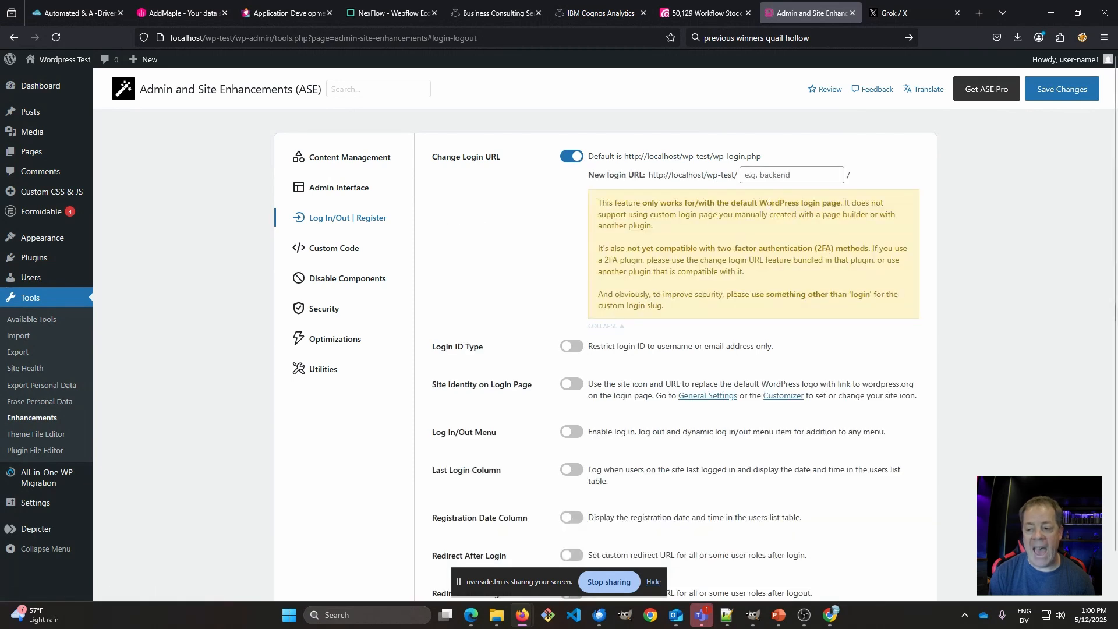
click(790, 175)
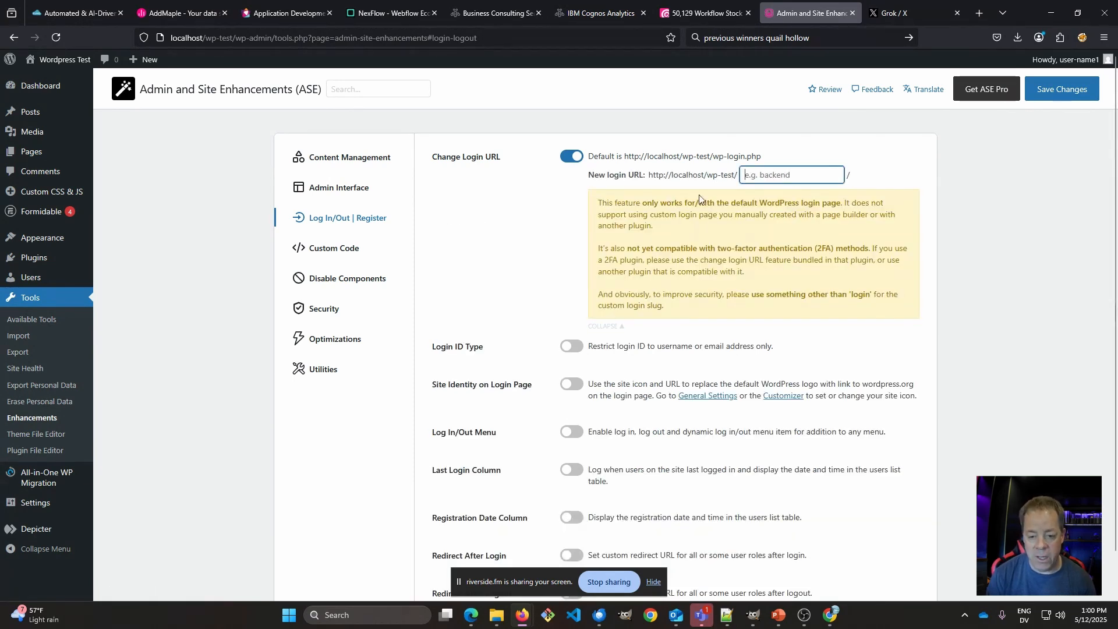
mouse_move(784, 230)
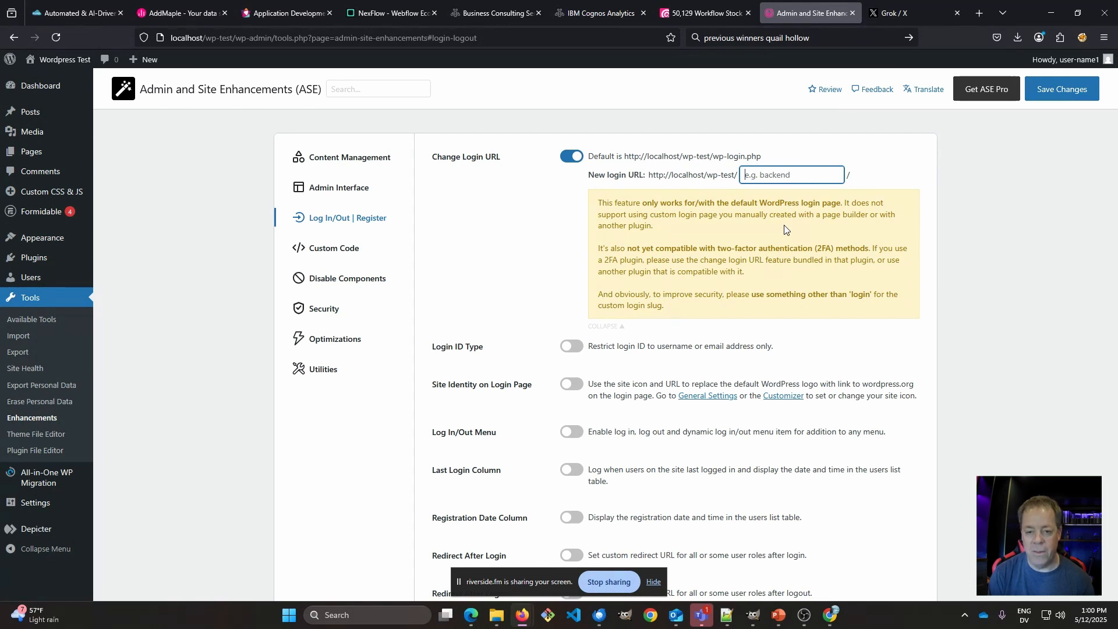
mouse_move(801, 280)
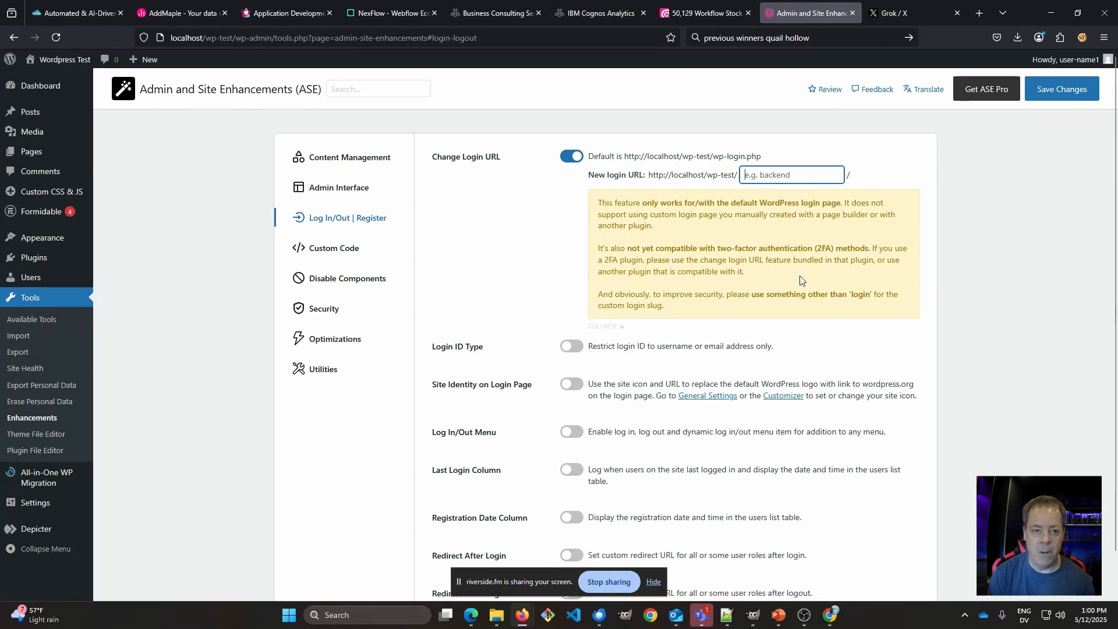
mouse_move(777, 292)
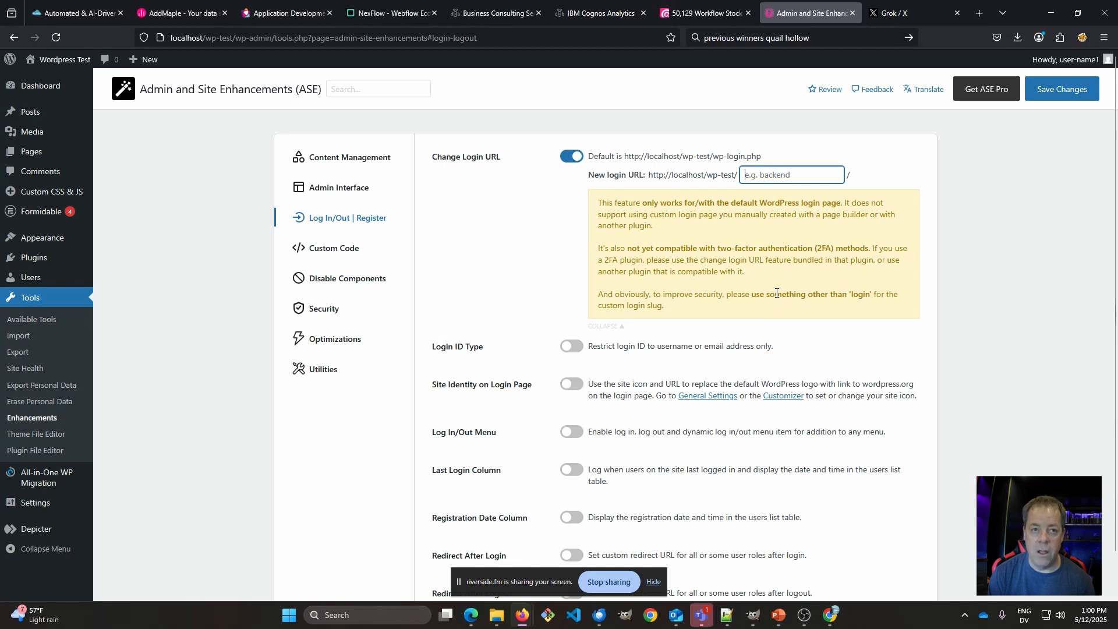
Step: Enable username-only Login ID Type and Site Identity on Login Page
scroll(down, 3)
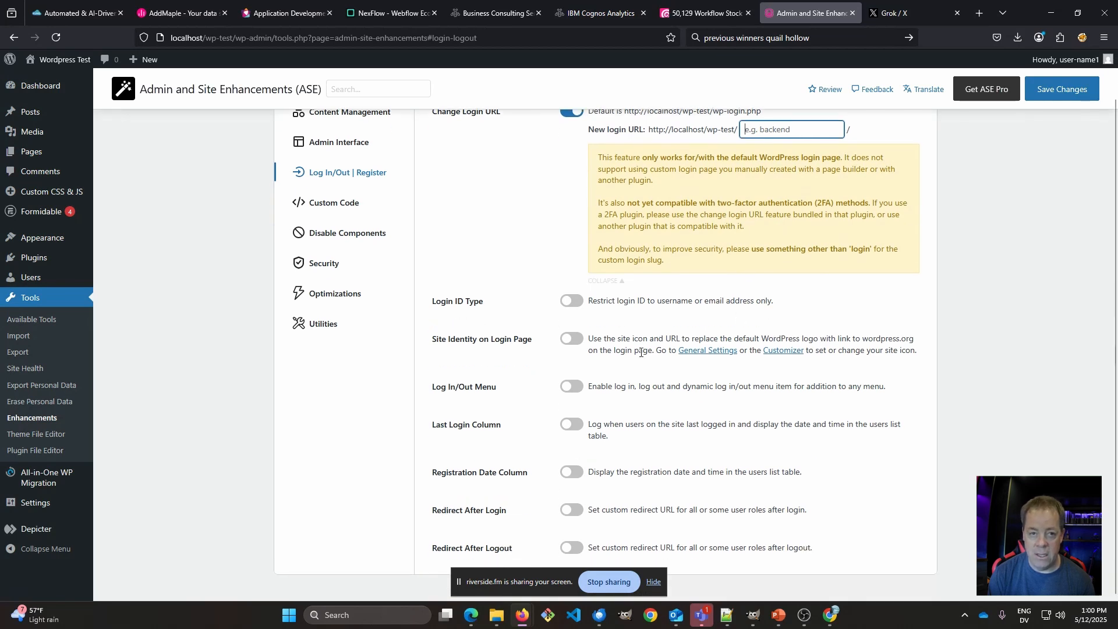
mouse_move(471, 403)
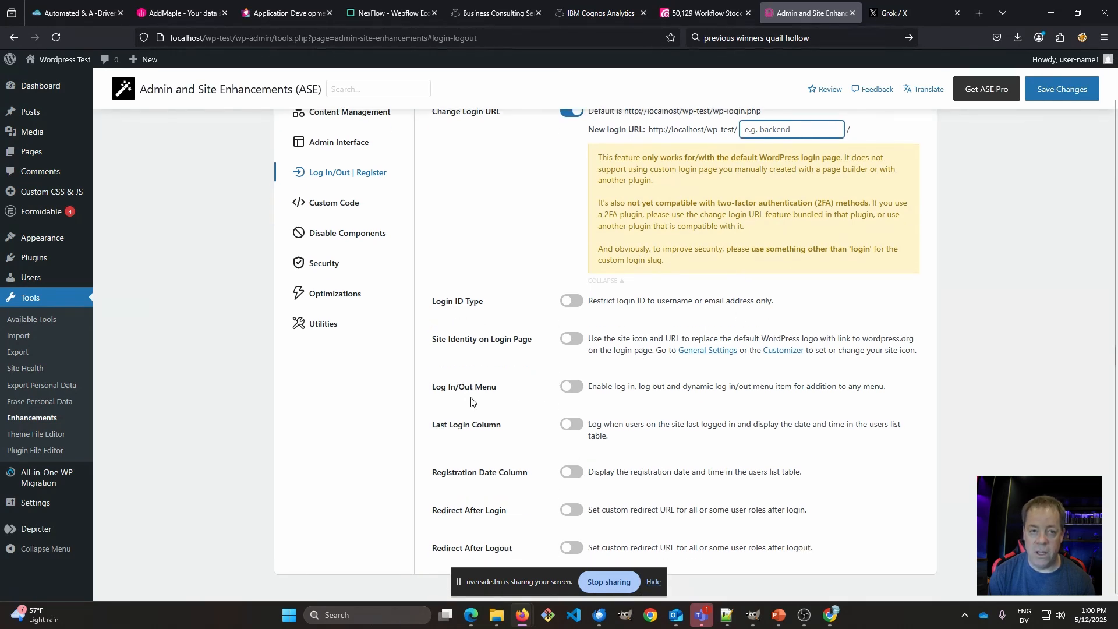
mouse_move(470, 298)
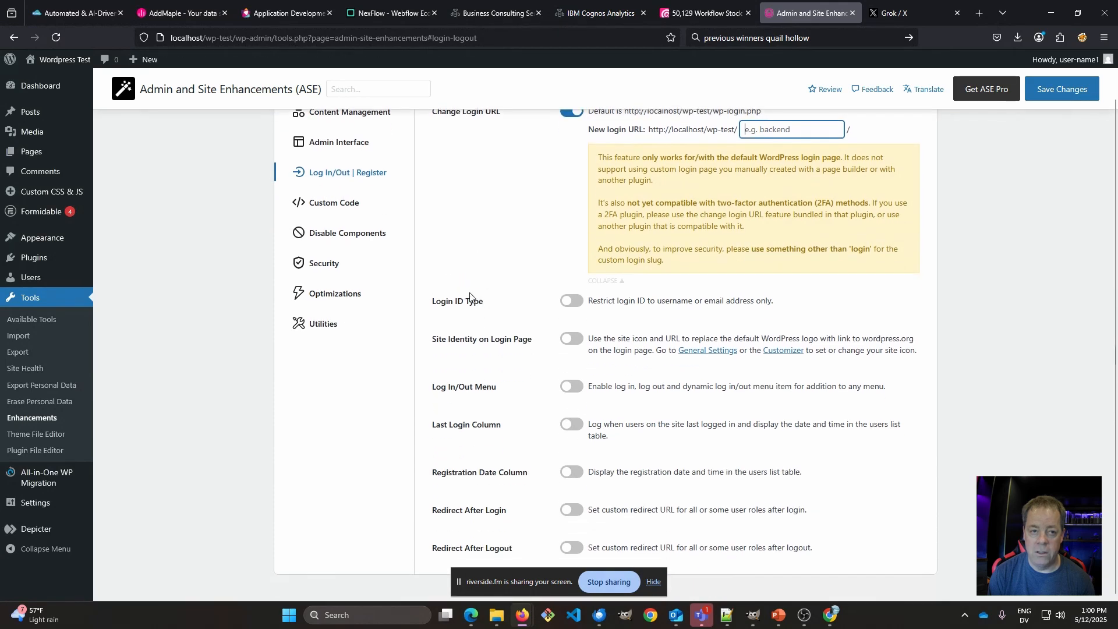
click(570, 301)
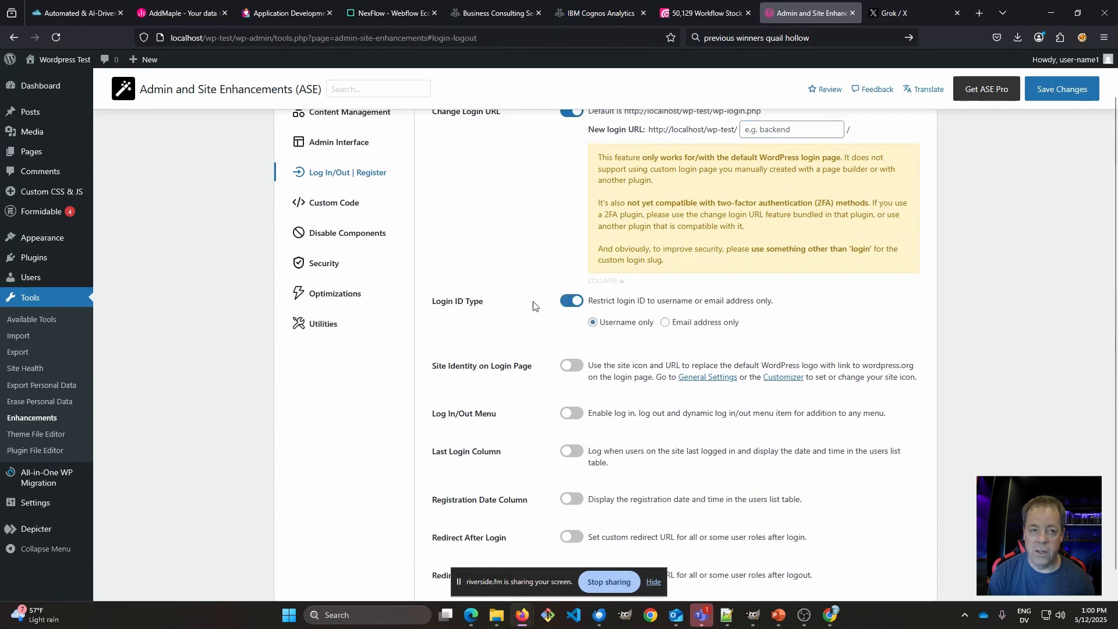
scroll(down, 3)
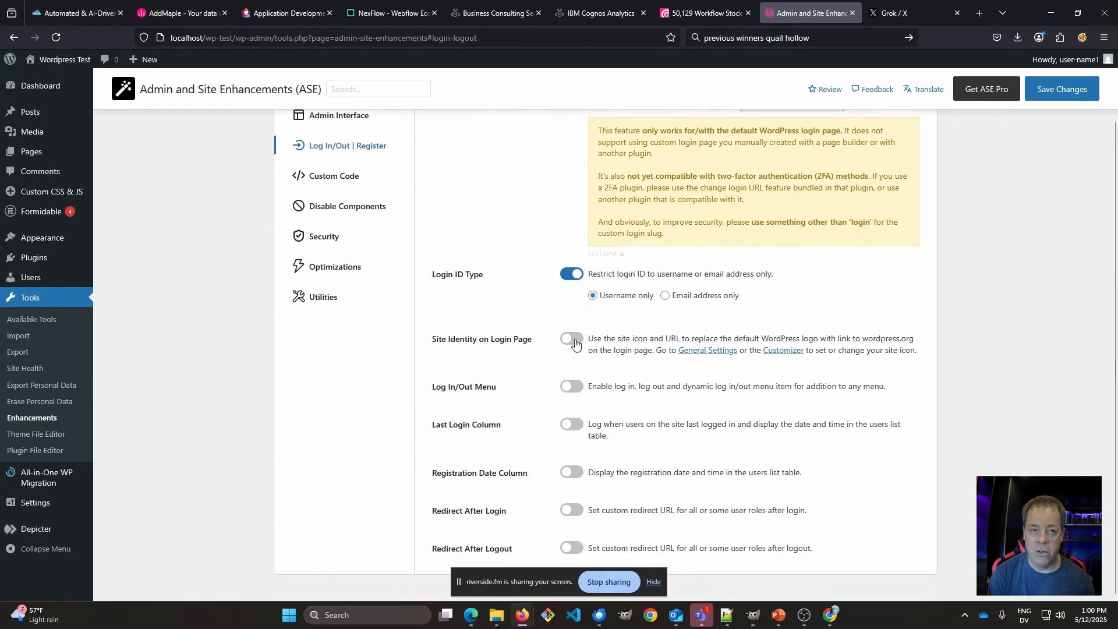
click(569, 339)
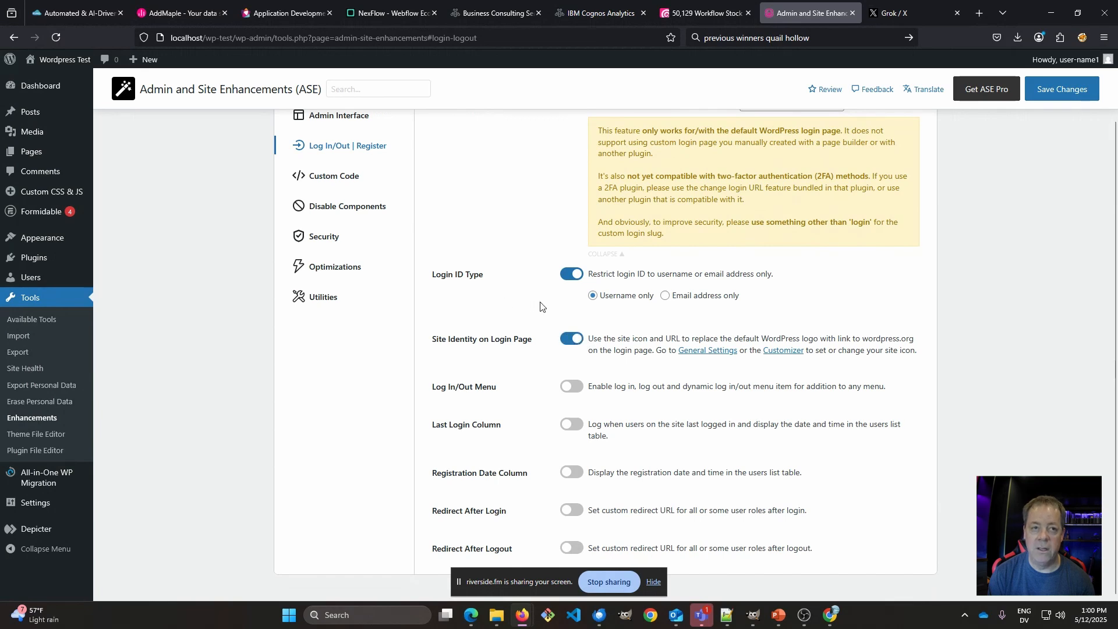
mouse_move(455, 225)
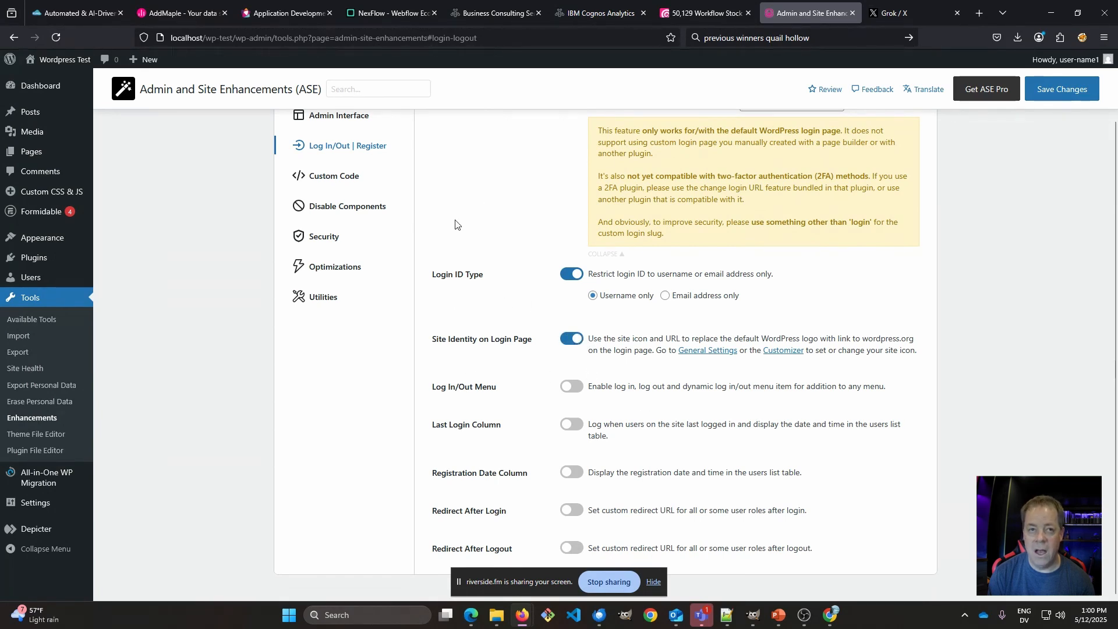
Step: Enable Limit Login Attempts in the Security settings and show its lockout options
click(322, 236)
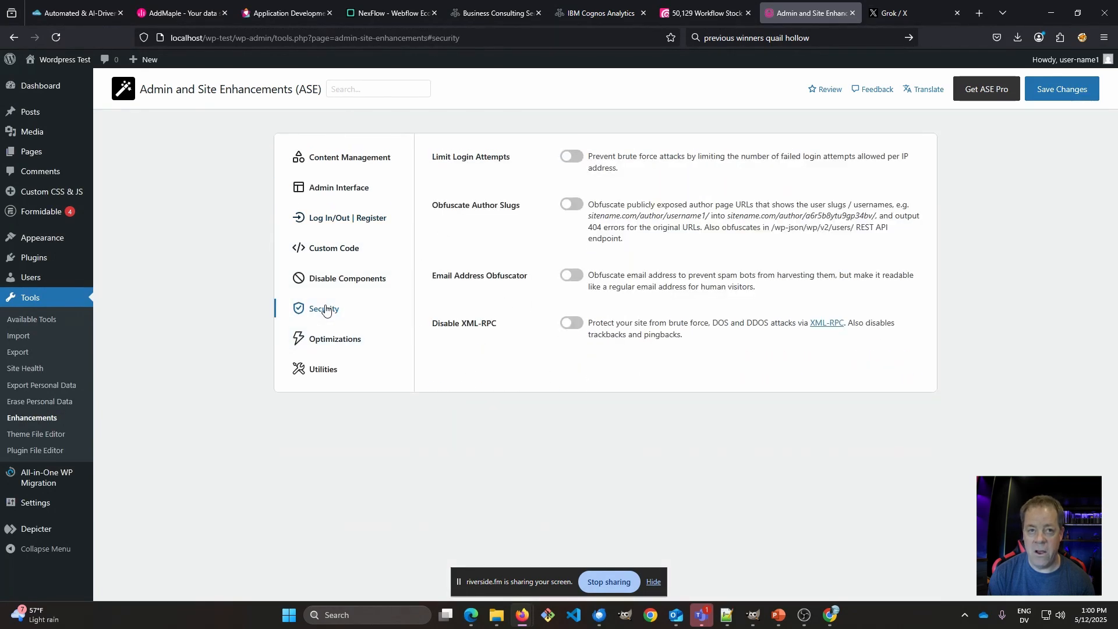
mouse_move(579, 156)
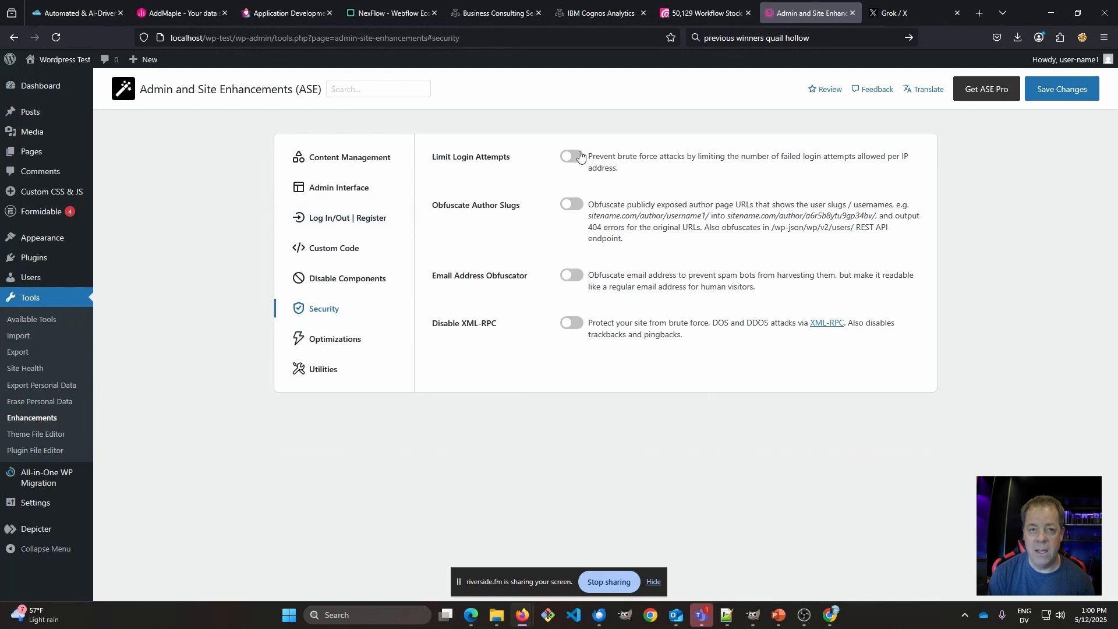
click(571, 156)
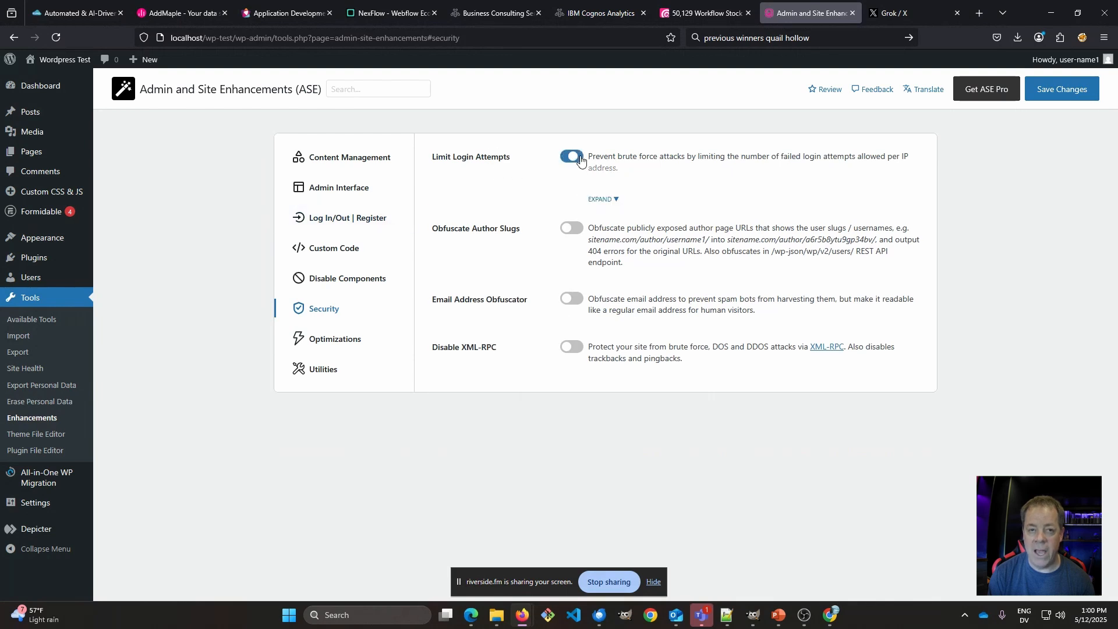
click(601, 199)
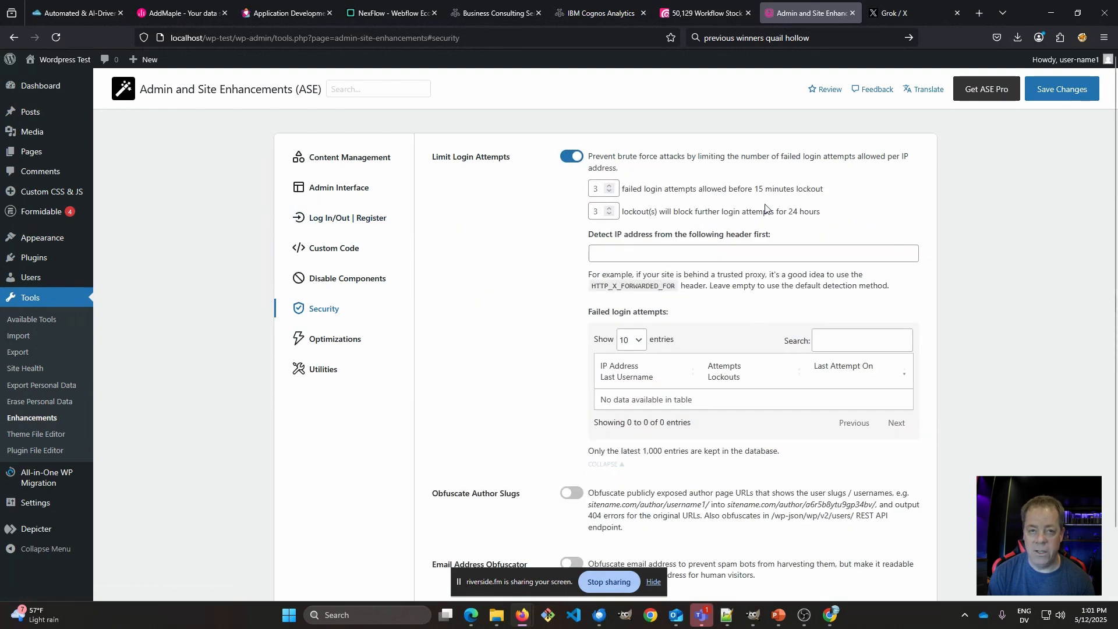
mouse_move(784, 248)
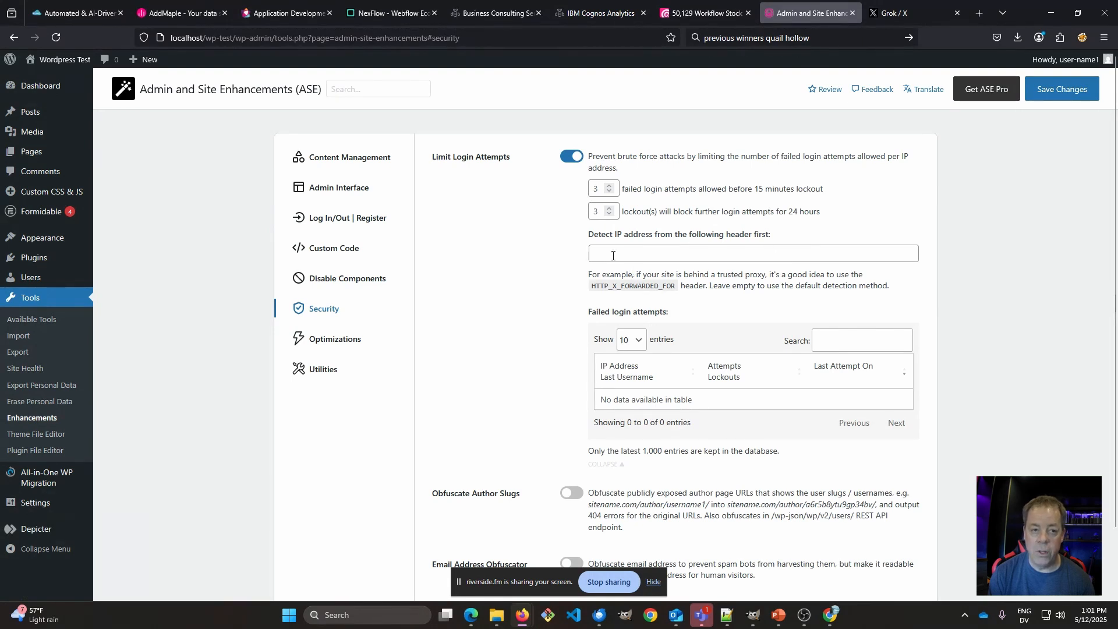
mouse_move(634, 272)
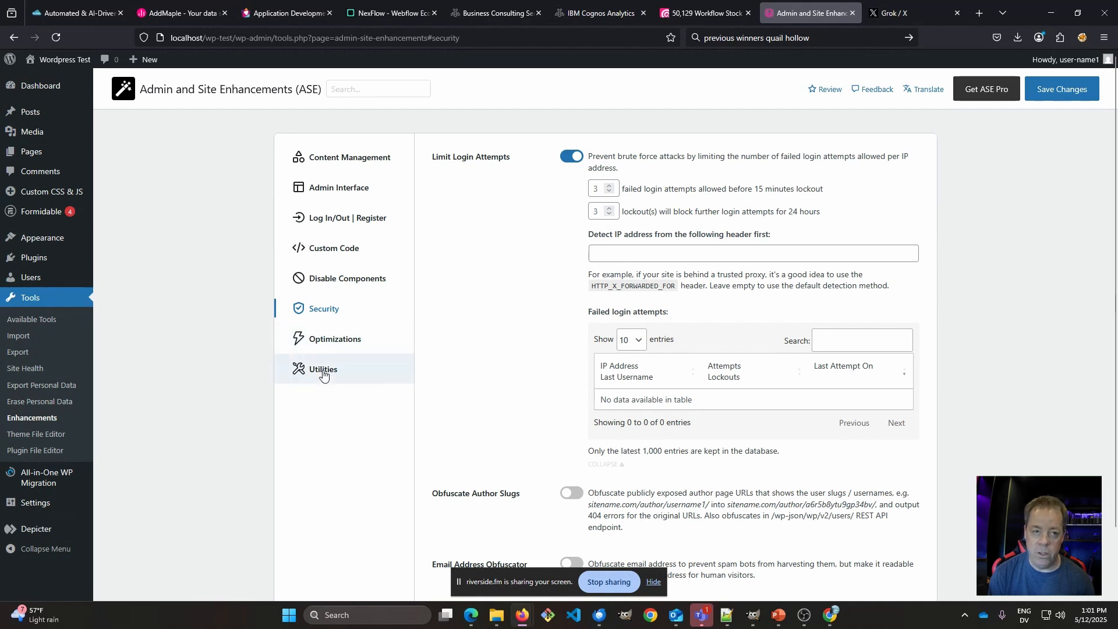
Step: Browse Utilities and Optimizations, then enable Disable XML-RPC under Security
click(322, 369)
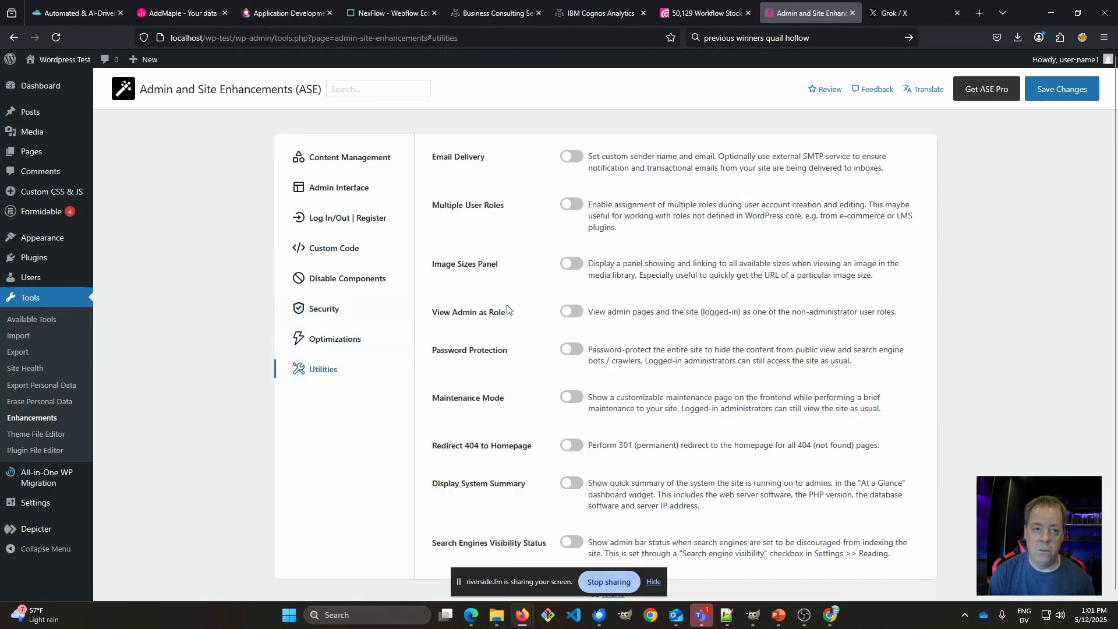
scroll(down, 3)
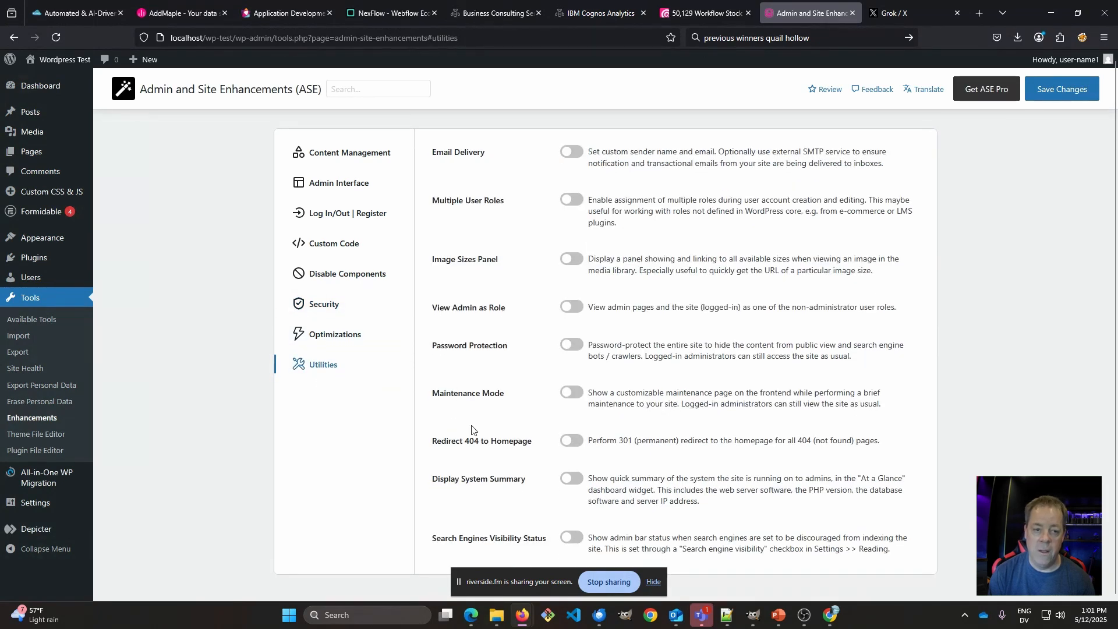
click(335, 334)
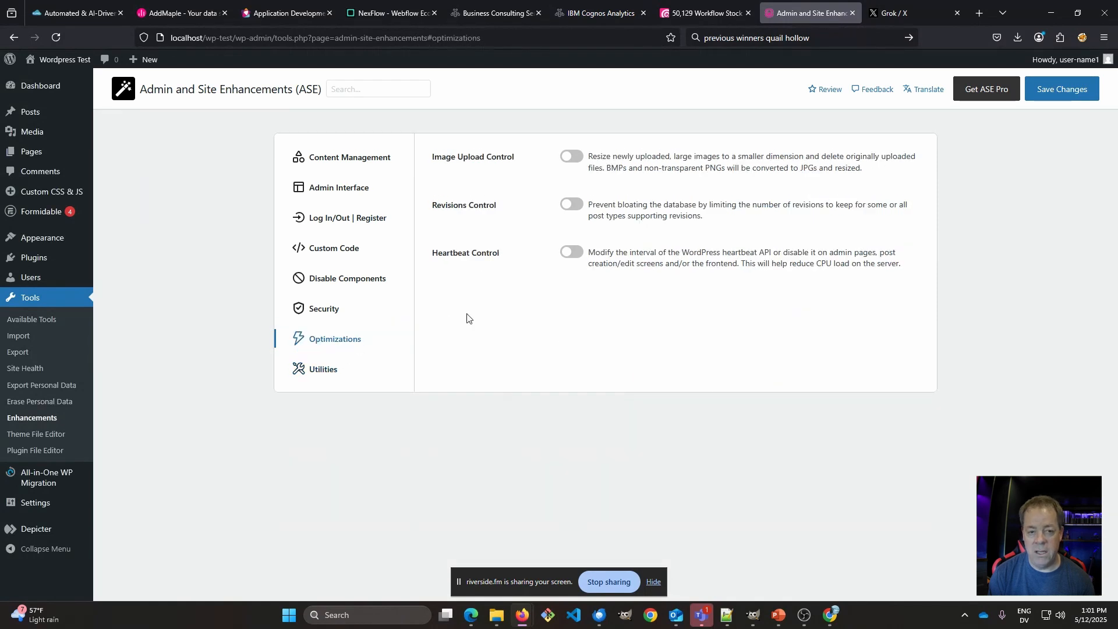
click(322, 308)
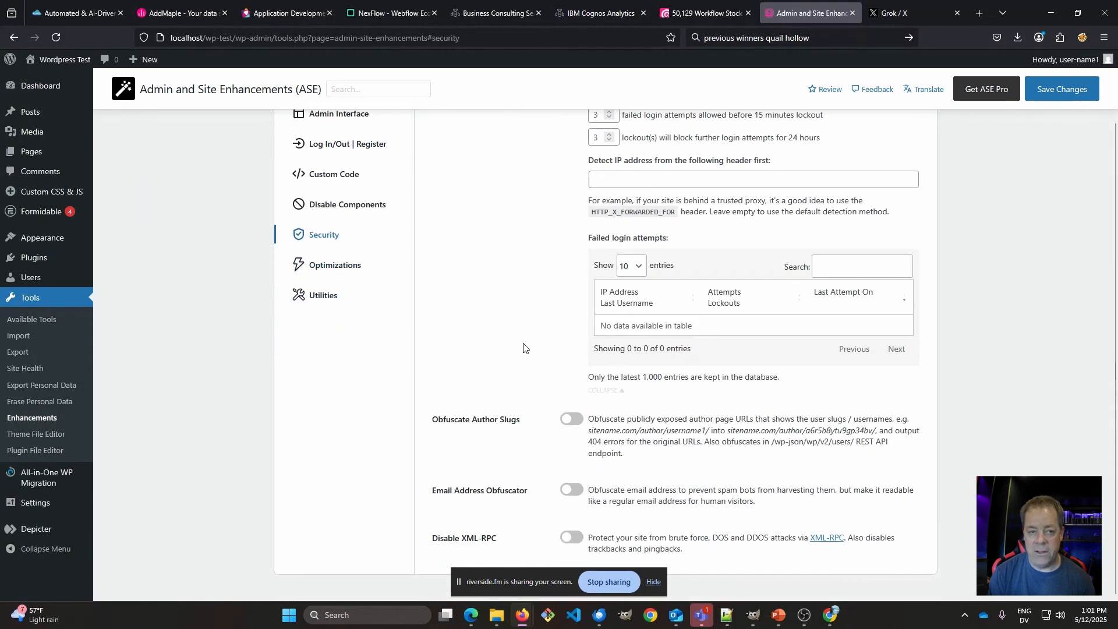
mouse_move(581, 538)
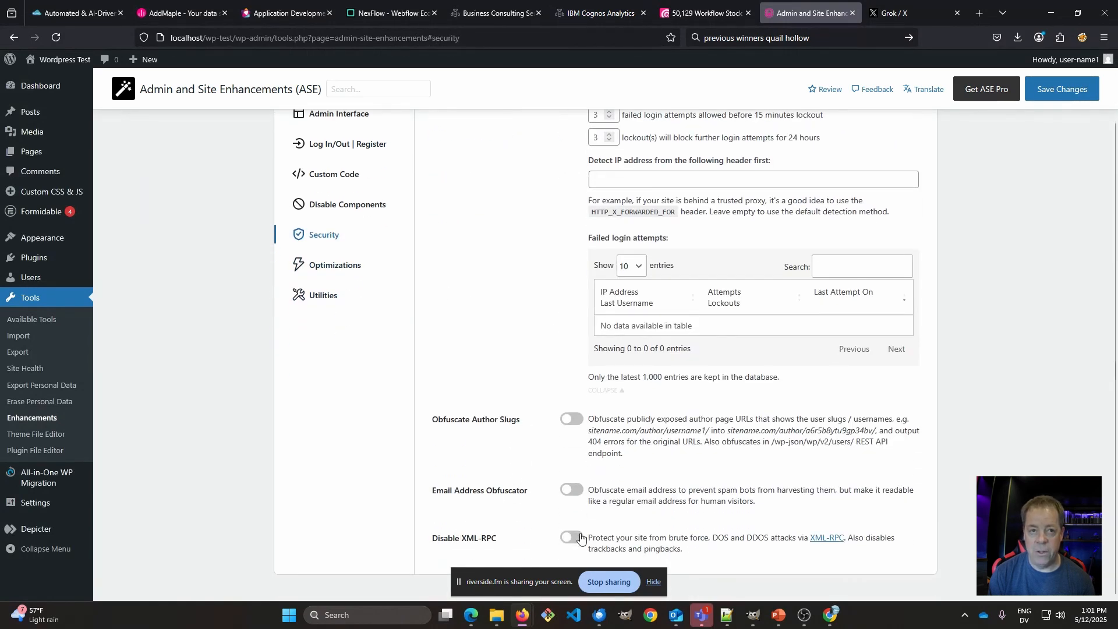
click(570, 538)
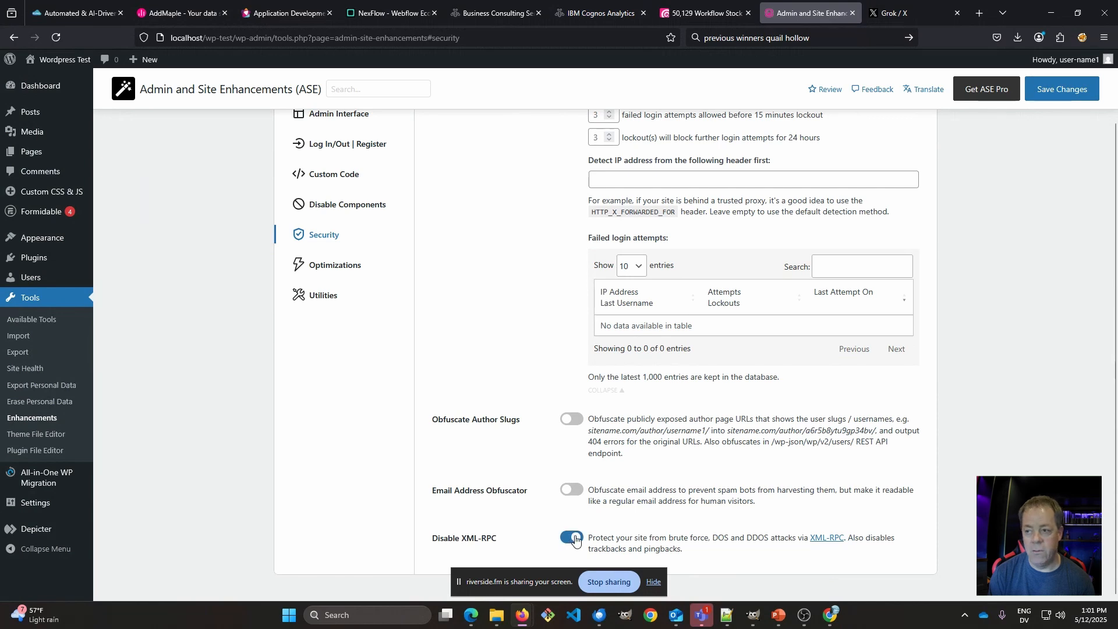
scroll(up, 3)
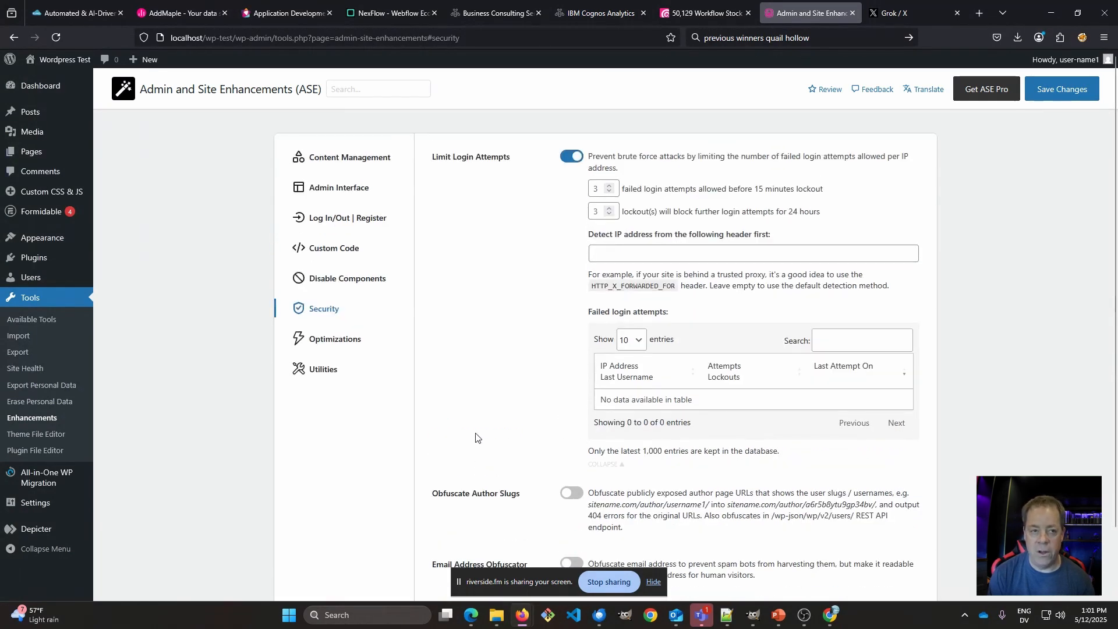
mouse_move(485, 312)
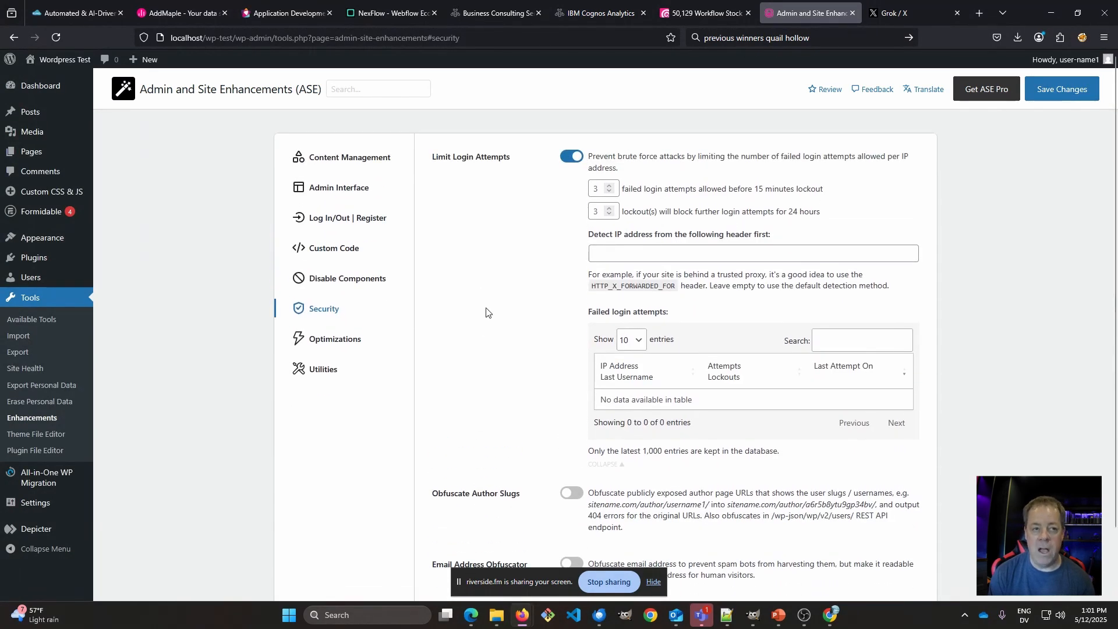
mouse_move(483, 345)
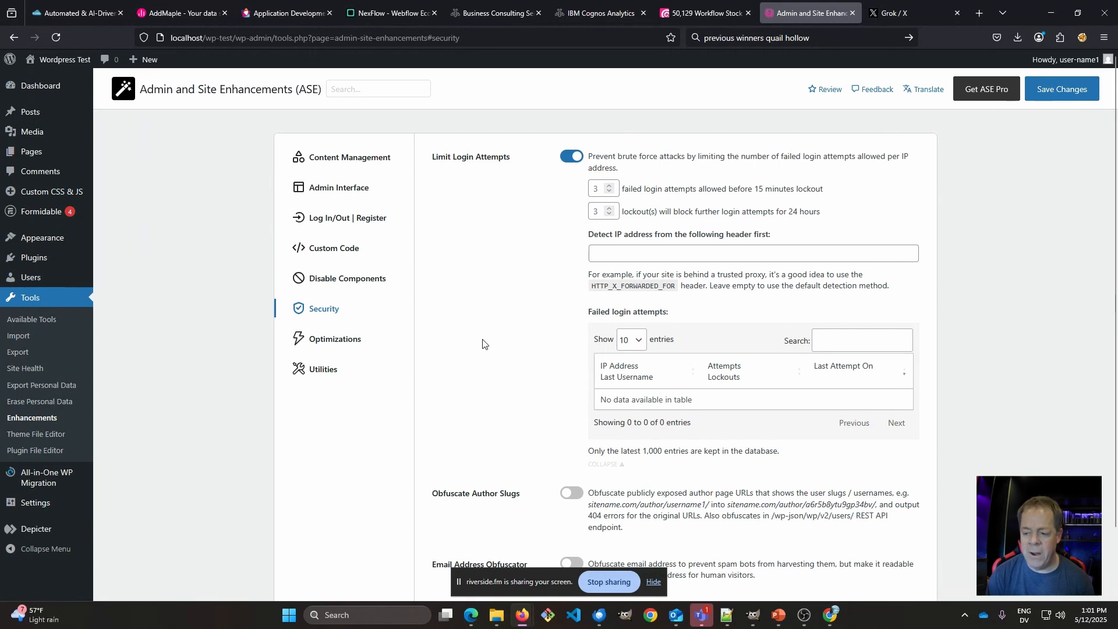
mouse_move(321, 283)
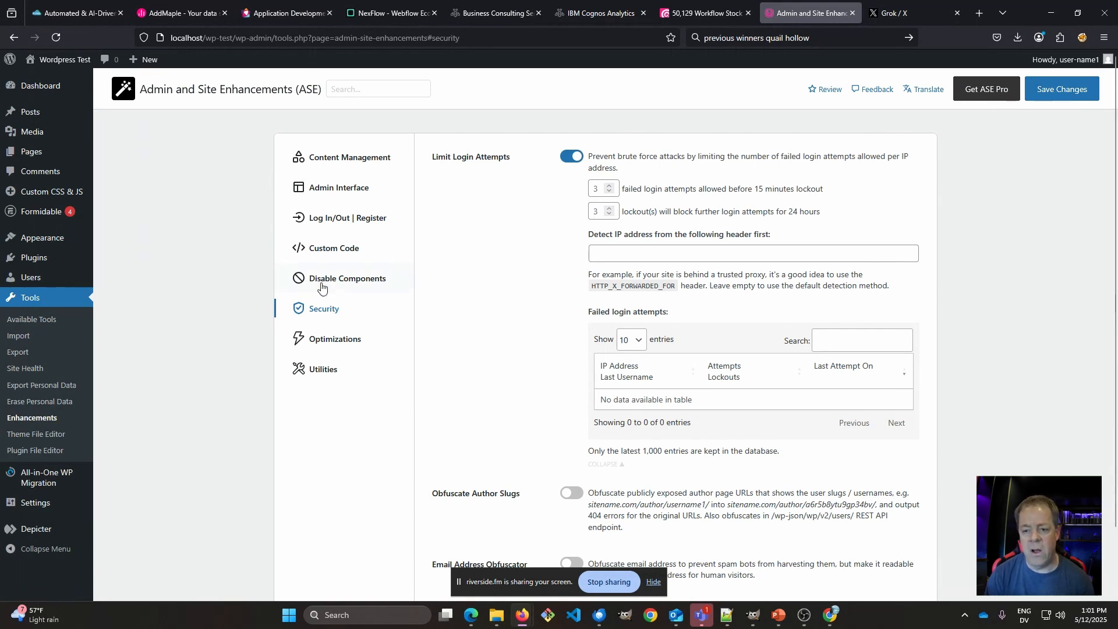
mouse_move(436, 300)
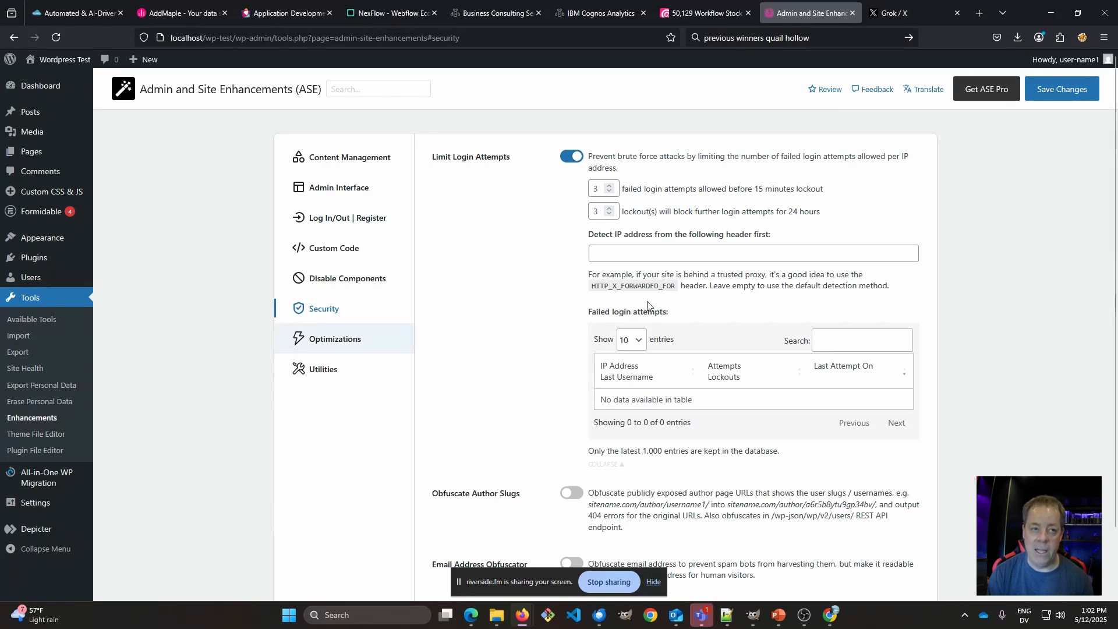
mouse_move(158, 356)
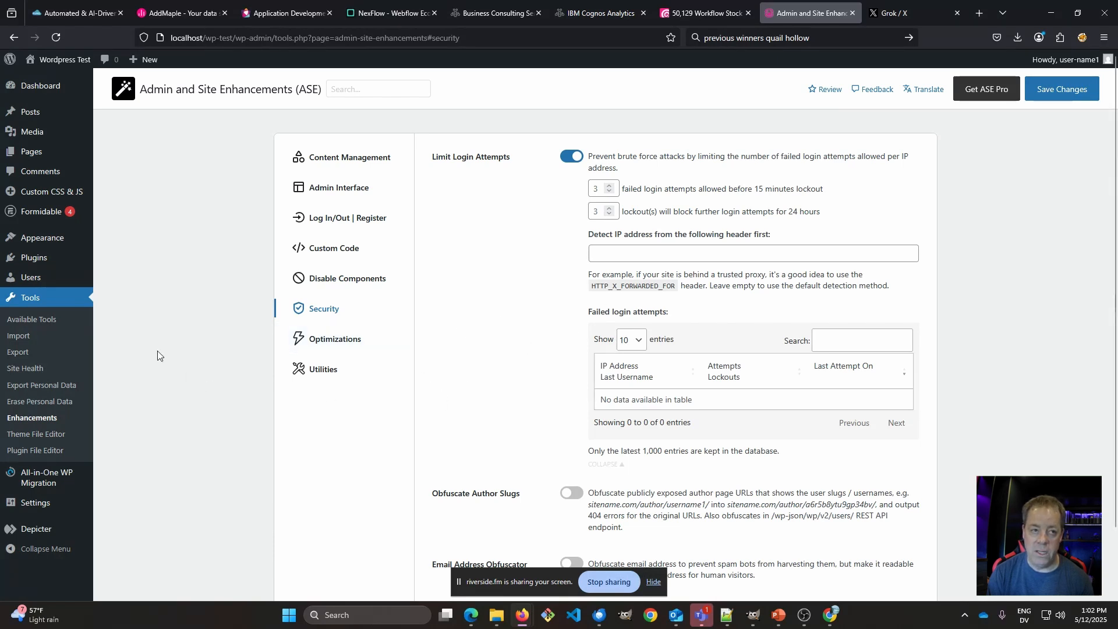
Step: Return to Installed Plugins and look at All-in-One WP Migration's Export and Import entries
click(33, 258)
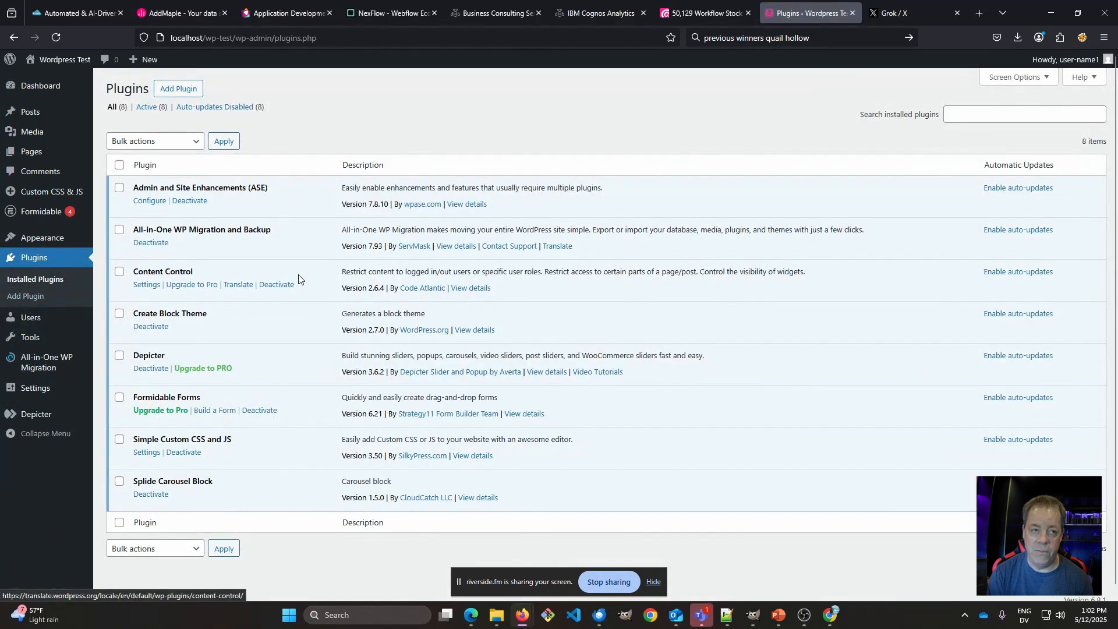
mouse_move(316, 246)
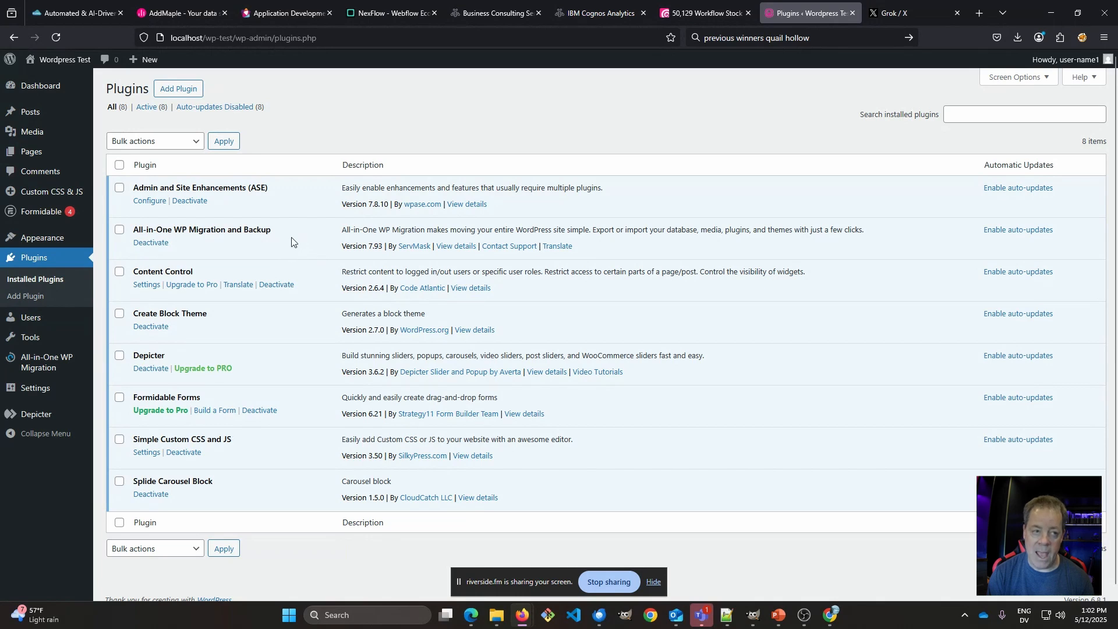
click(46, 363)
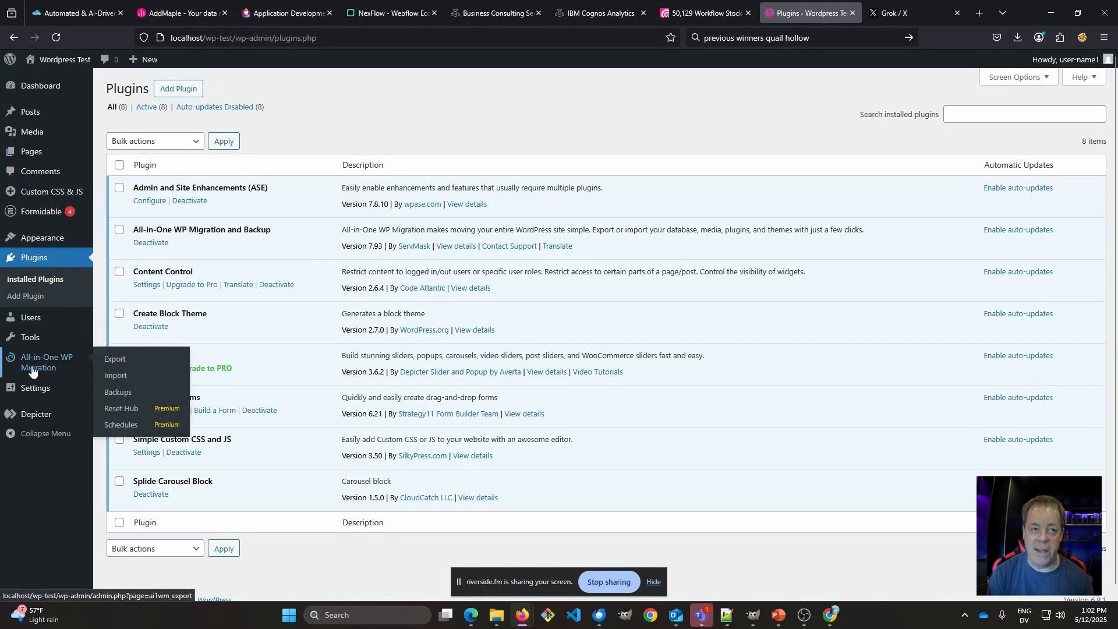
mouse_move(40, 364)
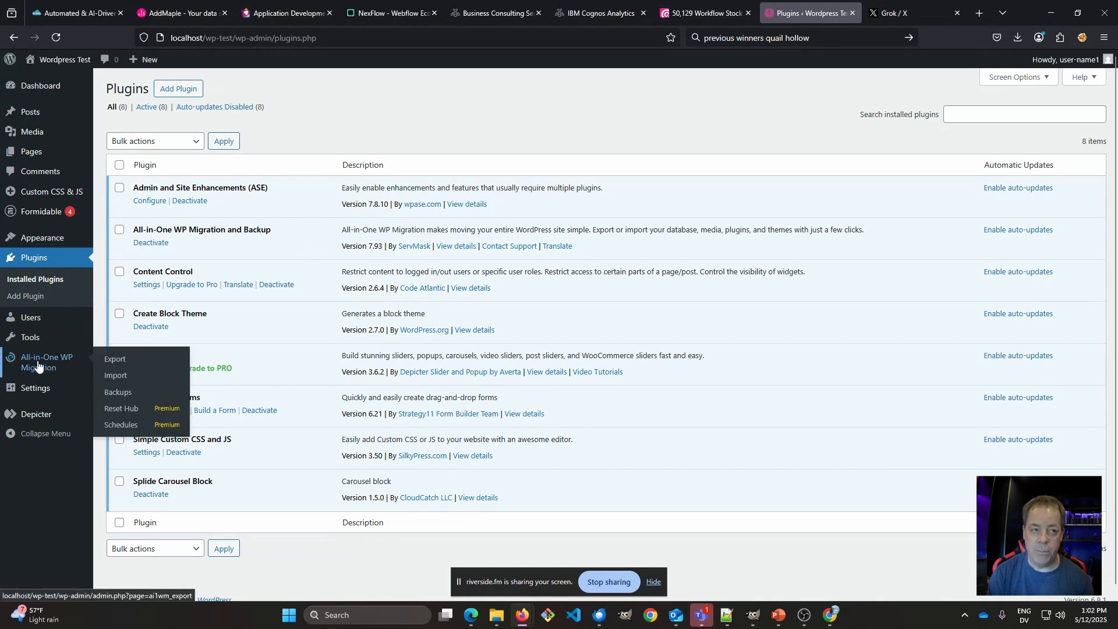
click(114, 359)
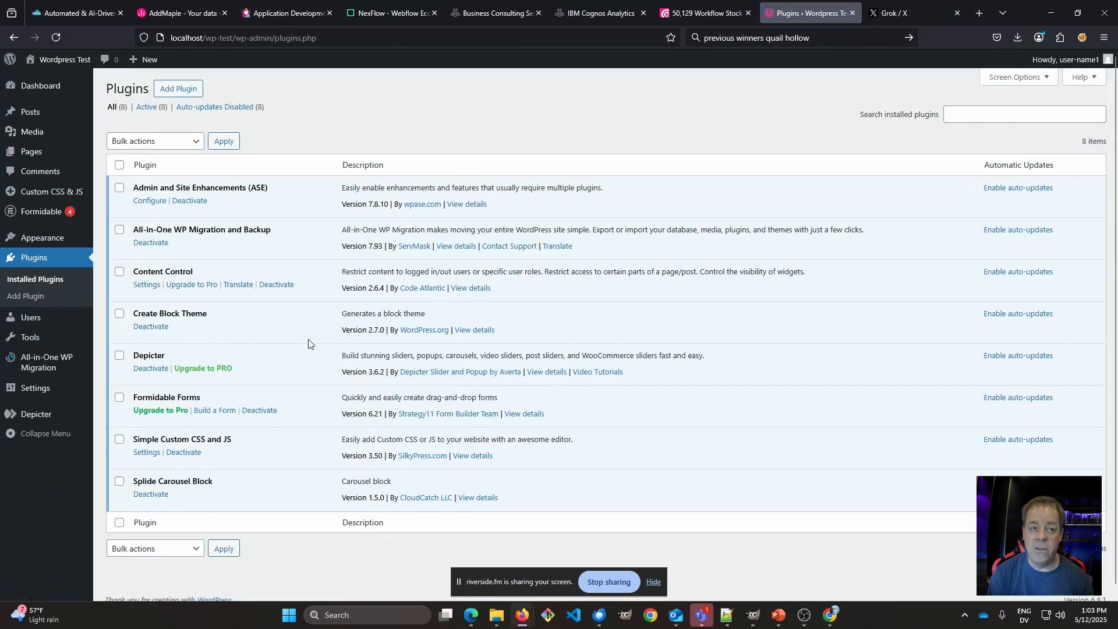
mouse_move(296, 367)
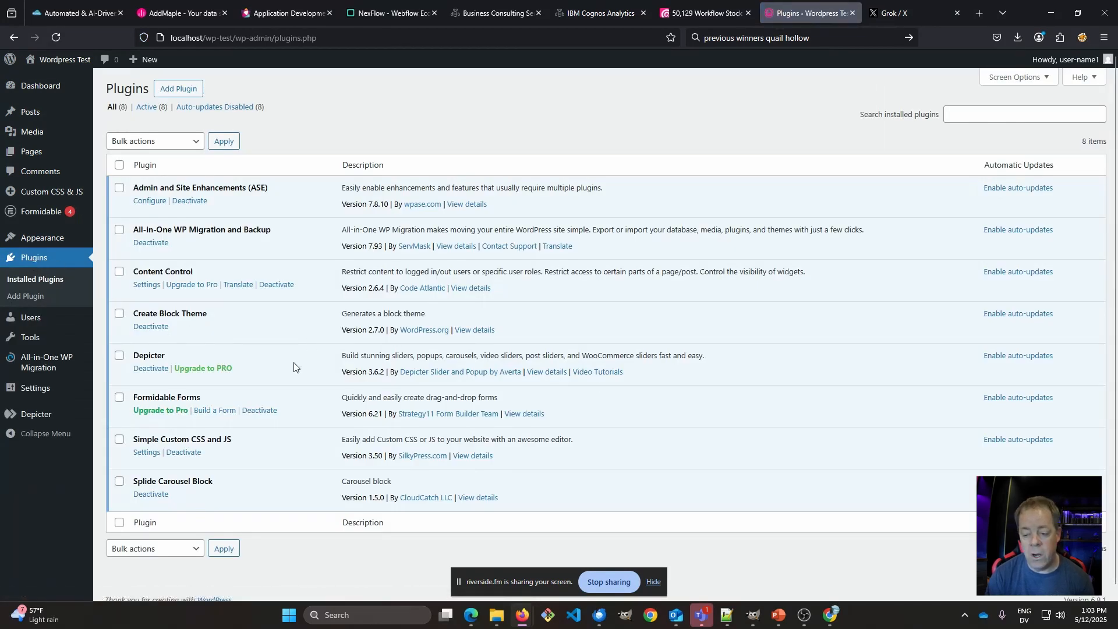
mouse_move(145, 285)
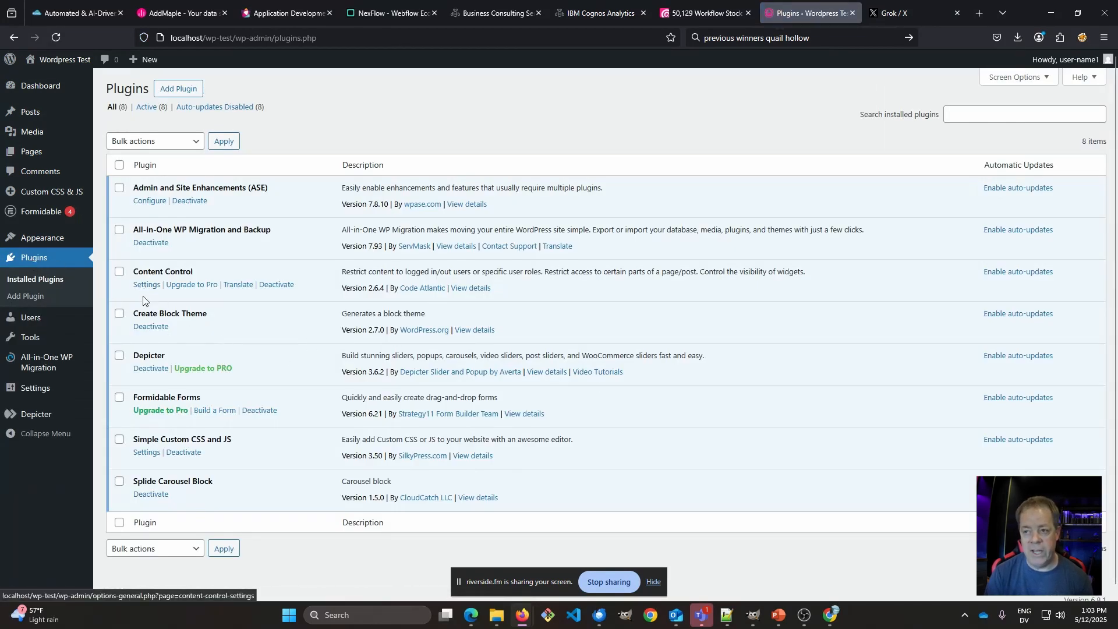
mouse_move(279, 326)
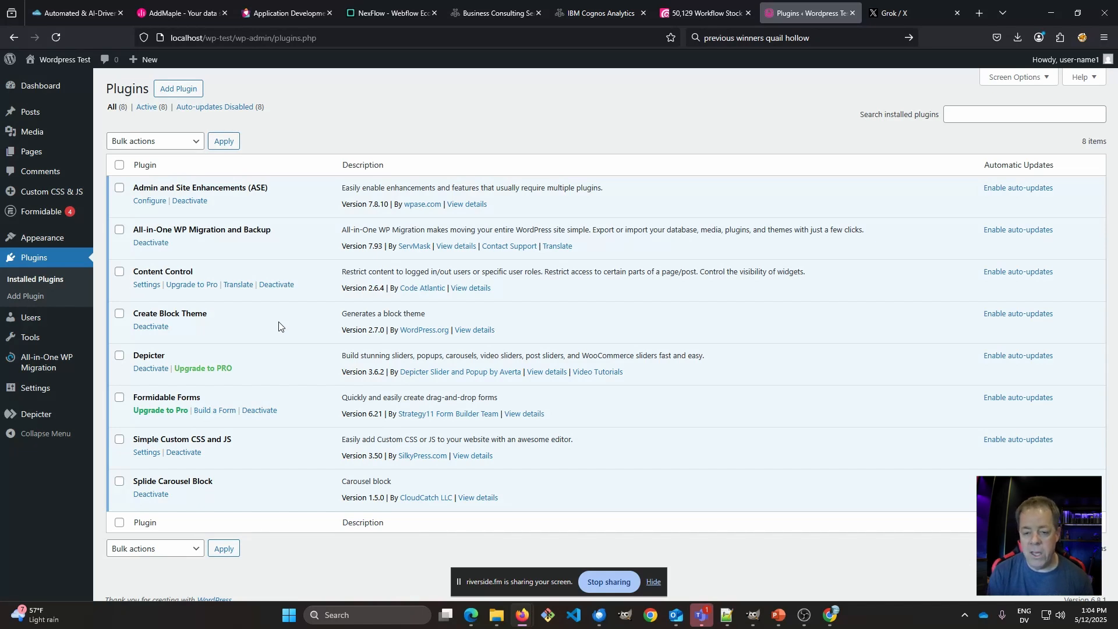
mouse_move(244, 348)
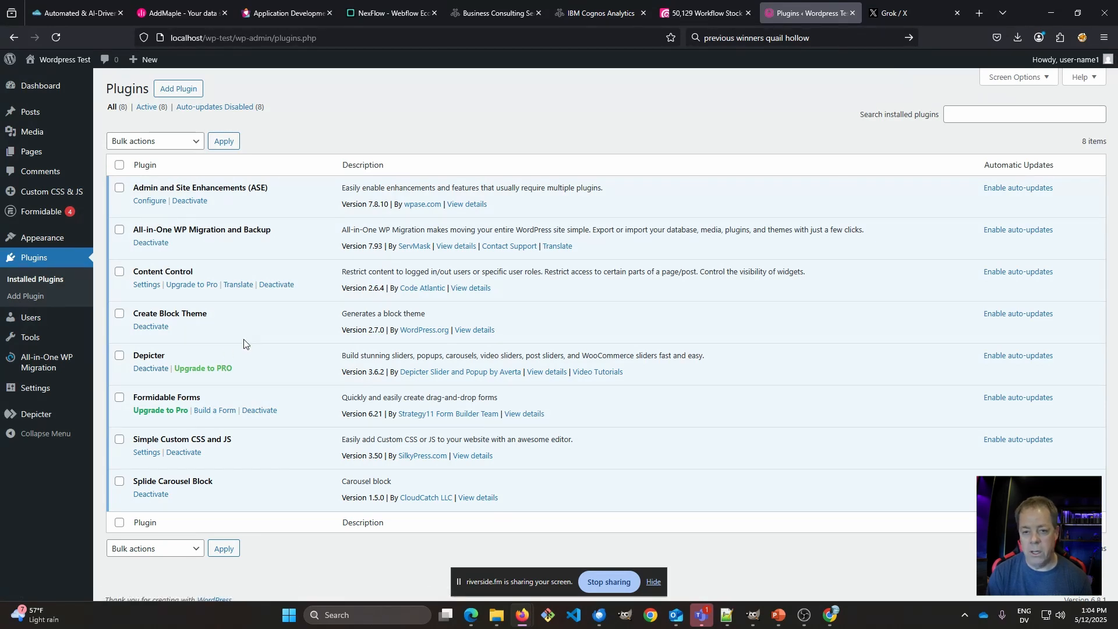
mouse_move(255, 315)
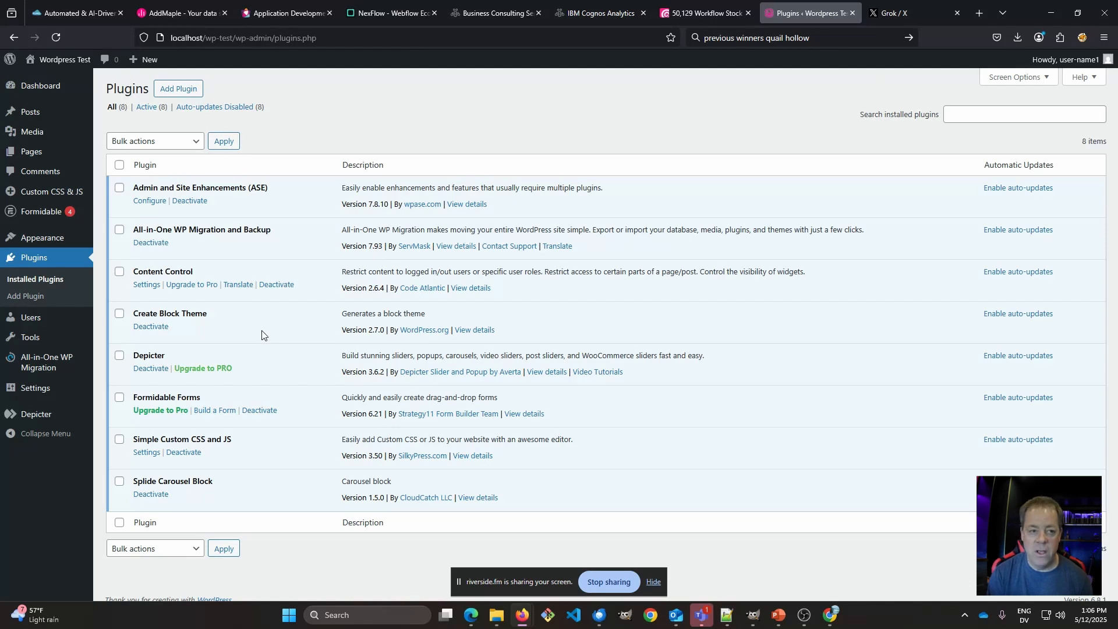
mouse_move(270, 388)
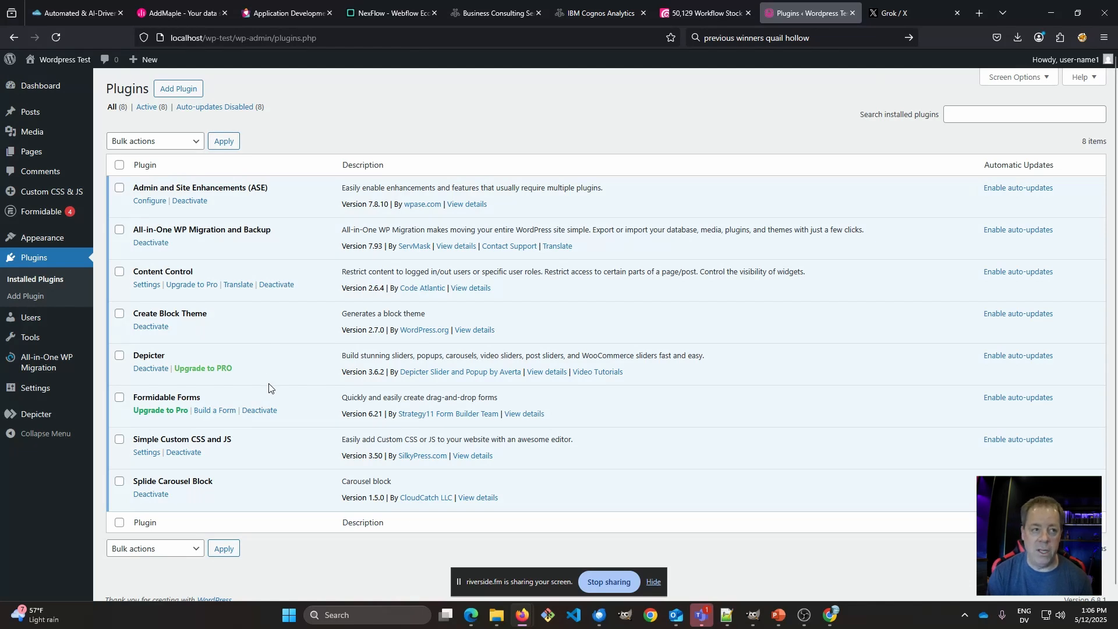
mouse_move(287, 348)
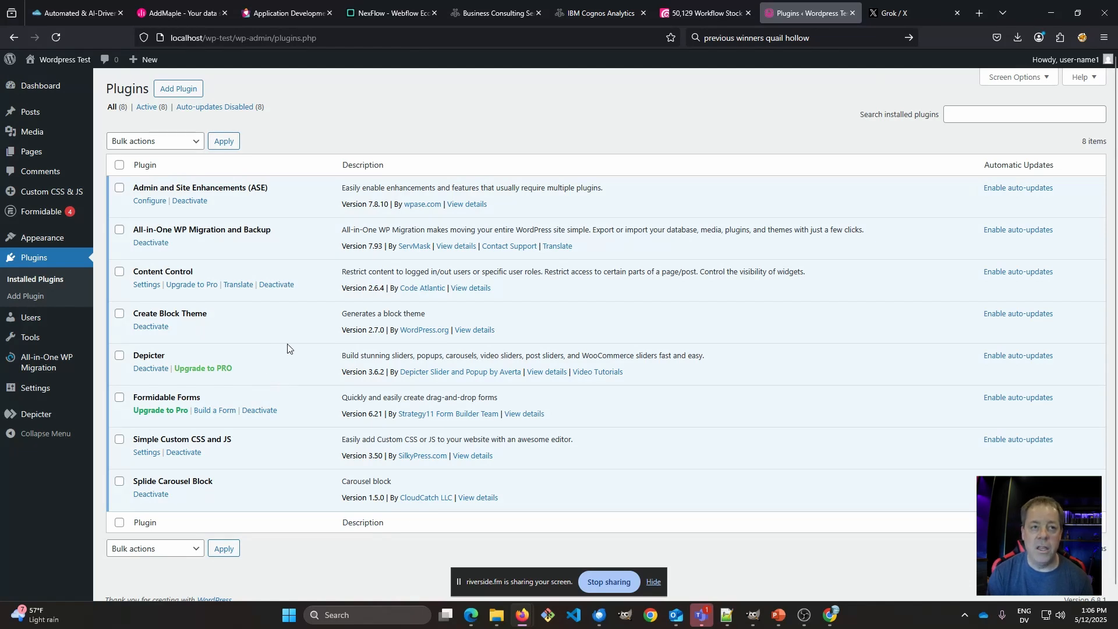
mouse_move(47, 361)
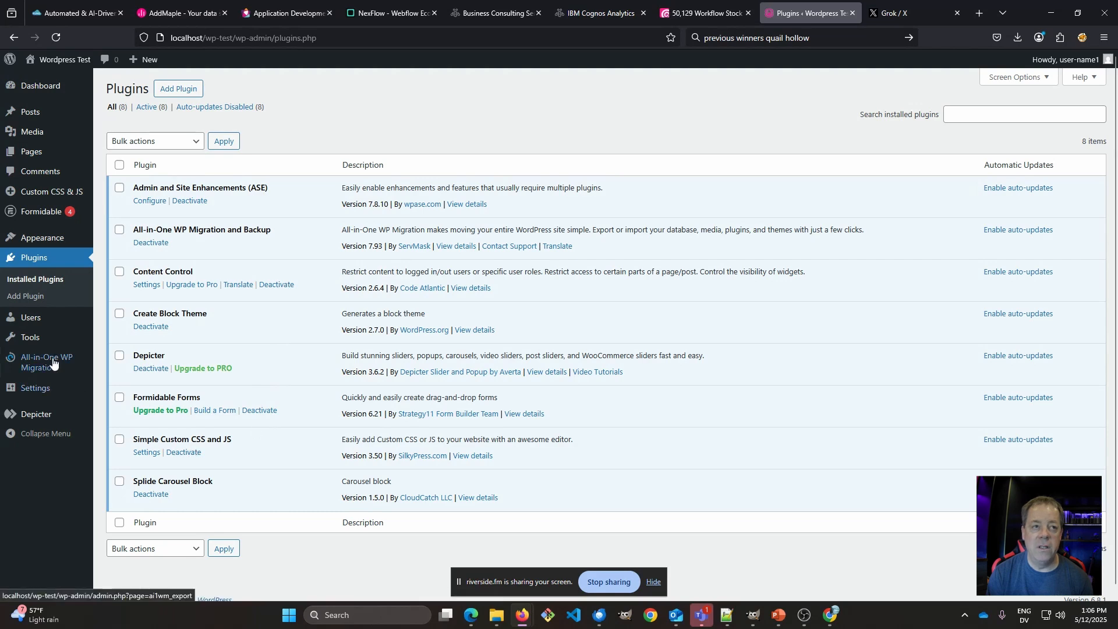
click(50, 192)
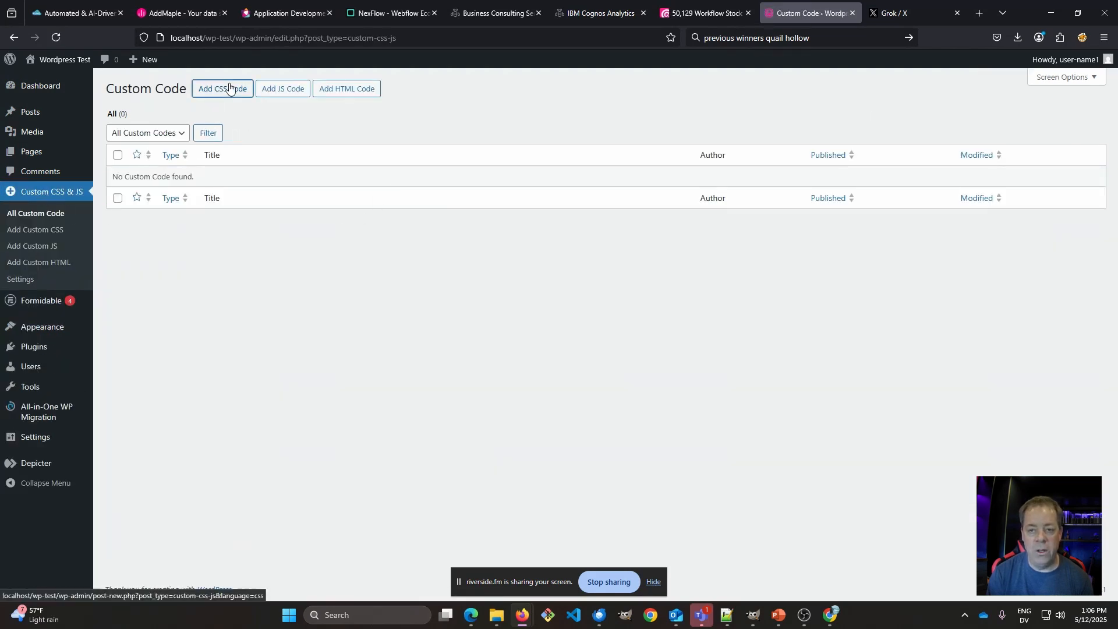
click(221, 88)
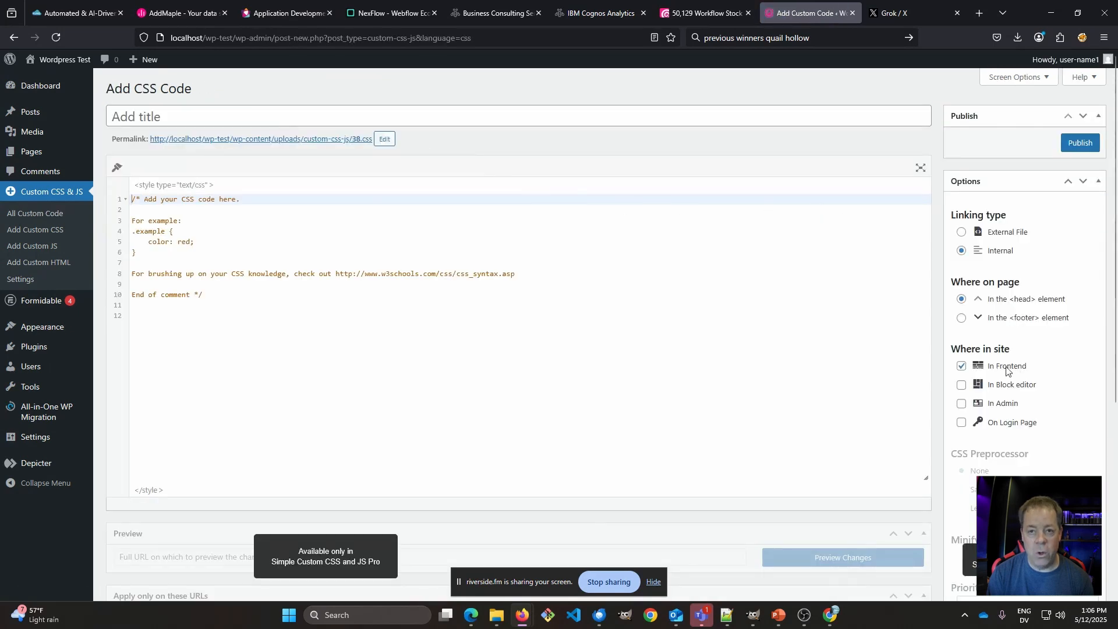
mouse_move(1015, 427)
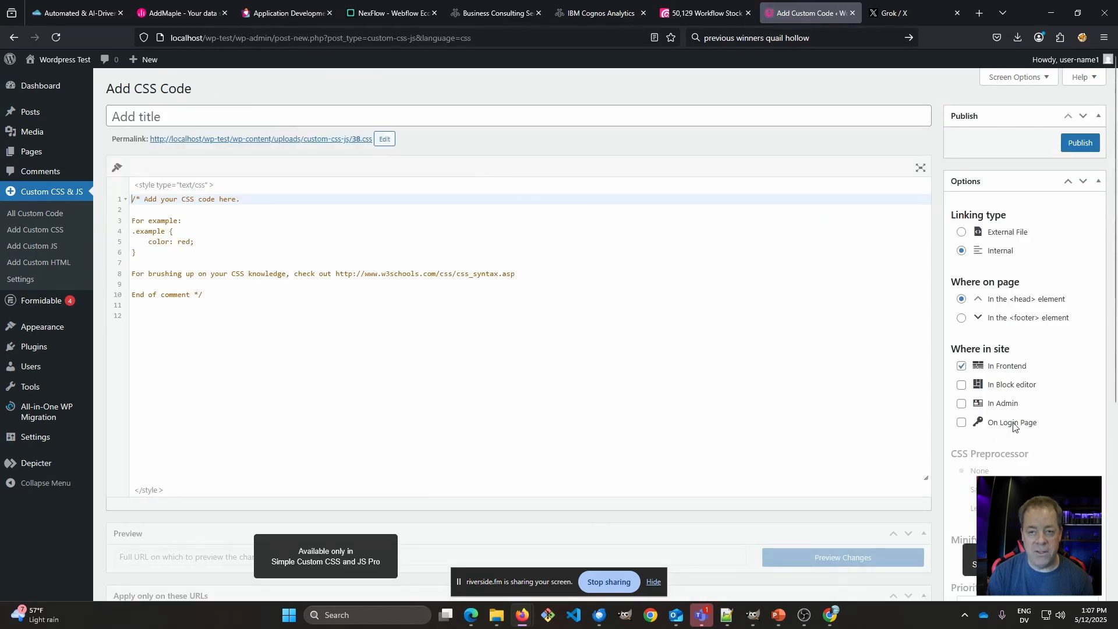
mouse_move(988, 320)
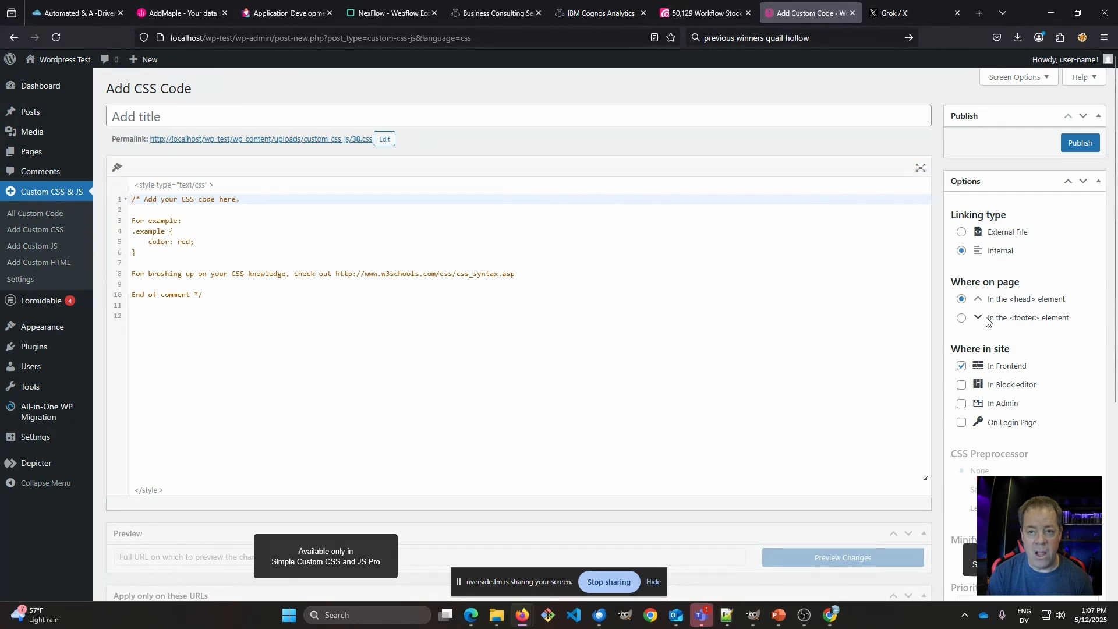
mouse_move(1041, 301)
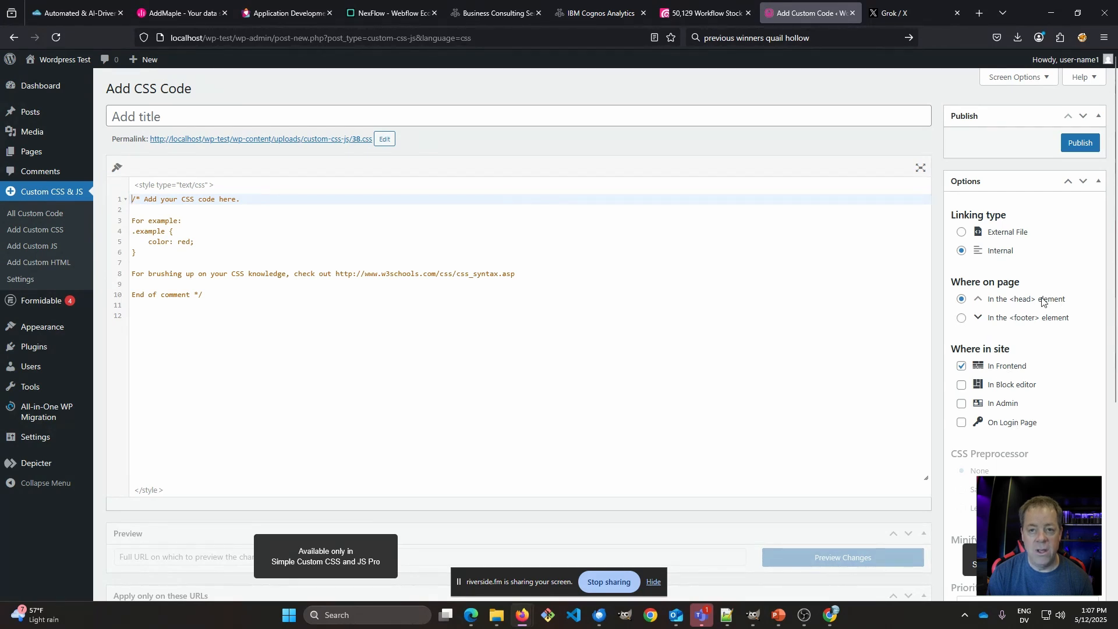
mouse_move(1025, 301)
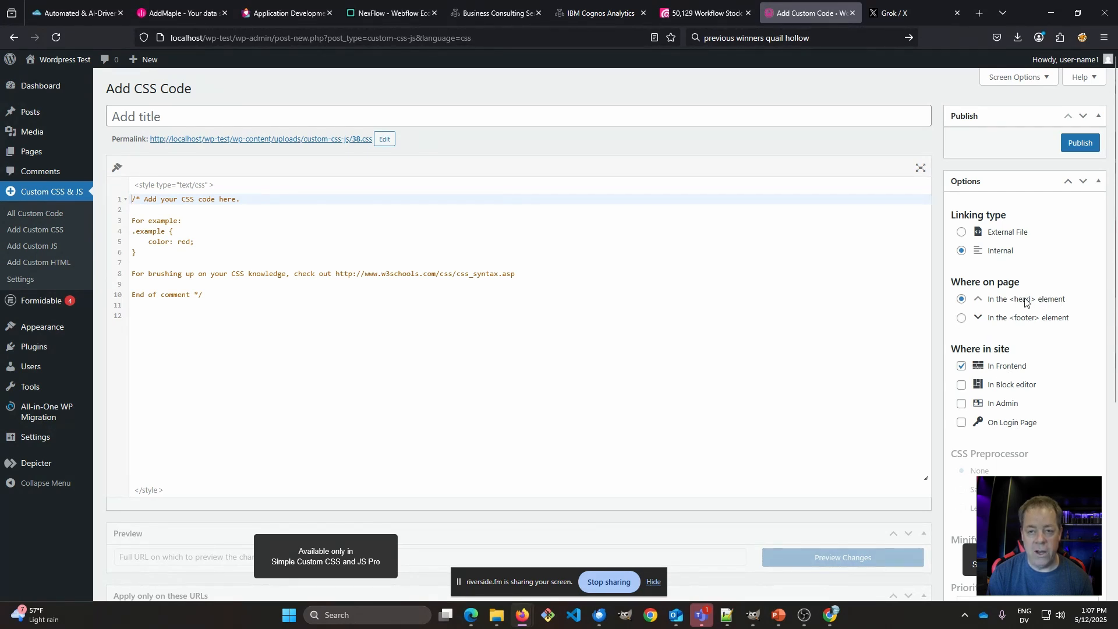
mouse_move(964, 322)
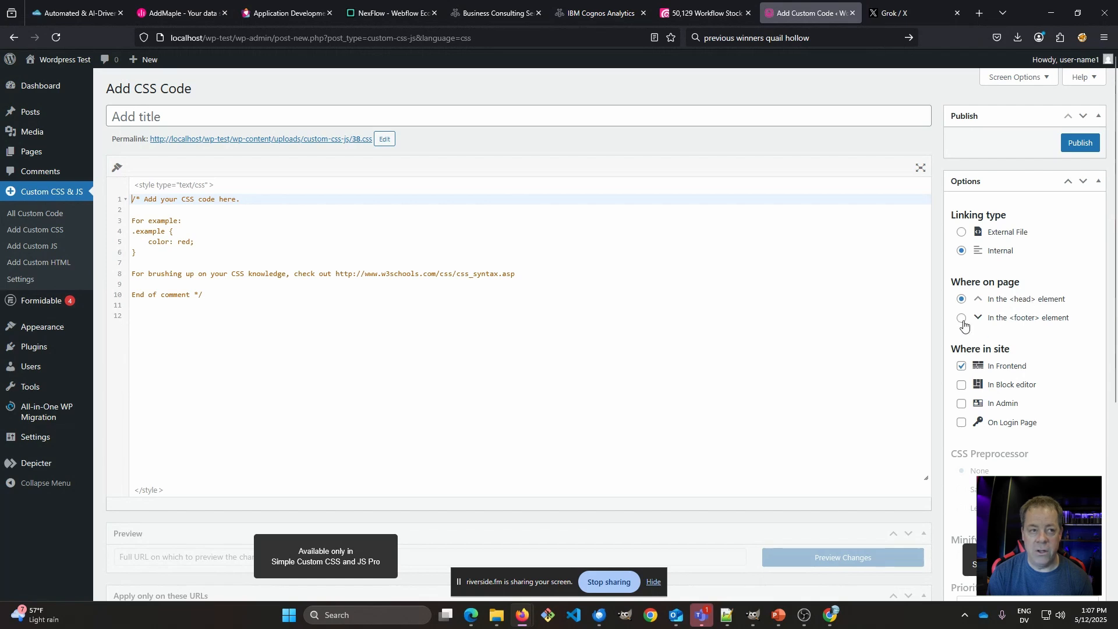
mouse_move(970, 417)
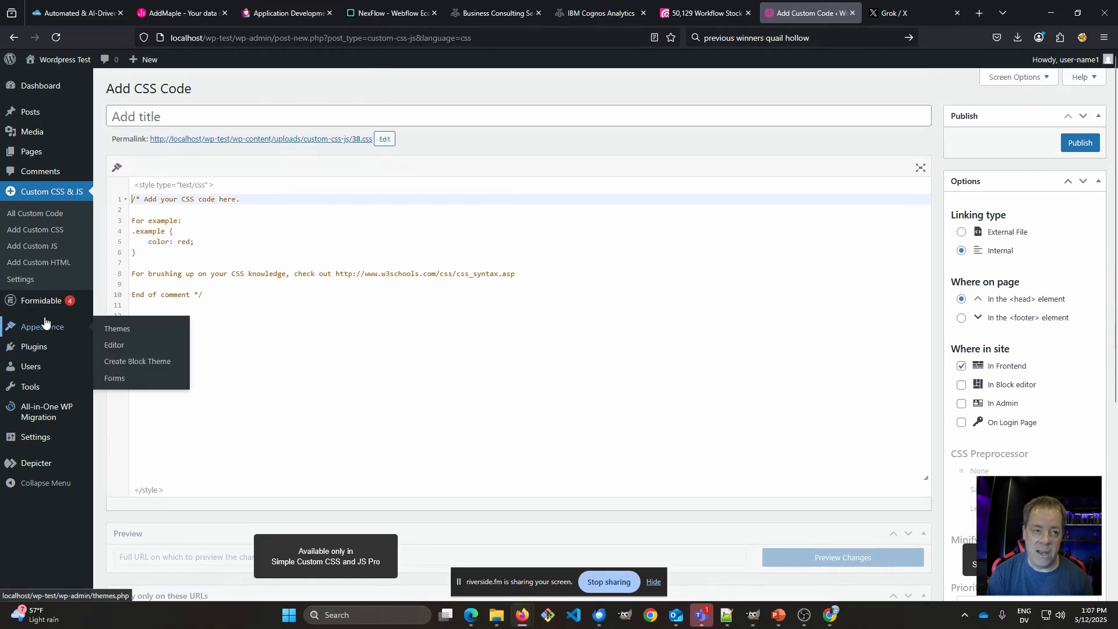
Step: Show the Custom Code options of Admin and Site Enhancements via its Configure link
click(33, 346)
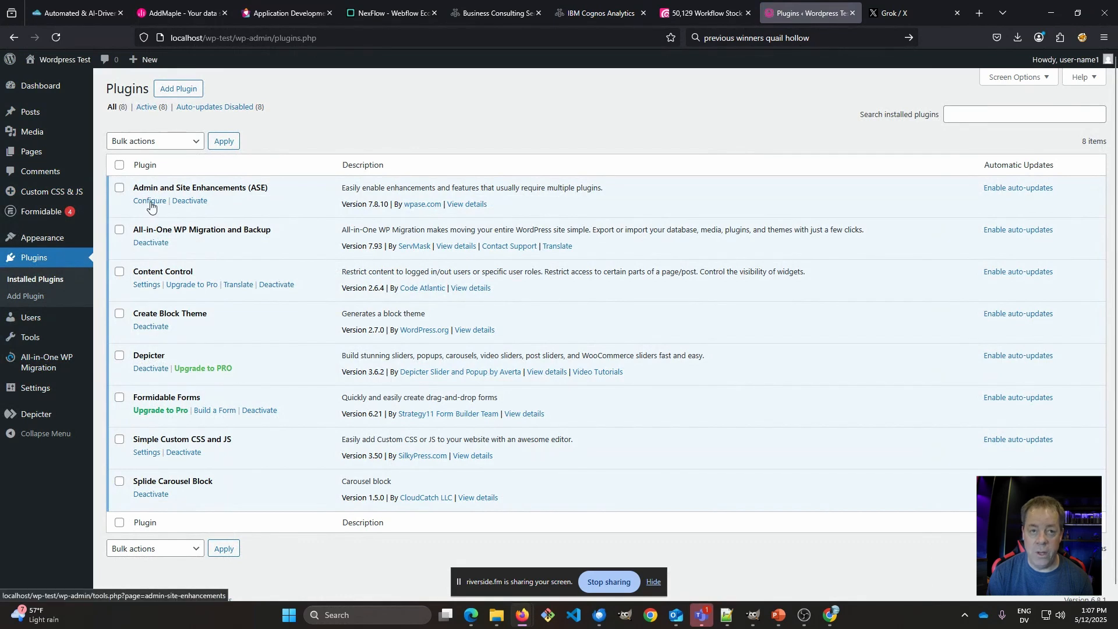
click(150, 201)
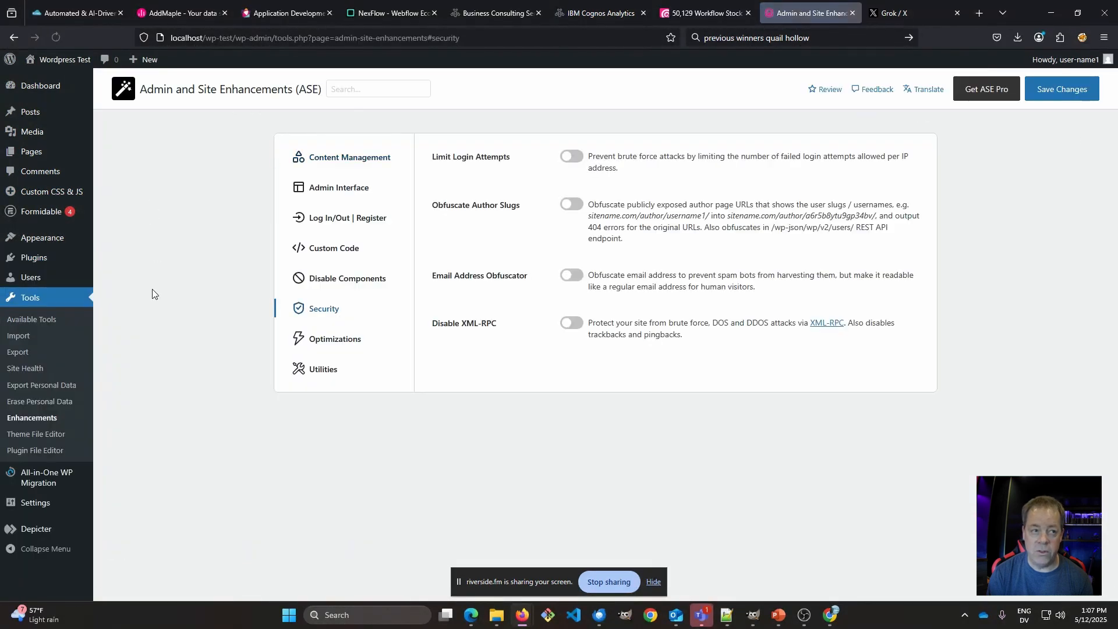
click(334, 247)
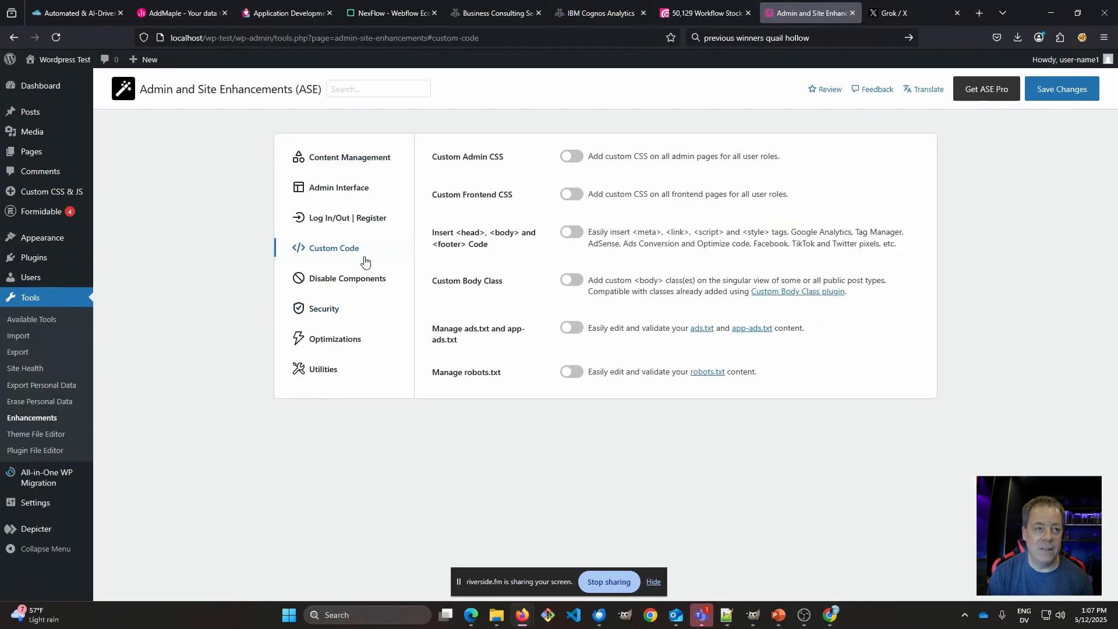
mouse_move(622, 170)
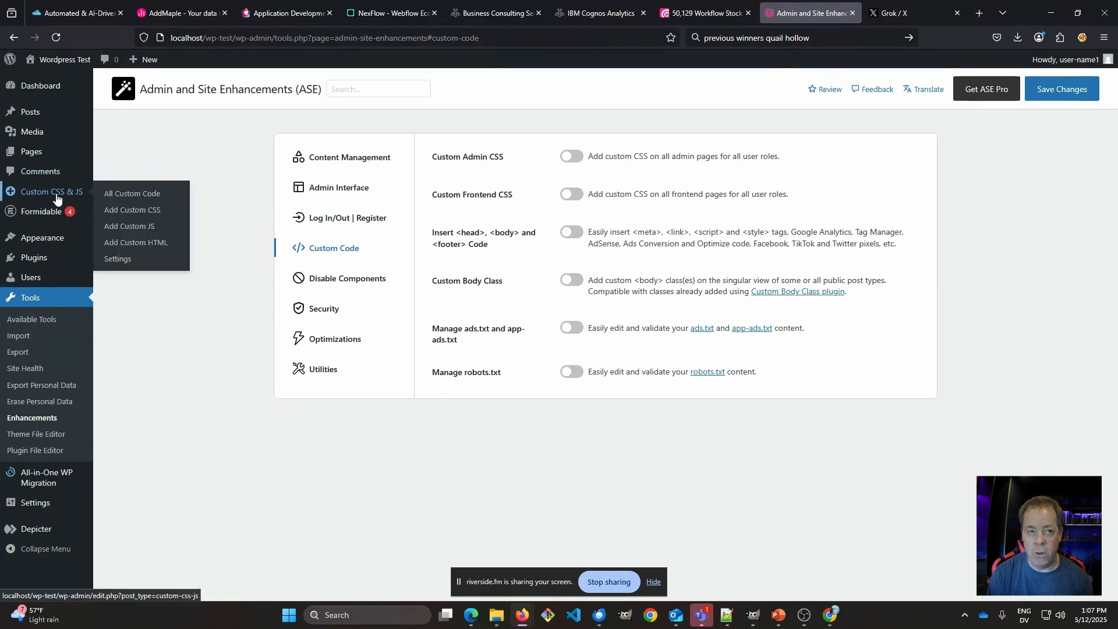
Step: View the Custom CSS & JS All Custom Code list, which has no entries yet
click(132, 193)
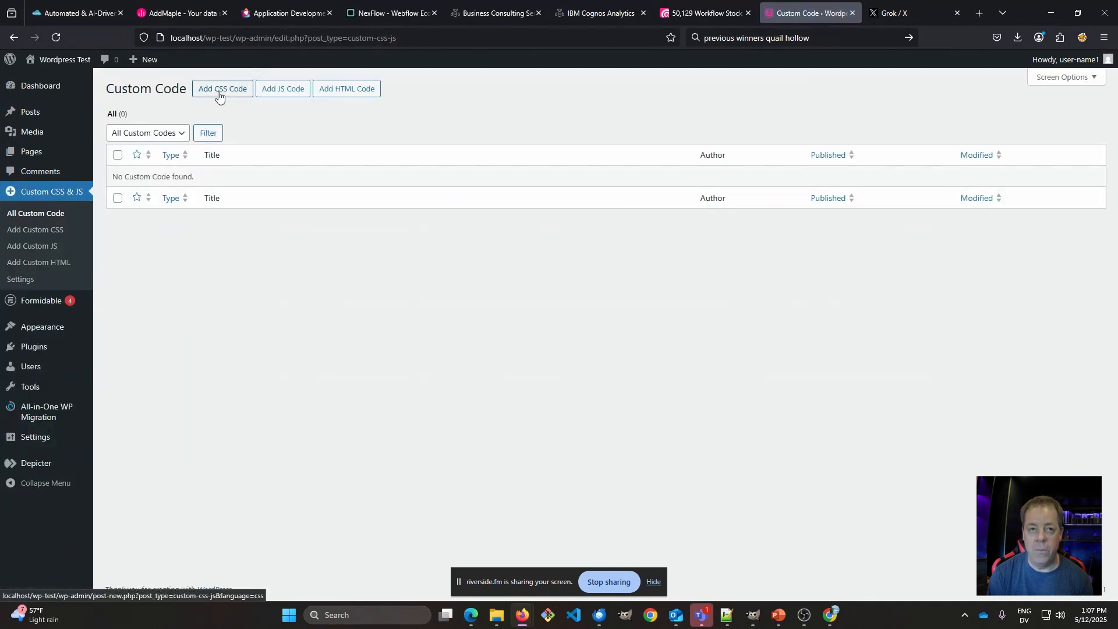
mouse_move(419, 165)
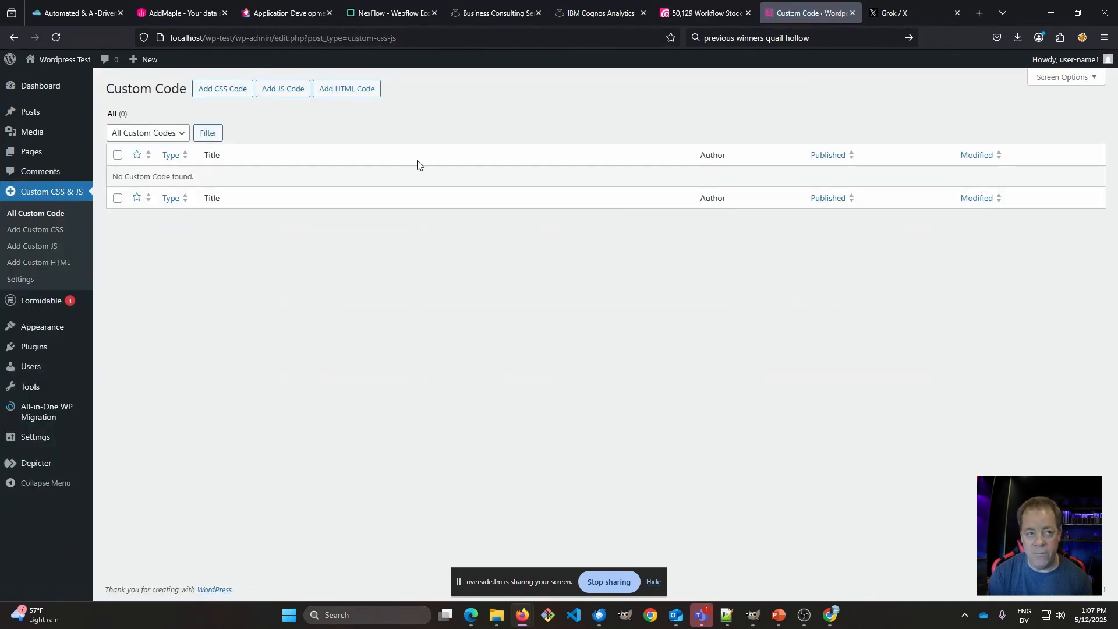
mouse_move(593, 215)
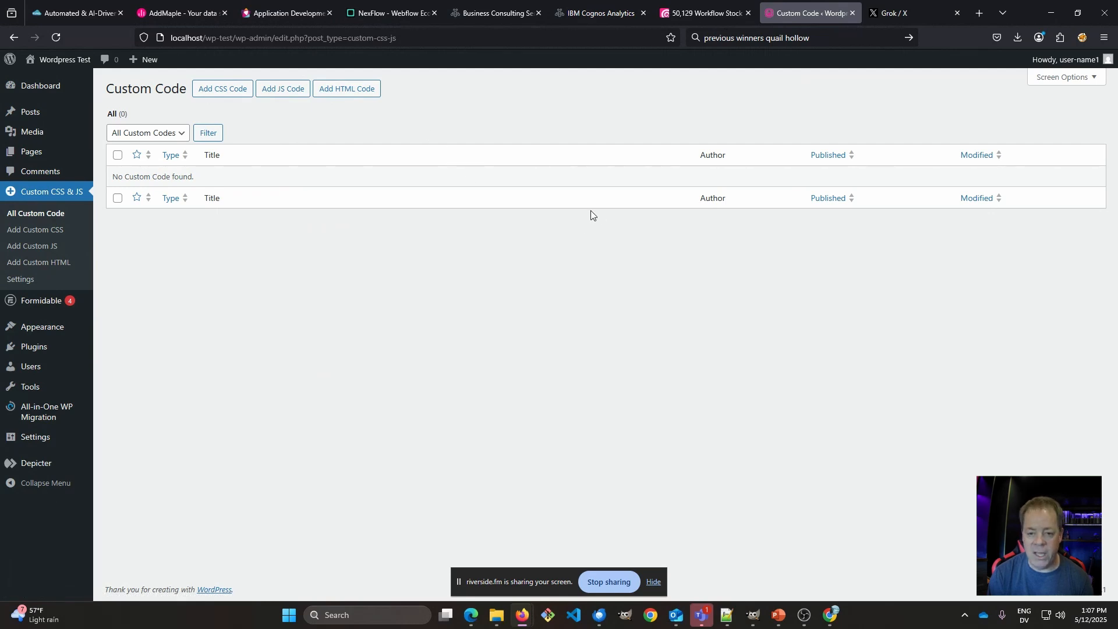
mouse_move(574, 130)
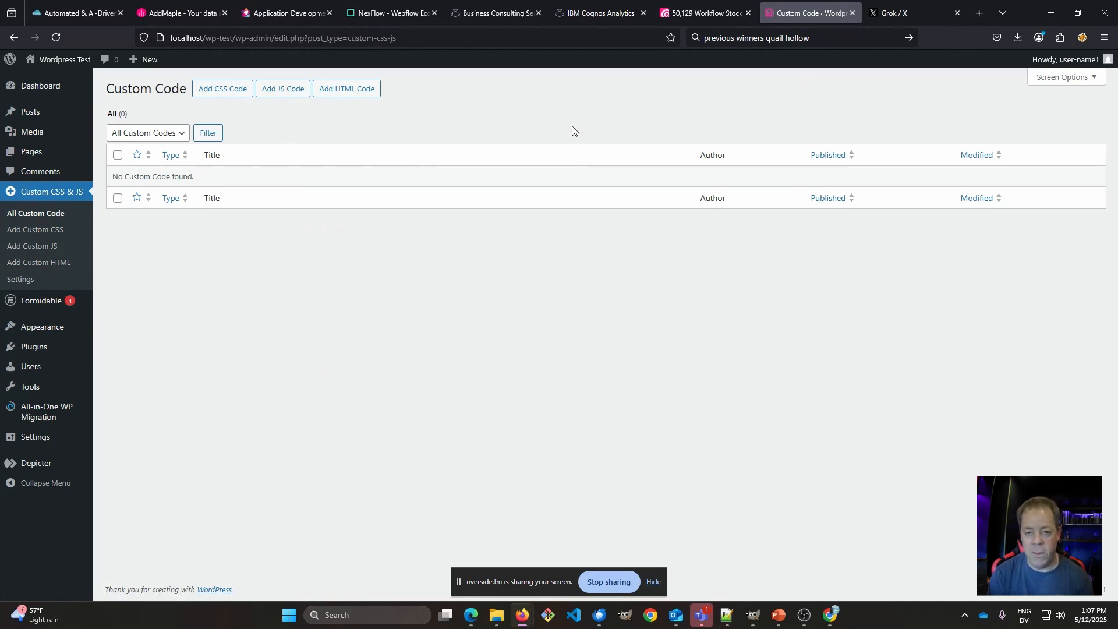
mouse_move(582, 133)
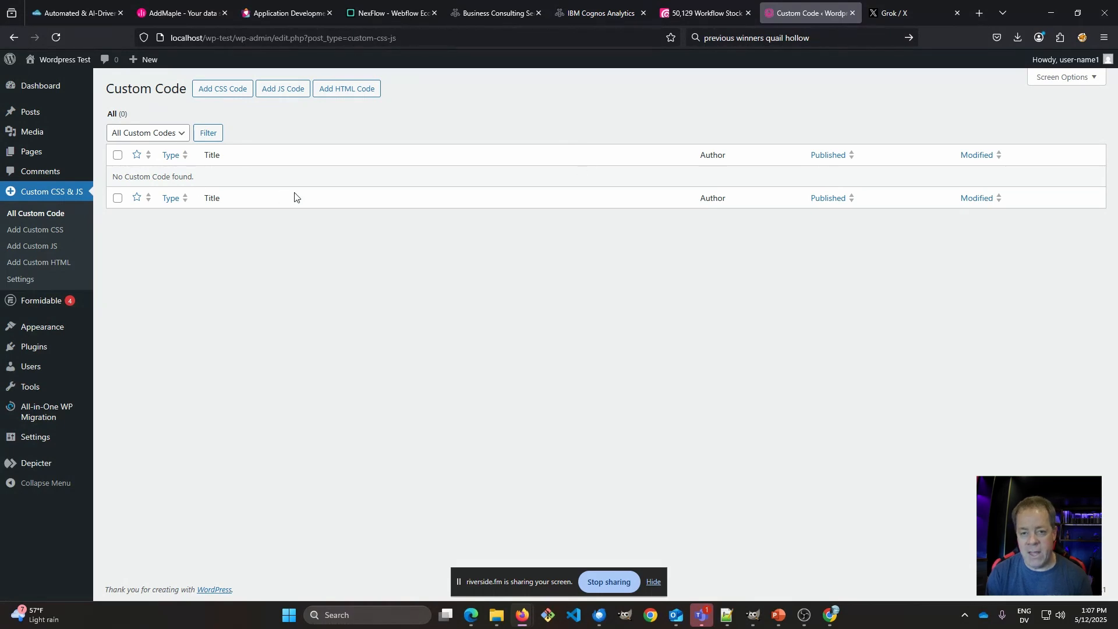
mouse_move(364, 212)
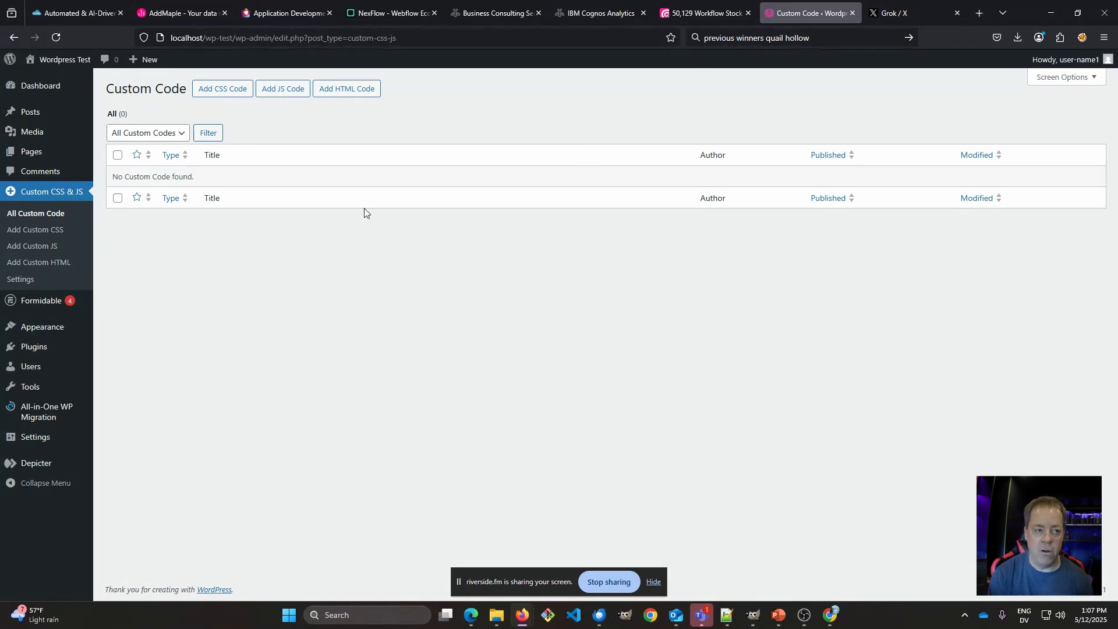
mouse_move(374, 192)
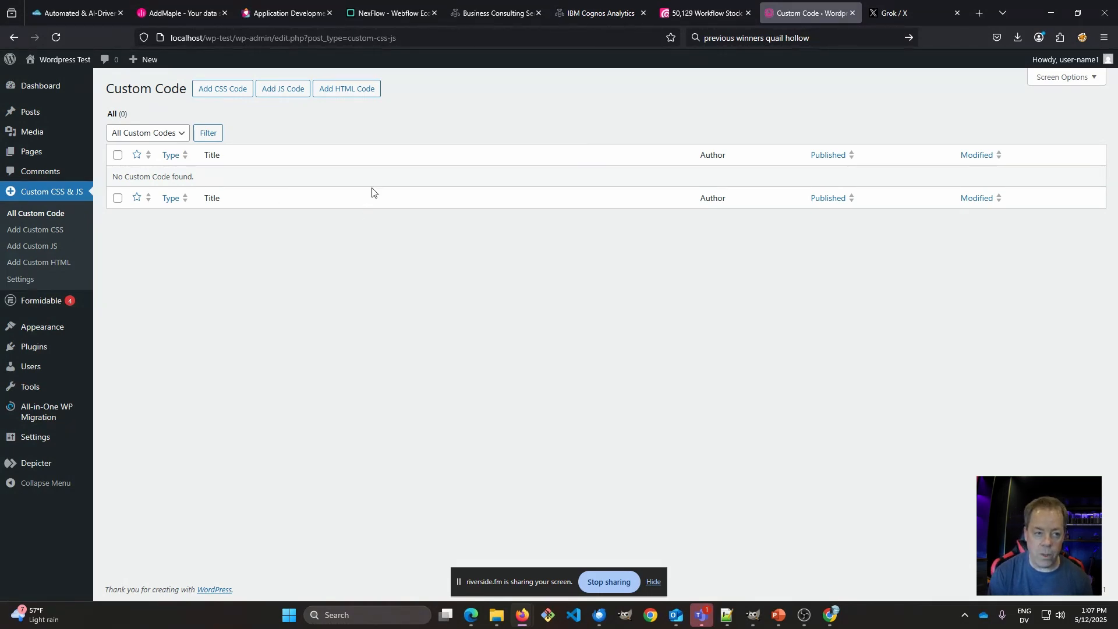
mouse_move(377, 194)
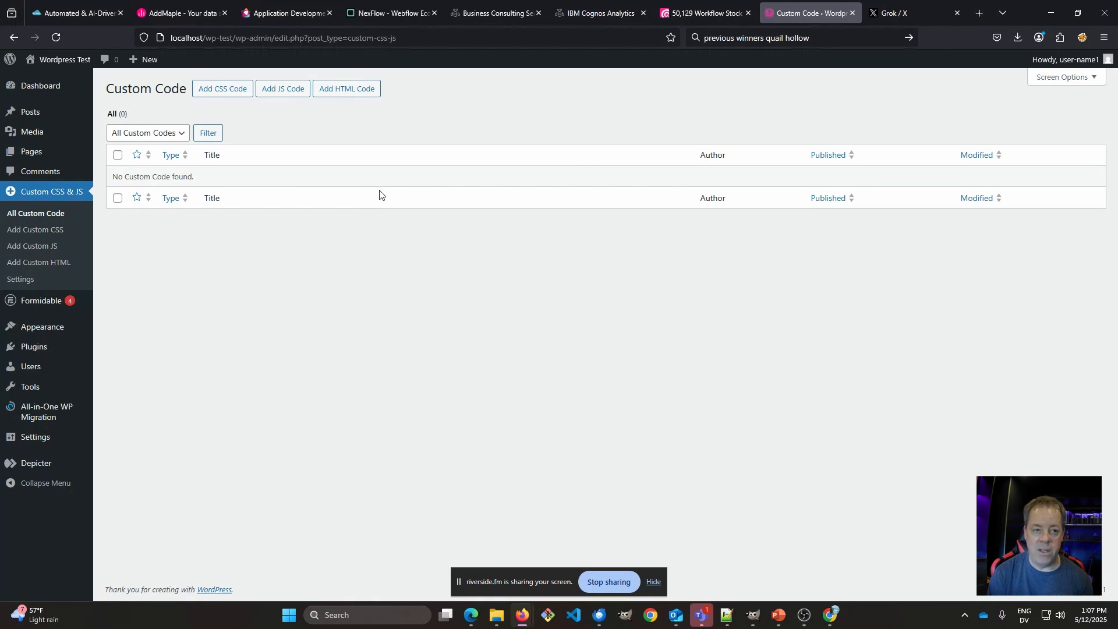
Step: Return to Installed Plugins and look through the eight plugins
click(34, 347)
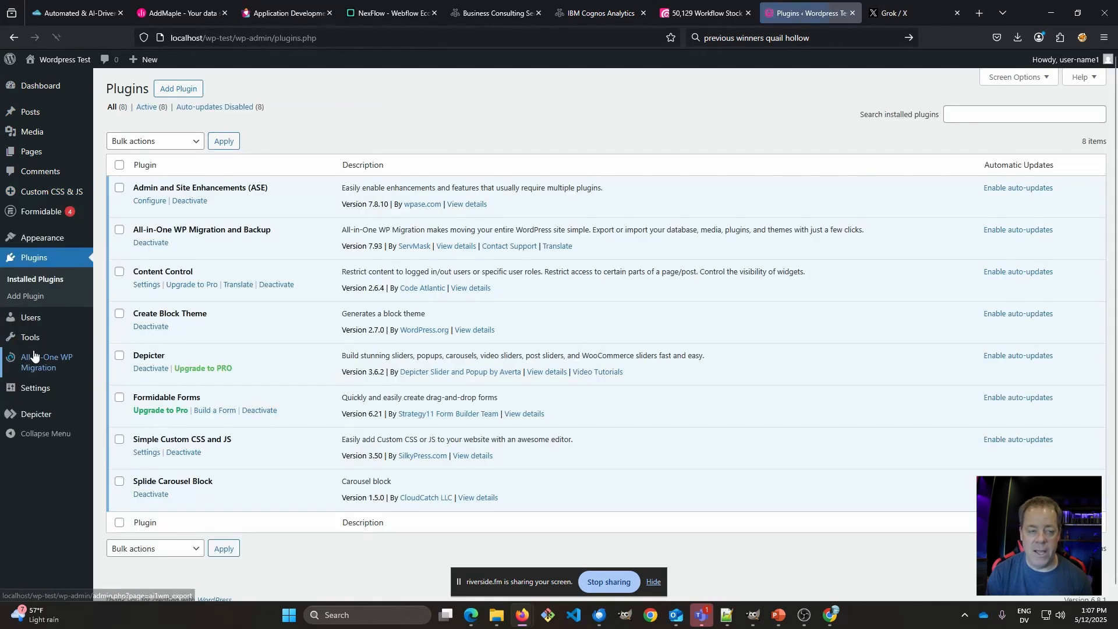
scroll(down, 3)
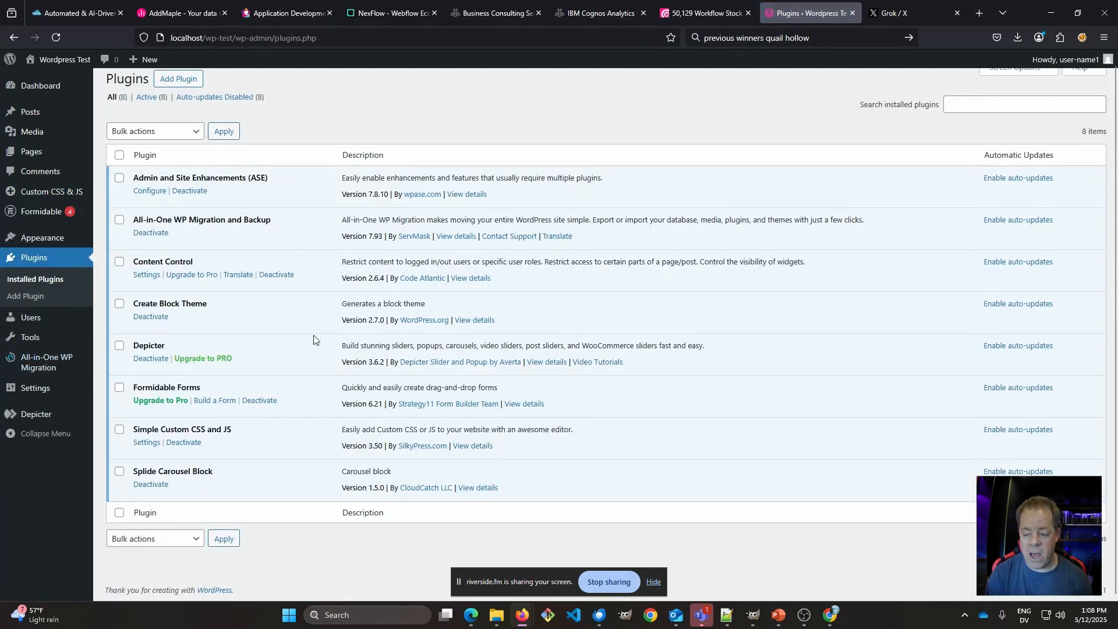
mouse_move(298, 326)
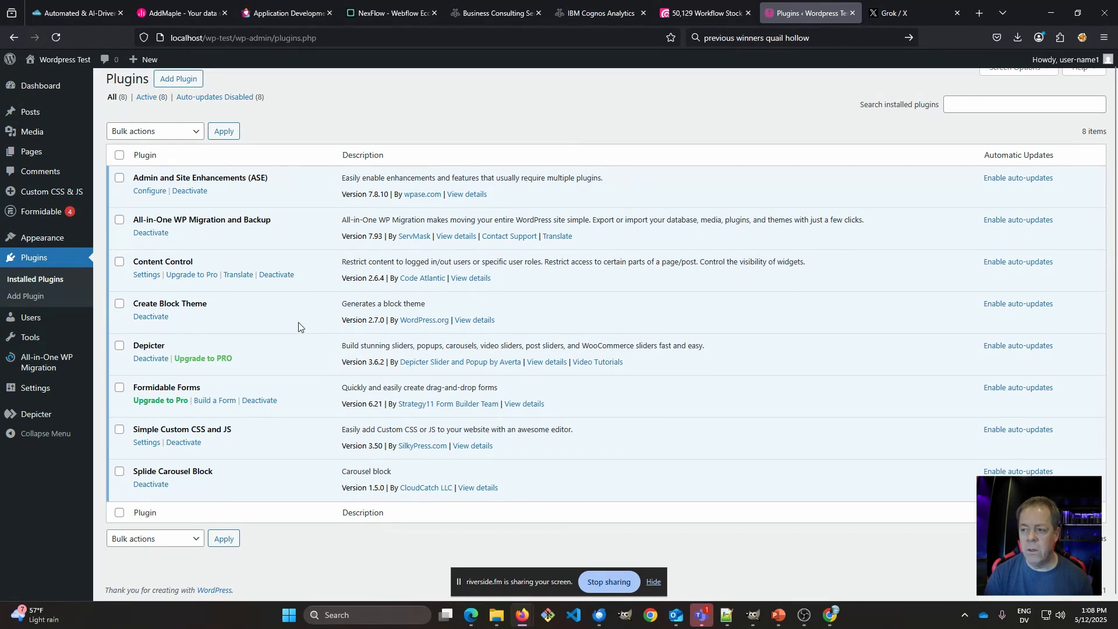
mouse_move(315, 307)
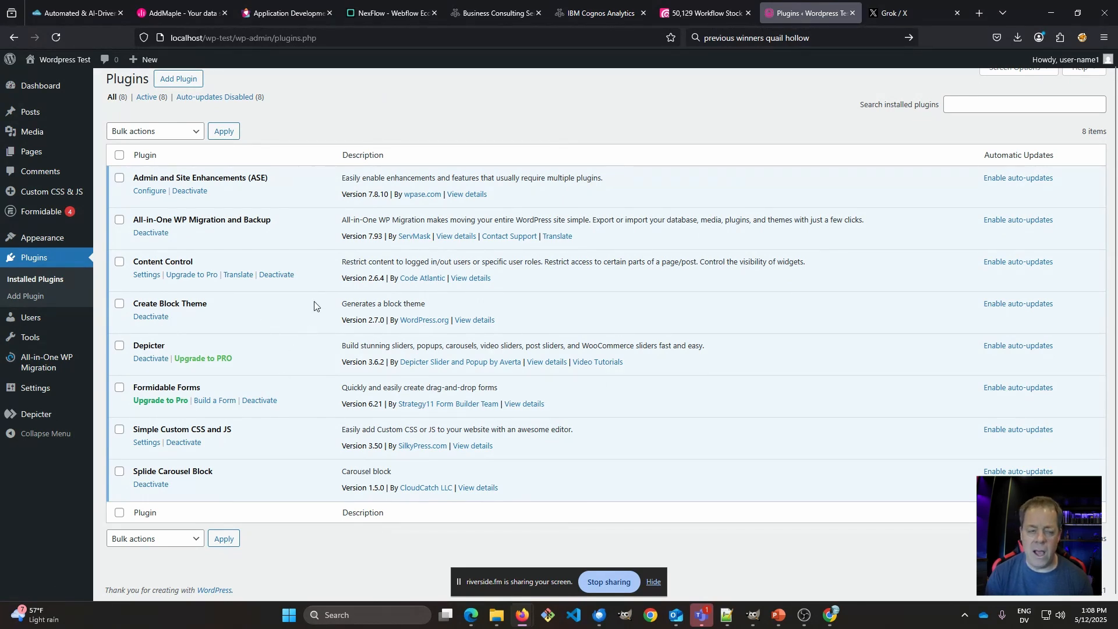
mouse_move(316, 315)
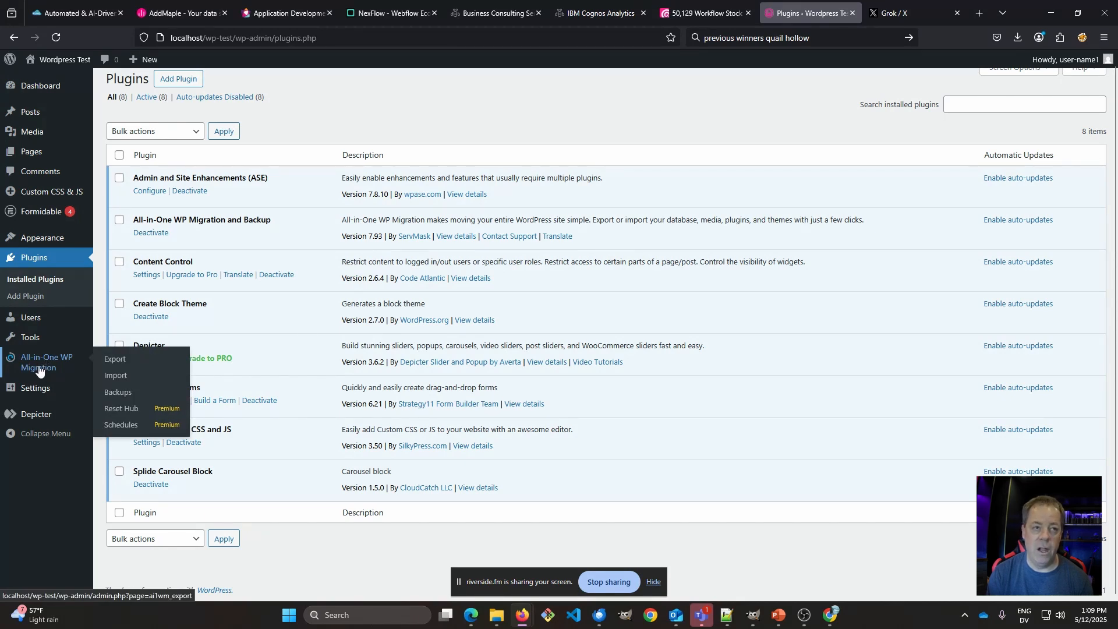
mouse_move(115, 359)
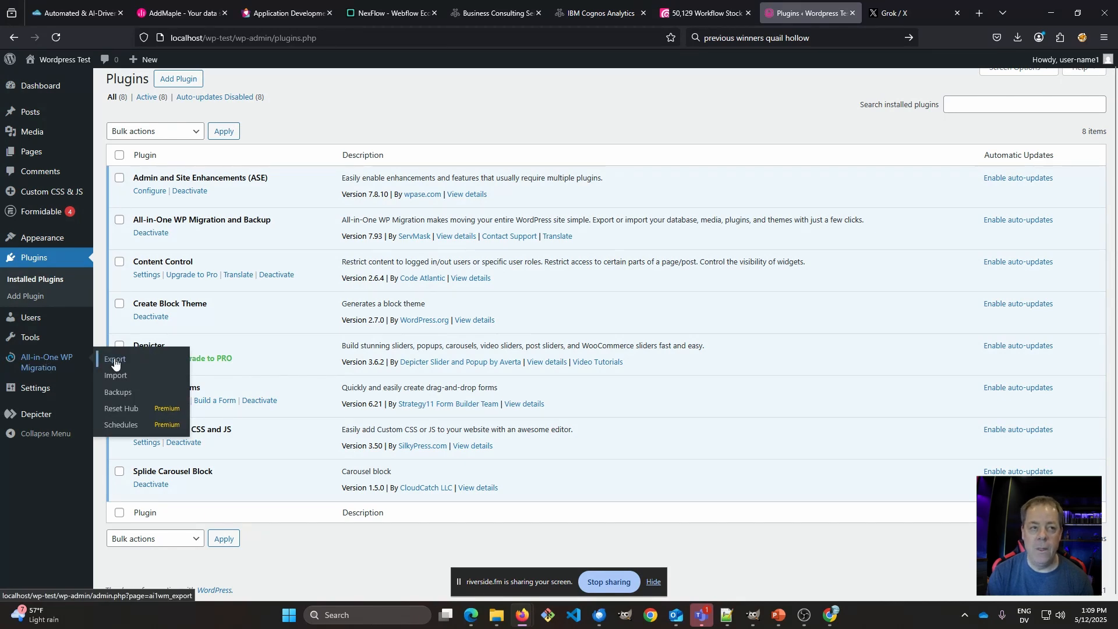
Step: Export the whole site to a file with All-in-One WP Migration
click(114, 359)
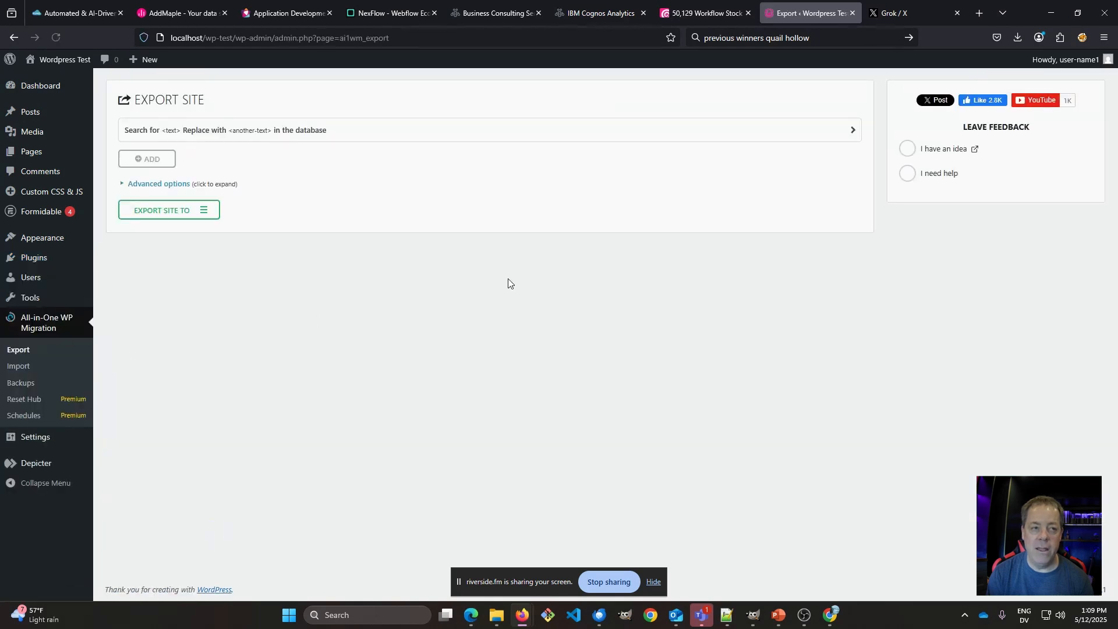
mouse_move(350, 252)
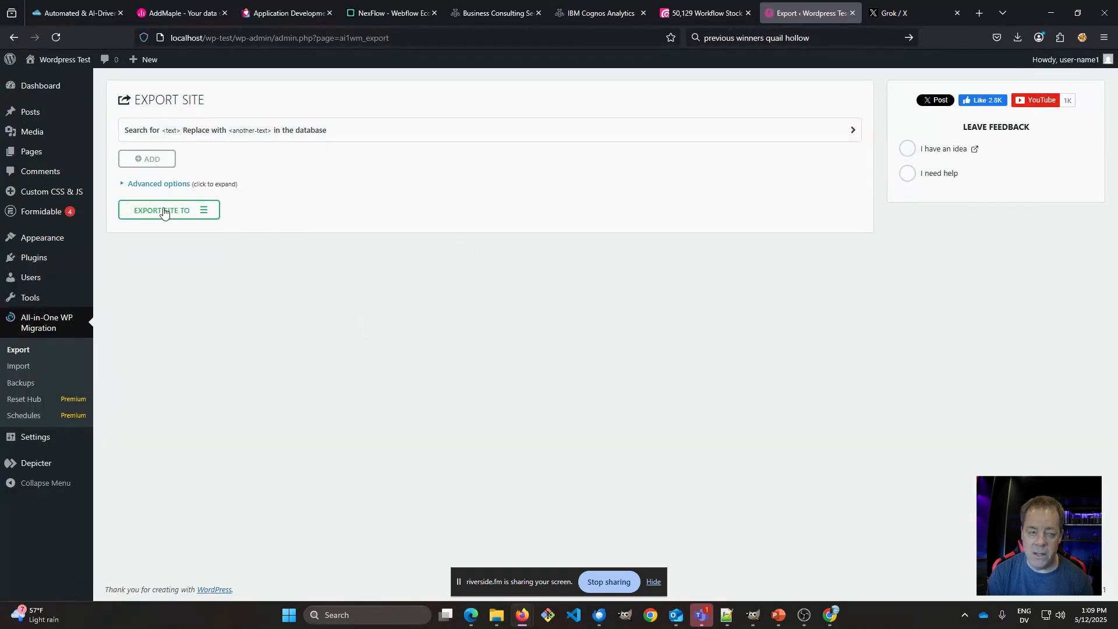
click(168, 210)
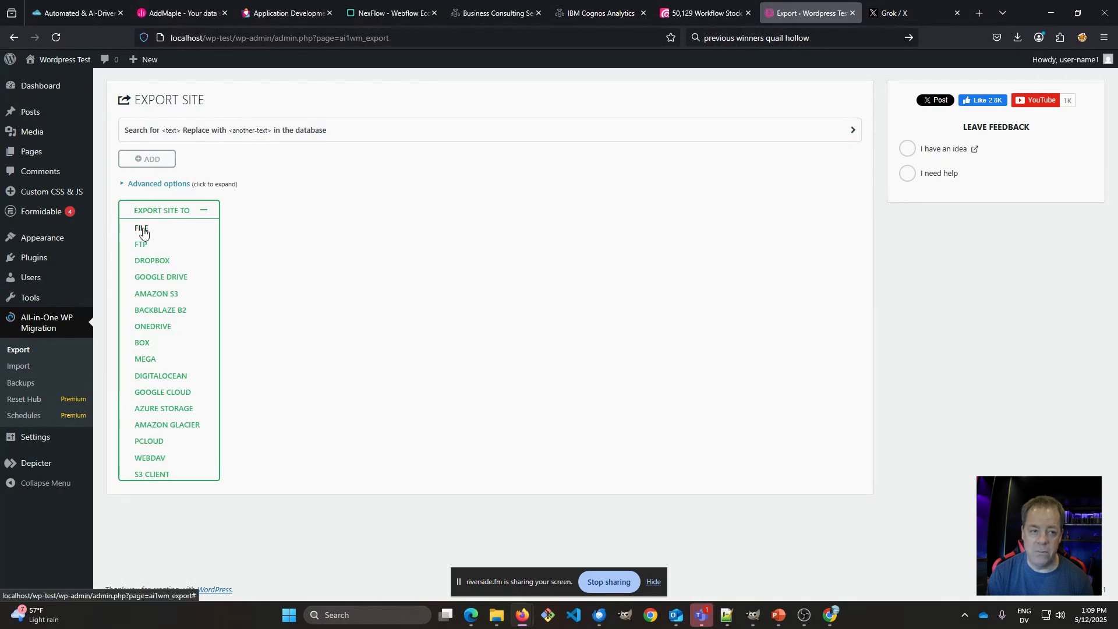
mouse_move(151, 264)
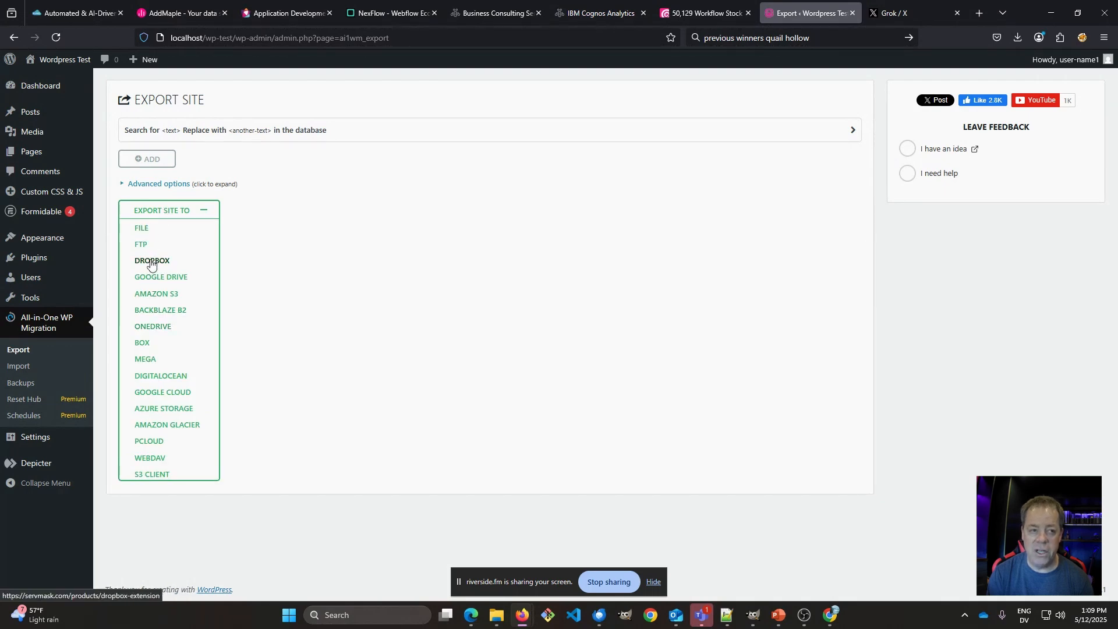
mouse_move(150, 458)
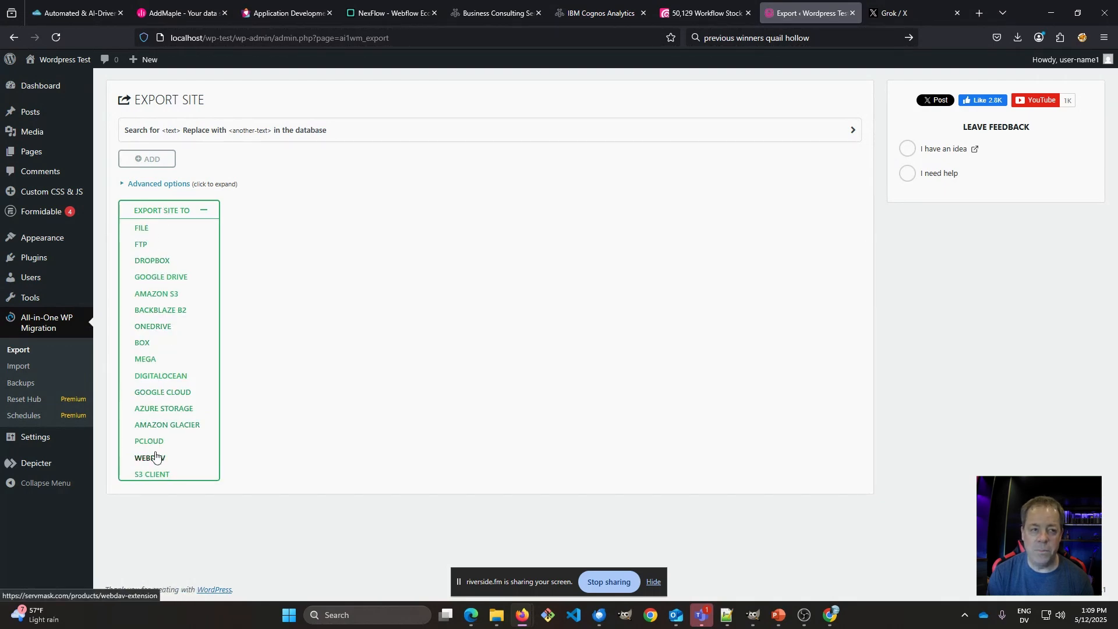
mouse_move(159, 376)
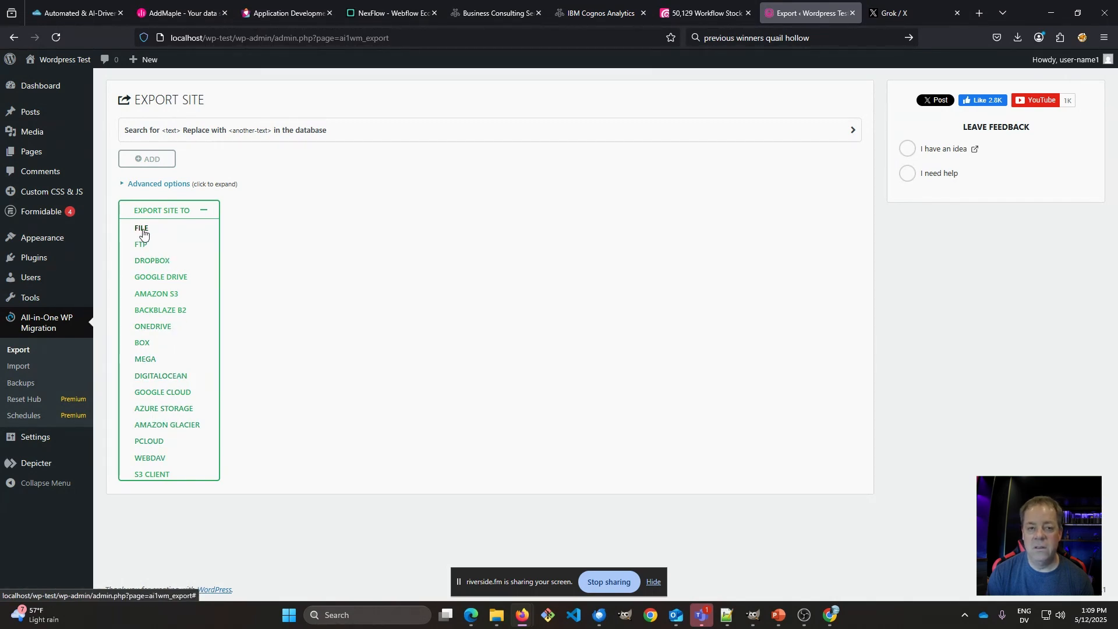
click(141, 227)
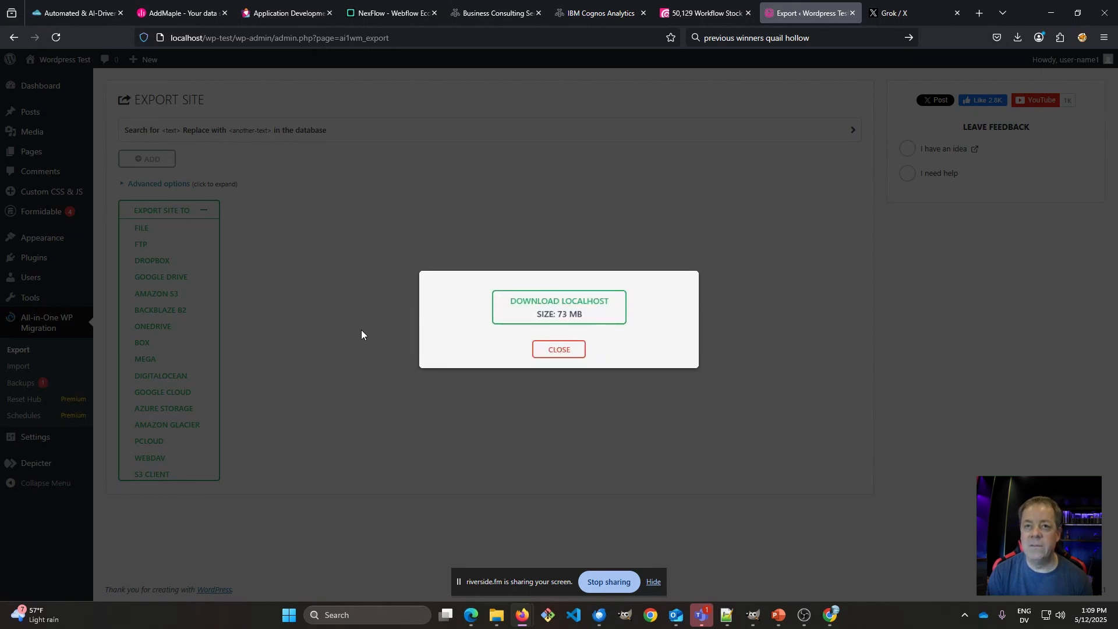
mouse_move(443, 339)
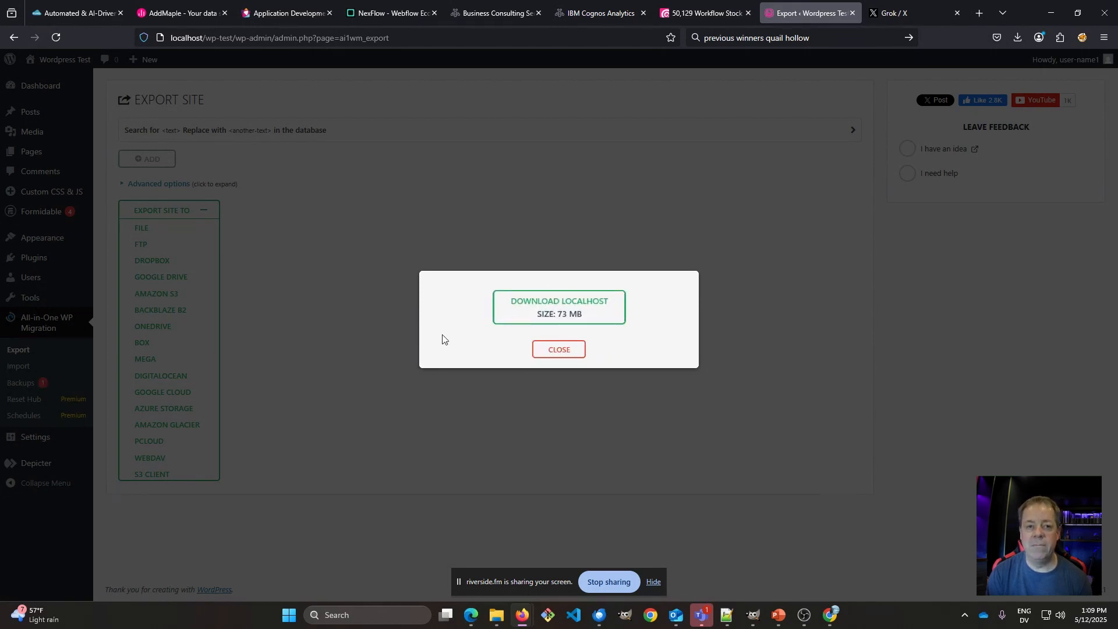
Step: Download the exported 73 MB site backup as a .wpress file
click(559, 306)
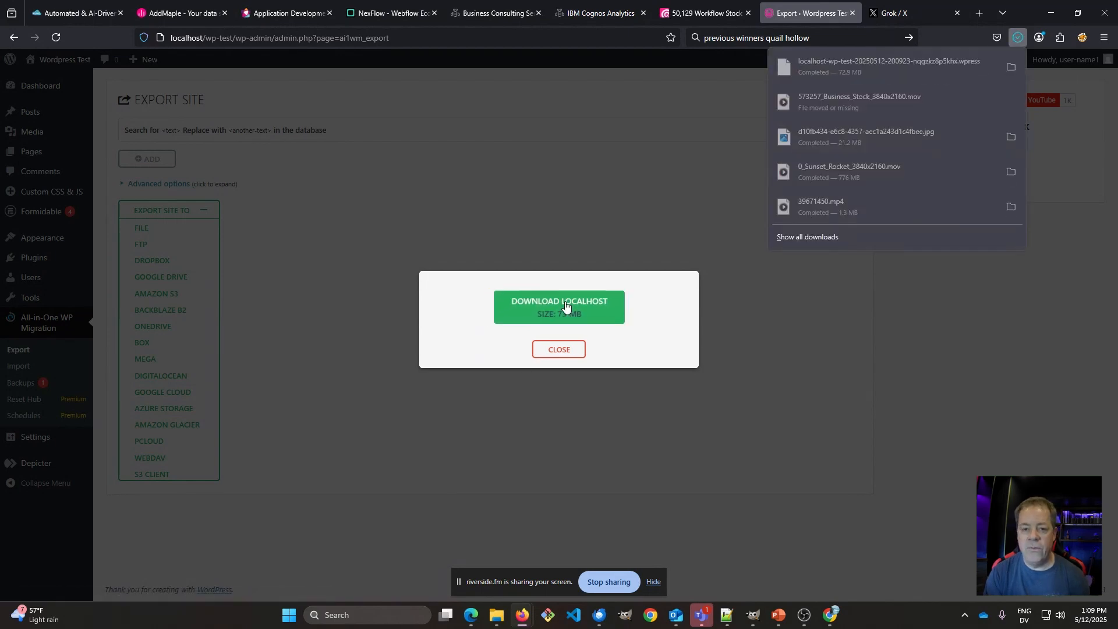